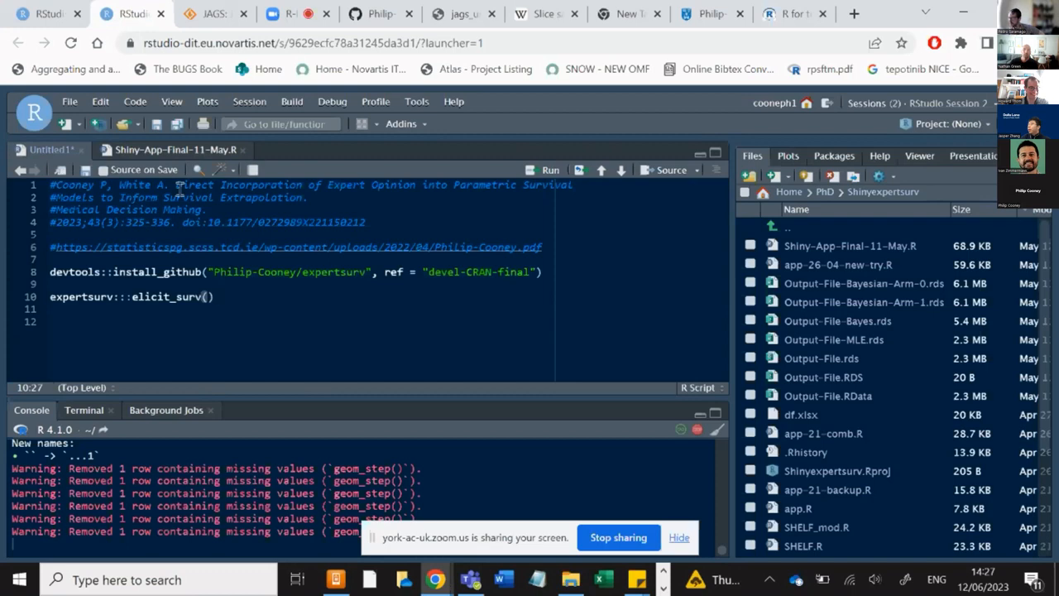
# Bring up the lecture slides PDF and move to the Expert Opinion slide (mu 0.2, sd 0.1).
pyautogui.click(213, 296)
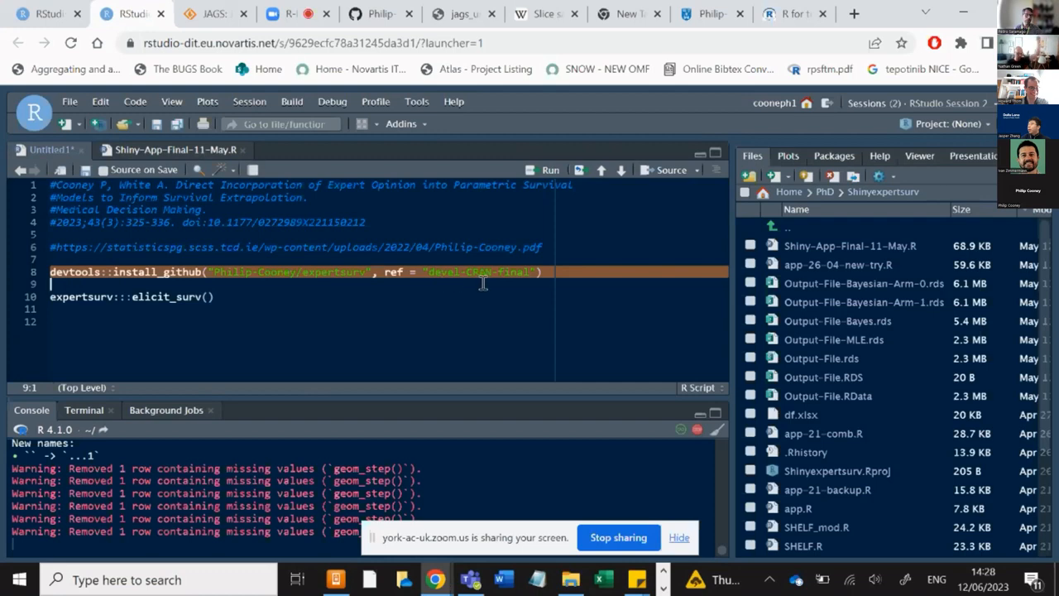
pyautogui.moveTo(500, 280)
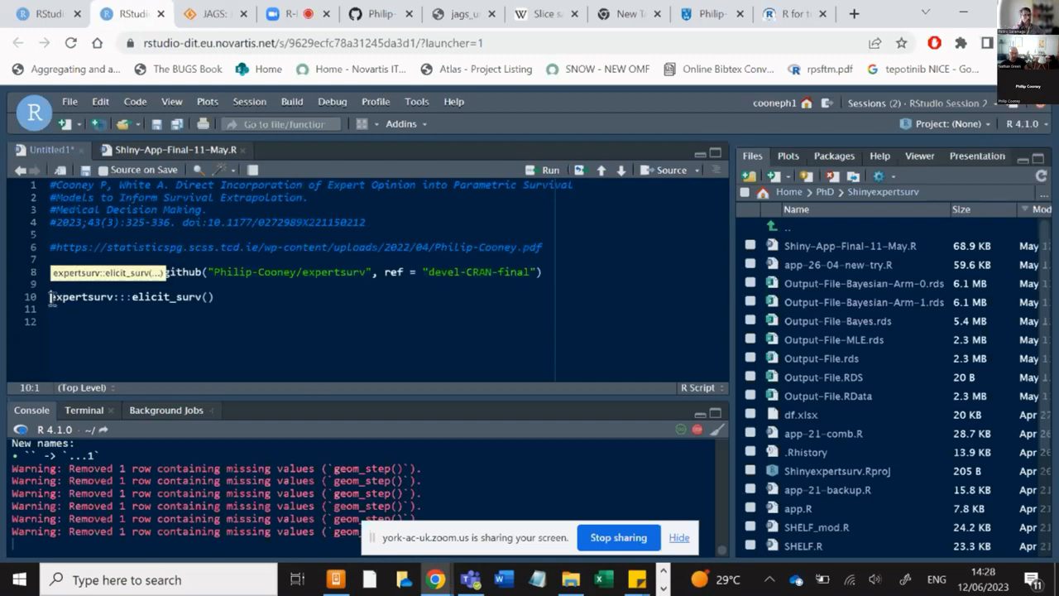
pyautogui.click(74, 297)
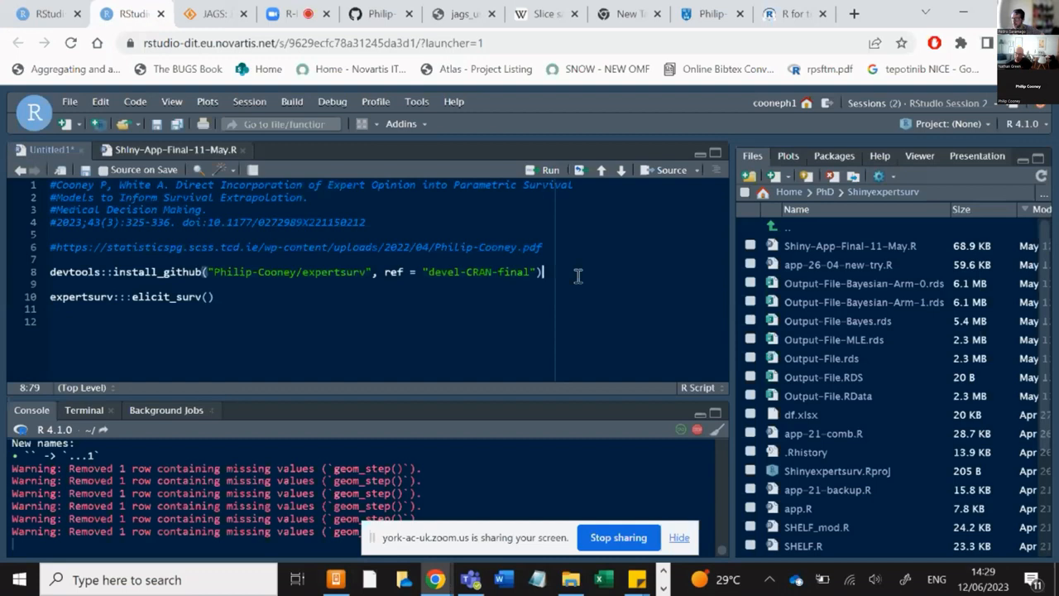
pyautogui.moveTo(272, 333)
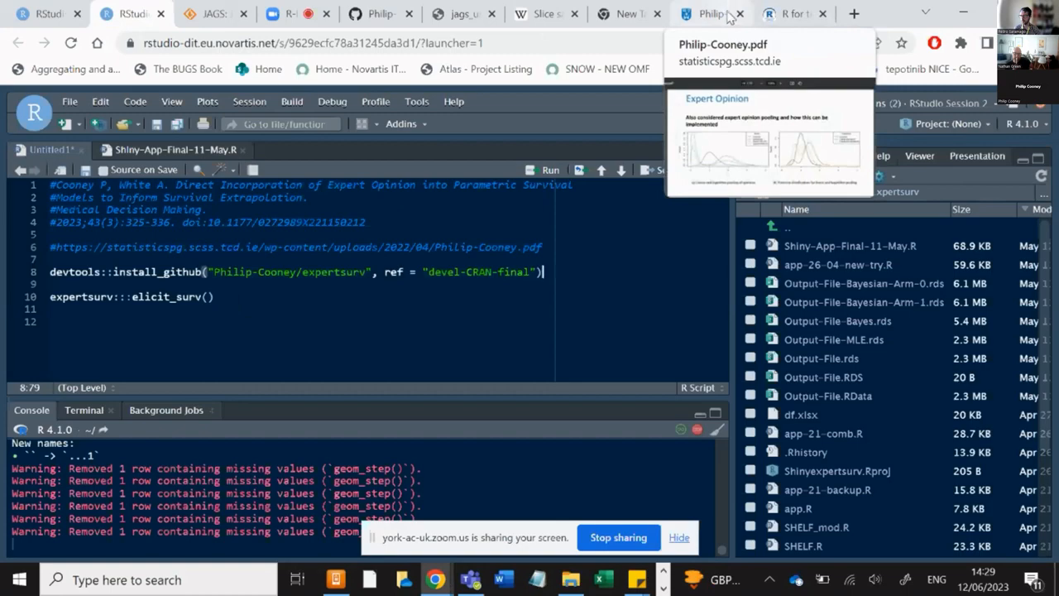
pyautogui.click(710, 14)
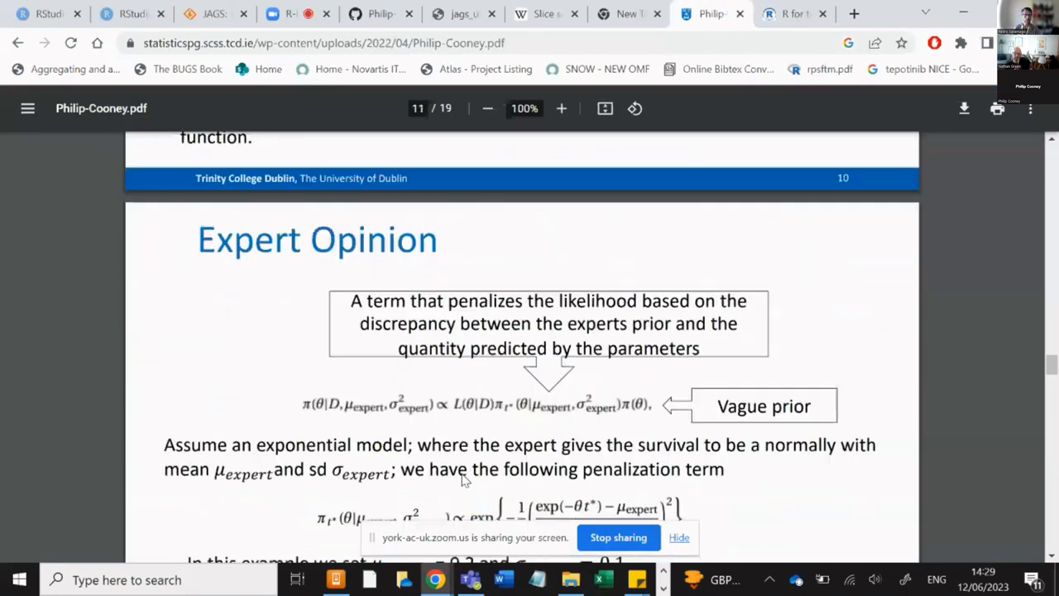
pyautogui.scroll(-3)
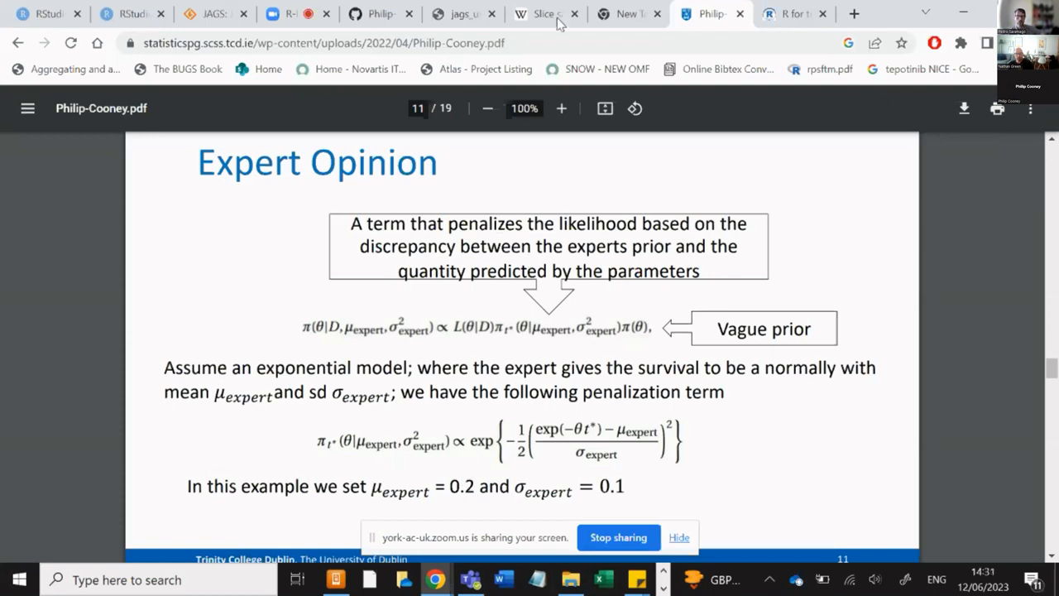
pyautogui.moveTo(387, 9)
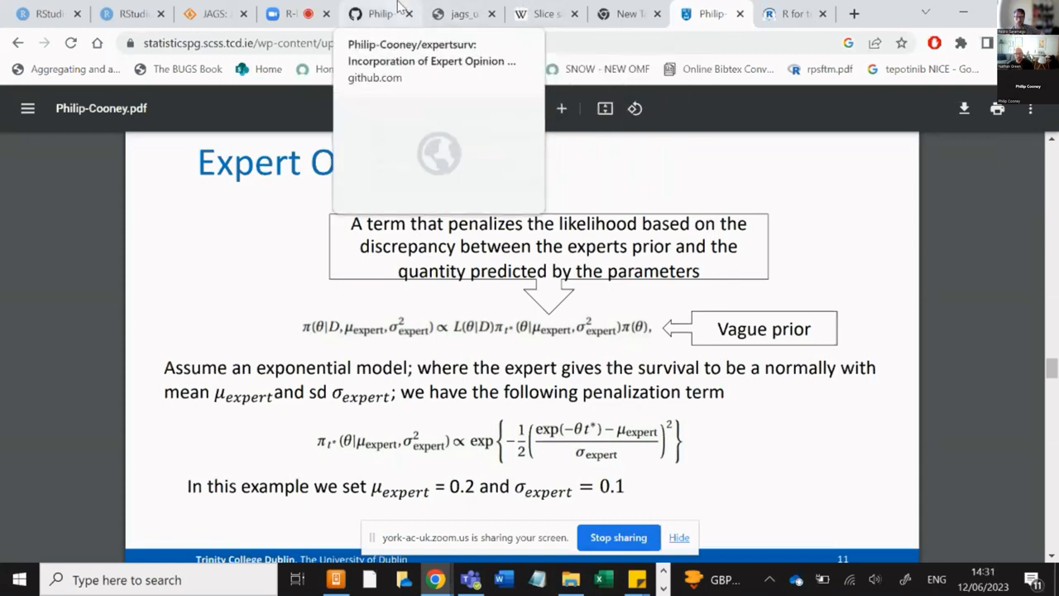
# Switch to the expertsurv GitHub repository and read down the README from the top.
pyautogui.click(374, 14)
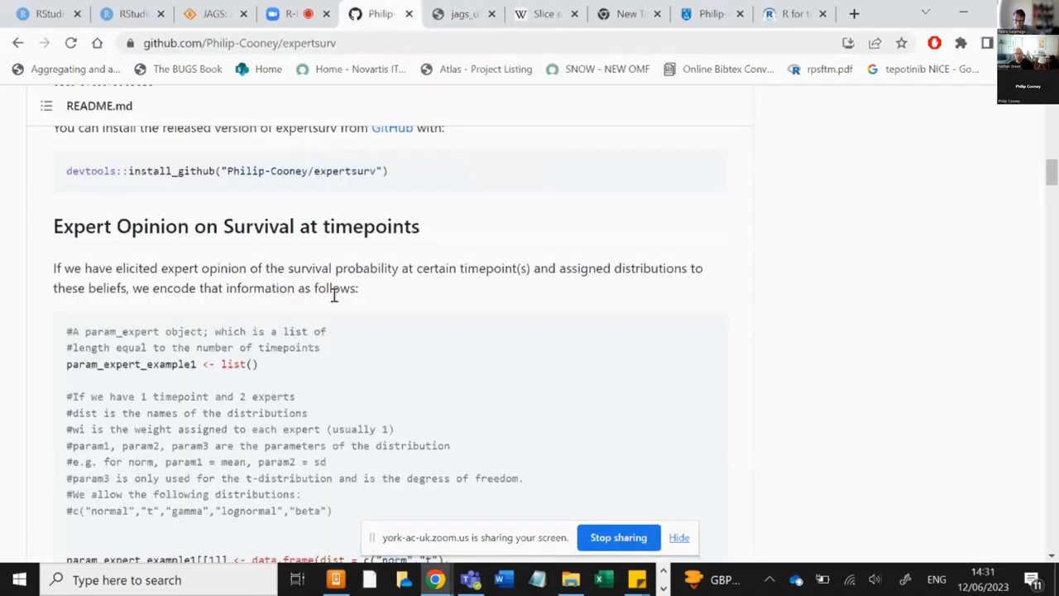
pyautogui.scroll(3)
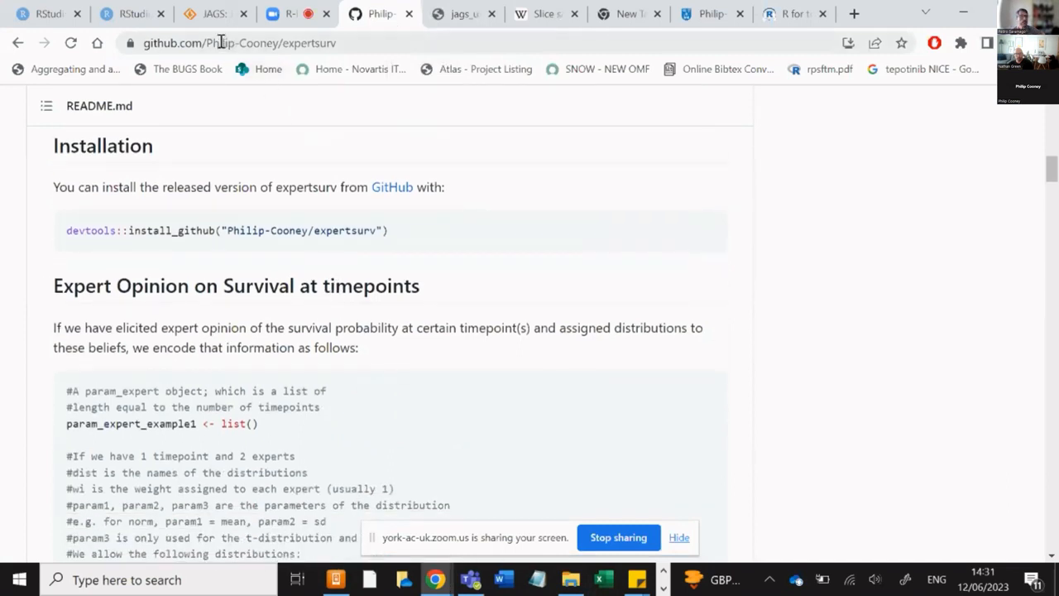
pyautogui.moveTo(235, 52)
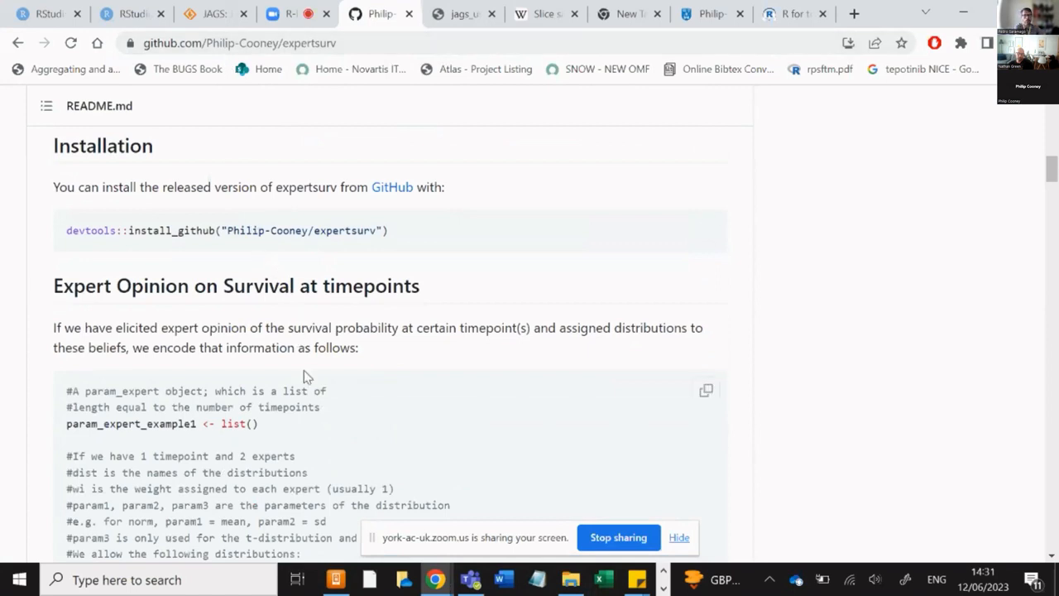
pyautogui.scroll(-3)
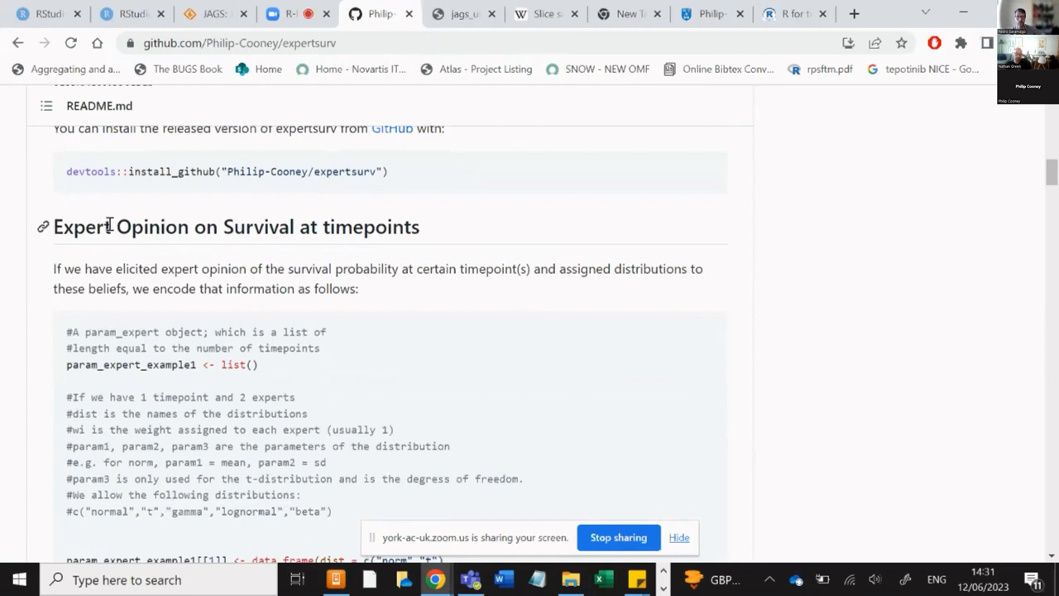
pyautogui.moveTo(348, 370)
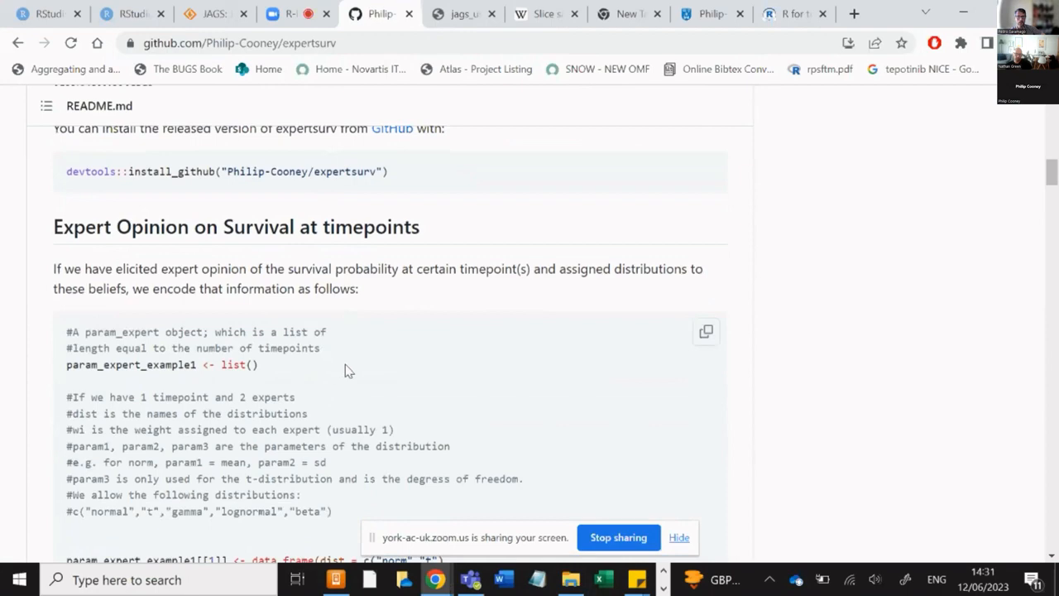
pyautogui.scroll(-3)
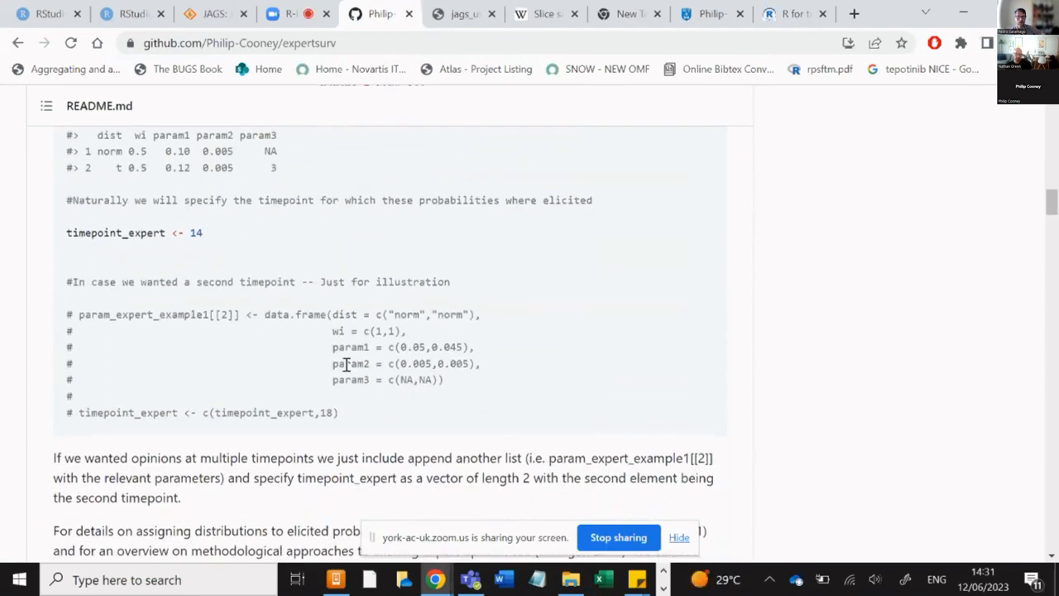
pyautogui.scroll(-3)
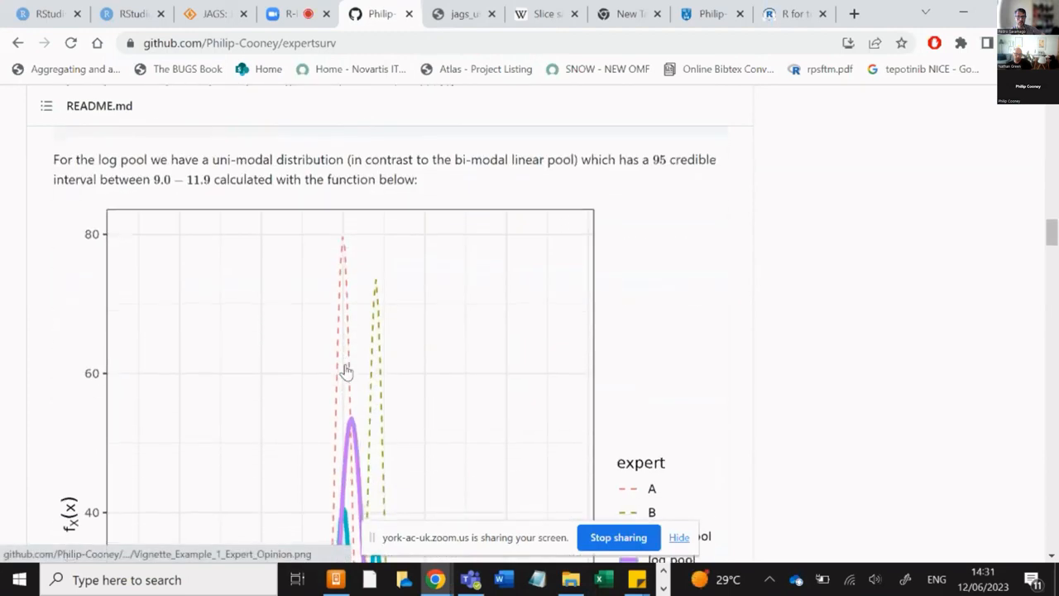
pyautogui.scroll(-3)
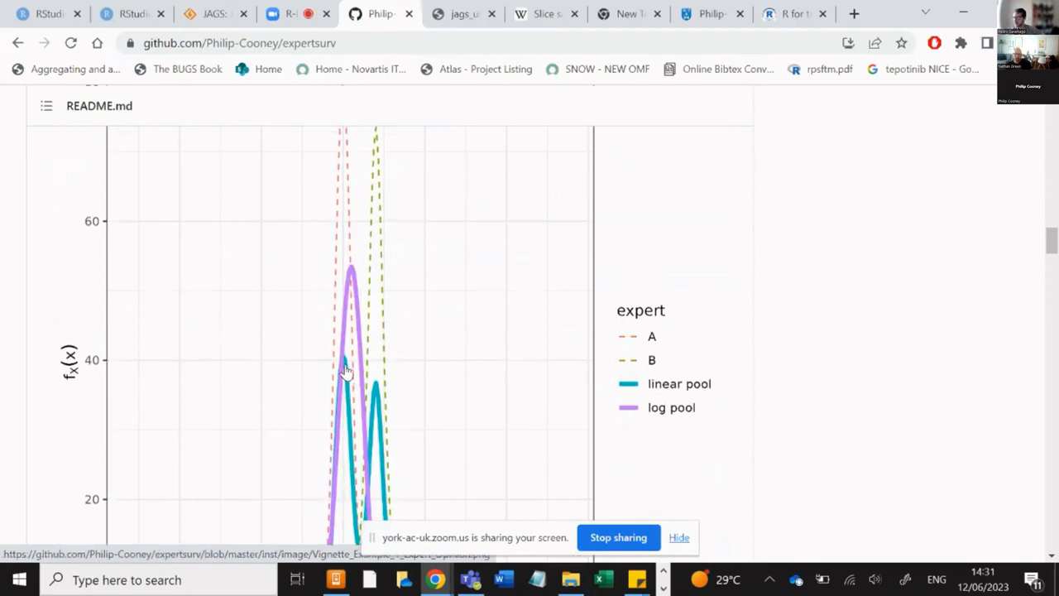
# Continue through the README past the DIC comparison plots to the Penalized Maximum Likelihood section.
pyautogui.scroll(-3)
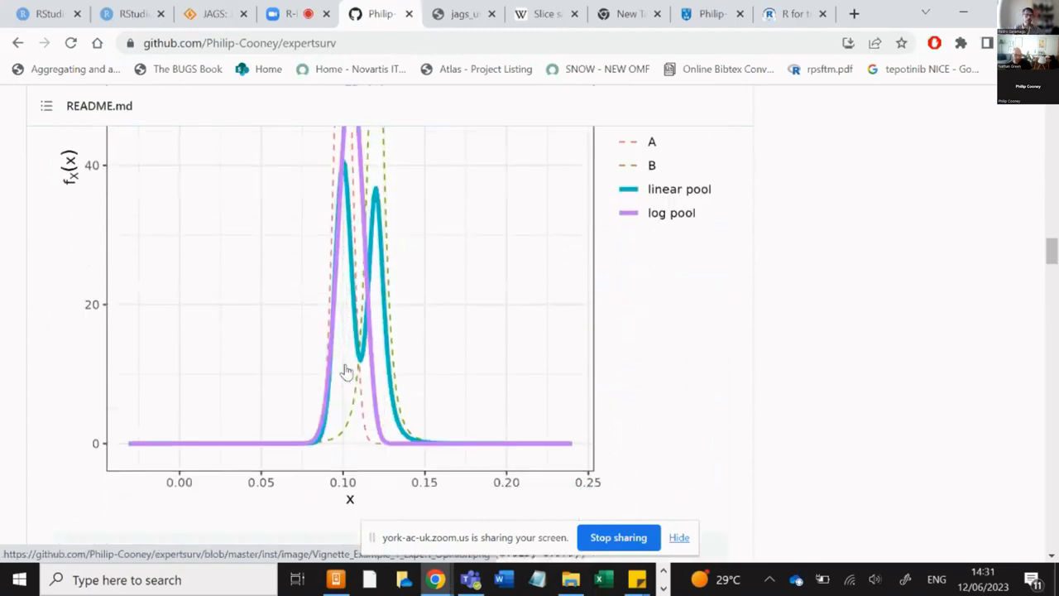
pyautogui.scroll(-3)
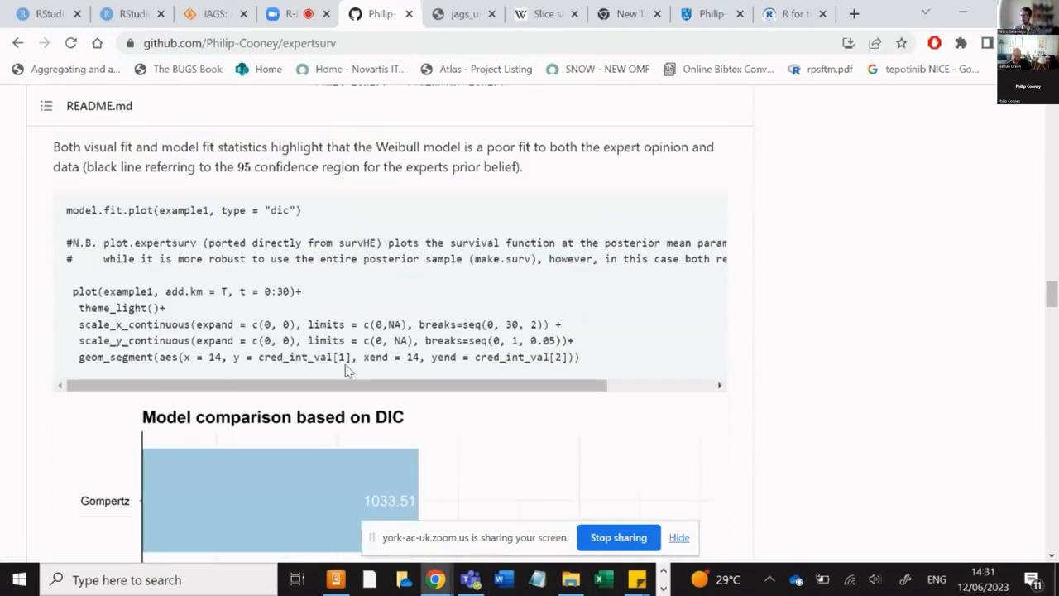
pyautogui.scroll(3)
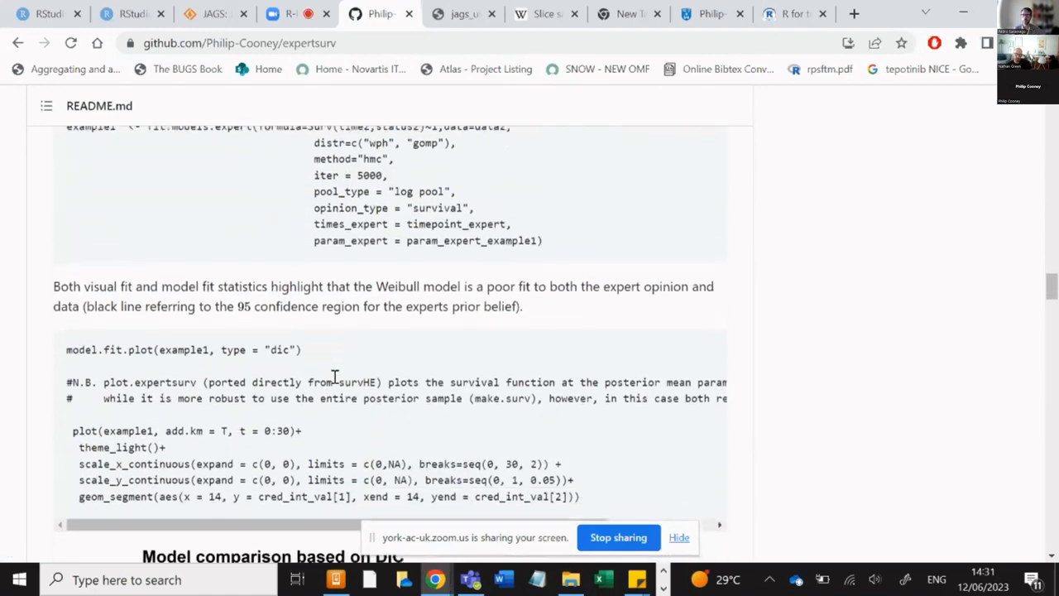
pyautogui.scroll(-3)
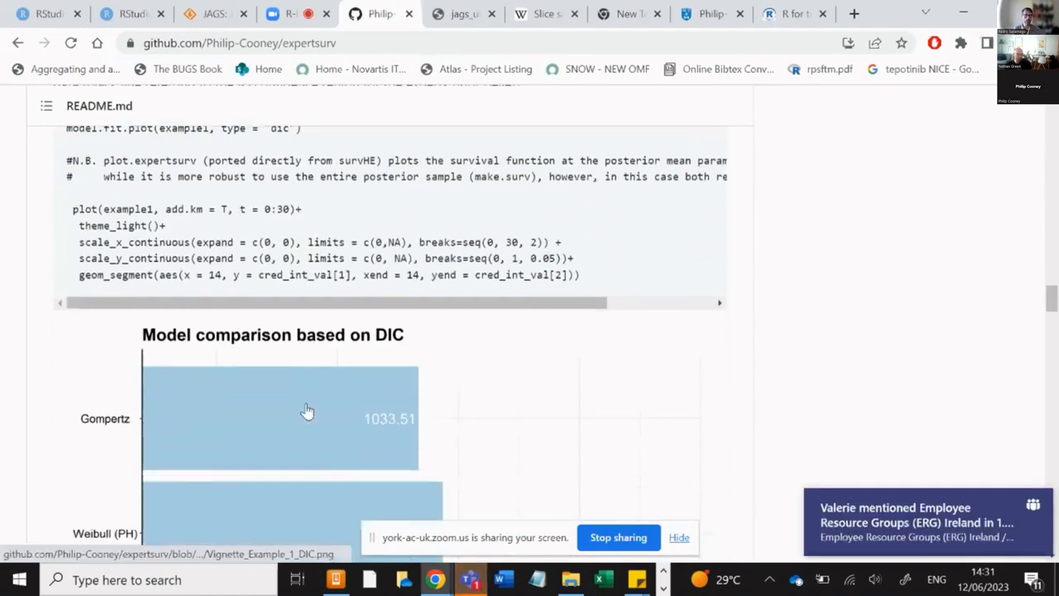
pyautogui.scroll(-3)
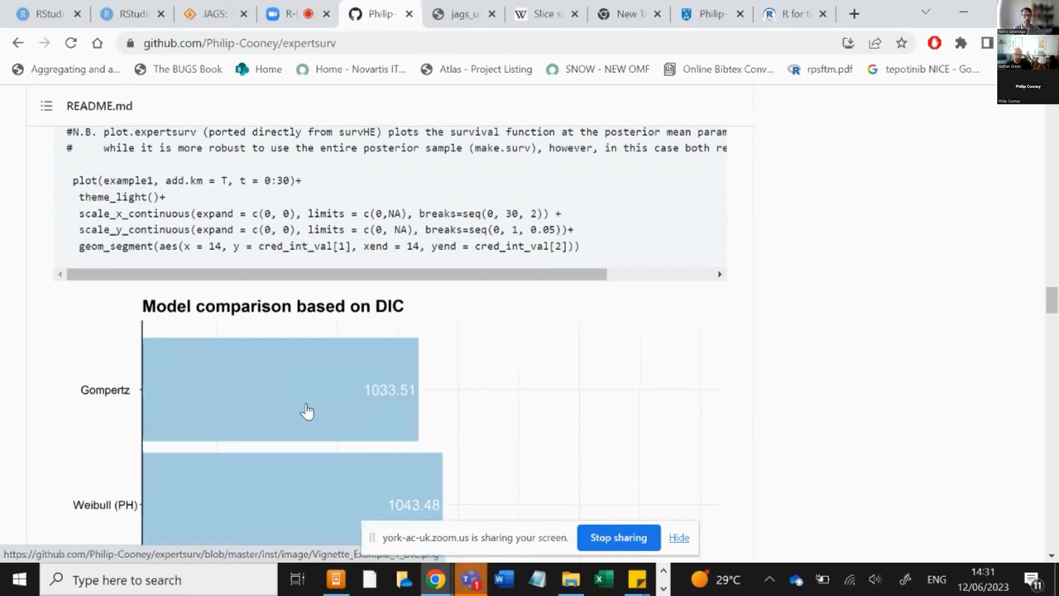
pyautogui.scroll(-3)
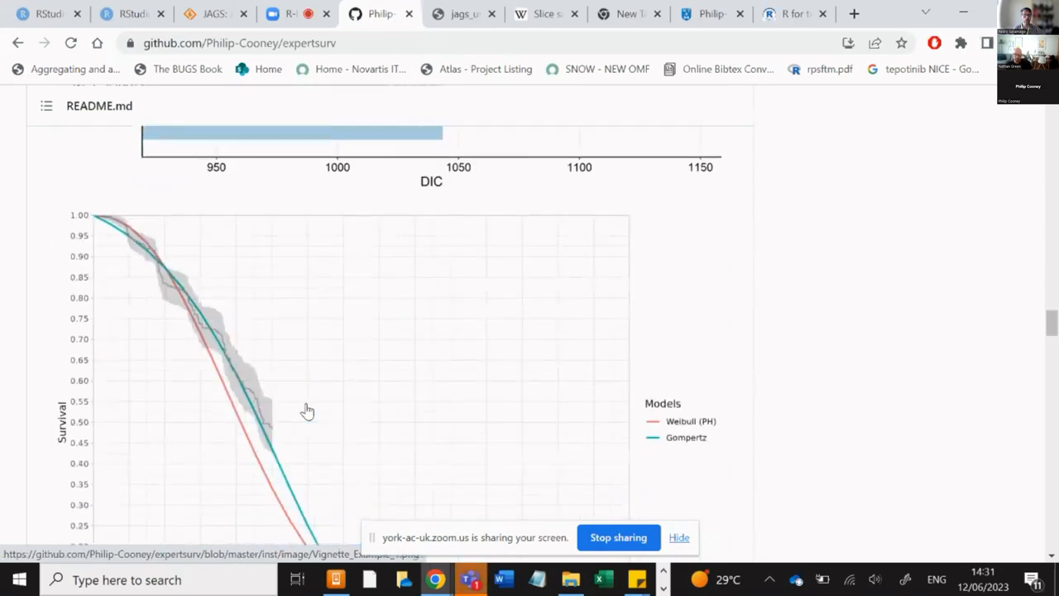
pyautogui.scroll(-3)
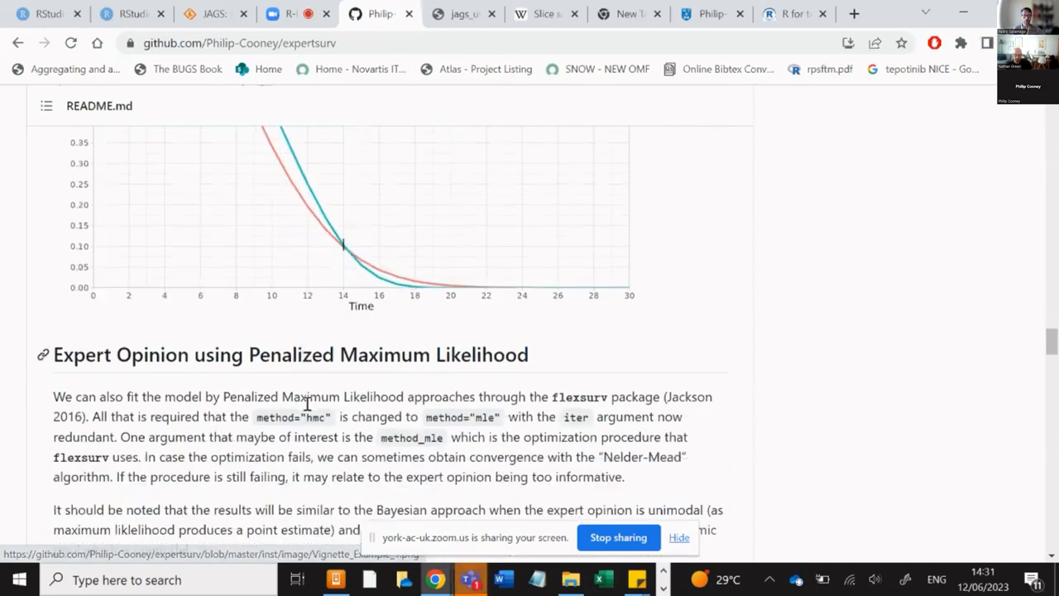
pyautogui.scroll(-3)
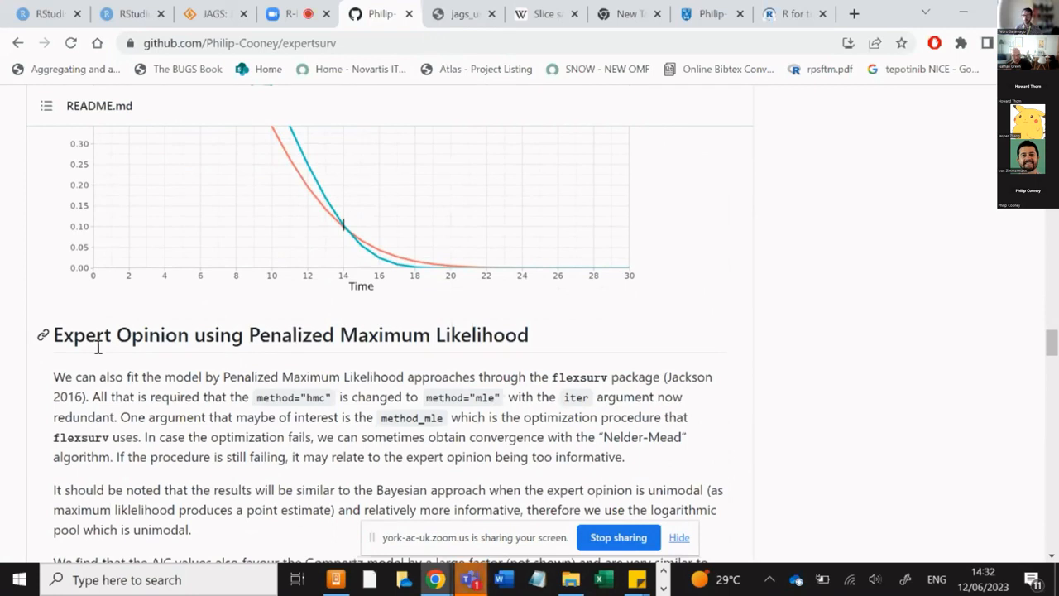
pyautogui.scroll(-3)
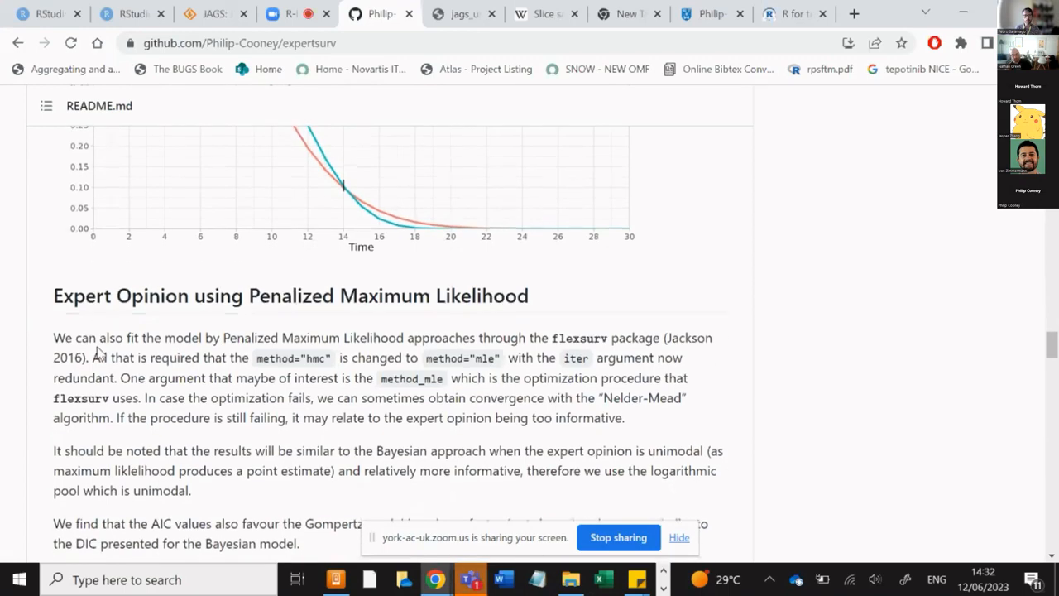
pyautogui.scroll(-3)
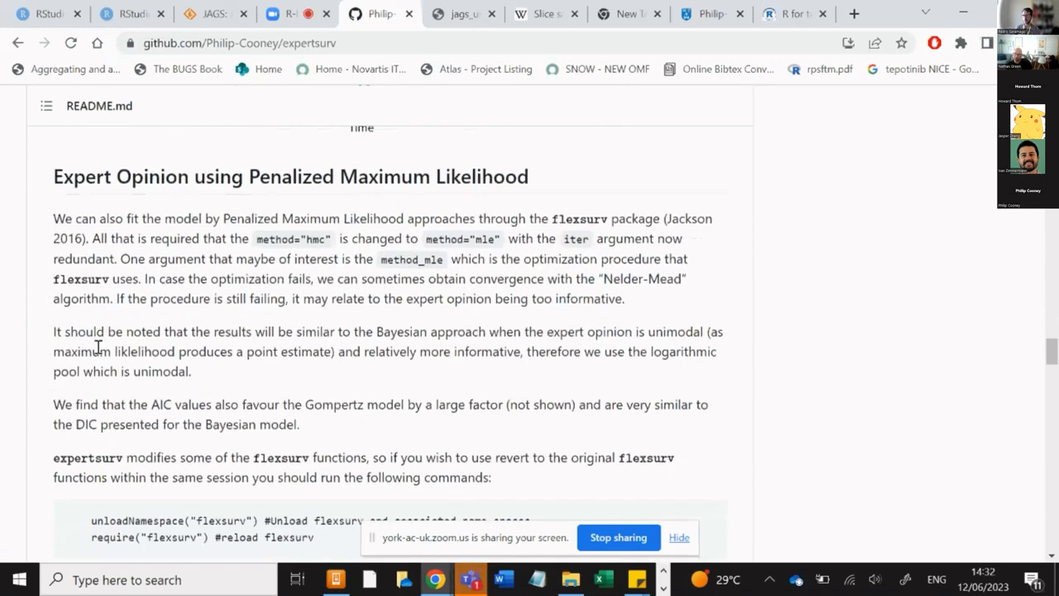
pyautogui.scroll(-3)
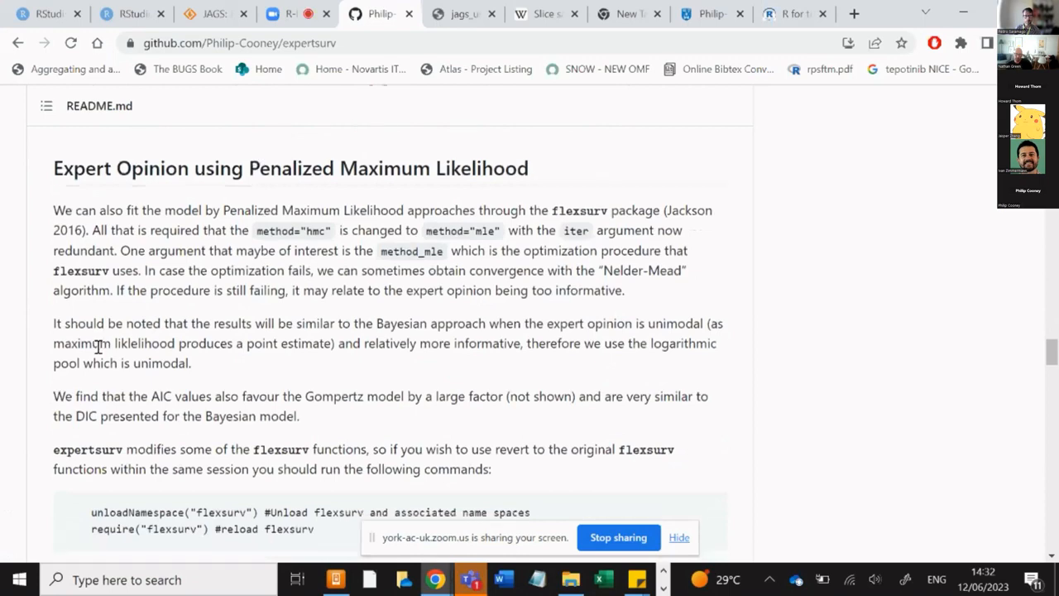
pyautogui.scroll(-3)
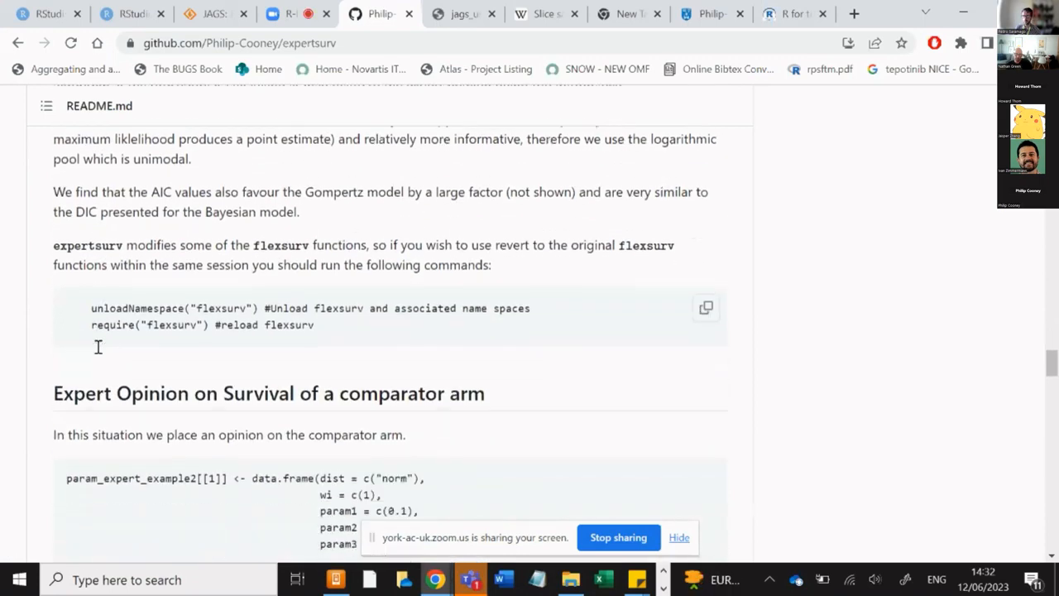
pyautogui.scroll(-3)
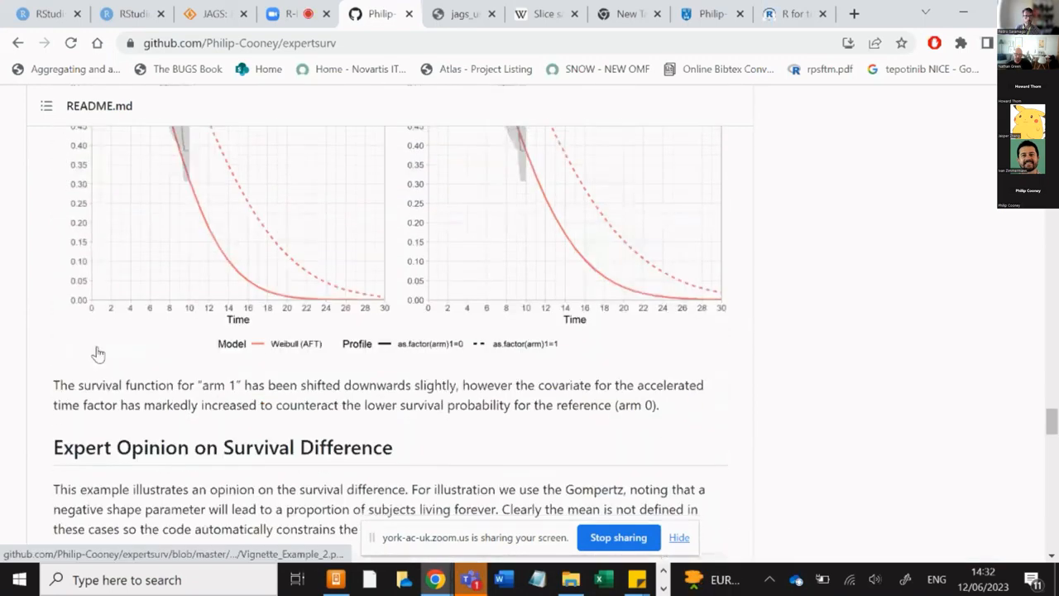
# Read the README from Expert Opinion on Survival Difference onward.
pyautogui.scroll(-3)
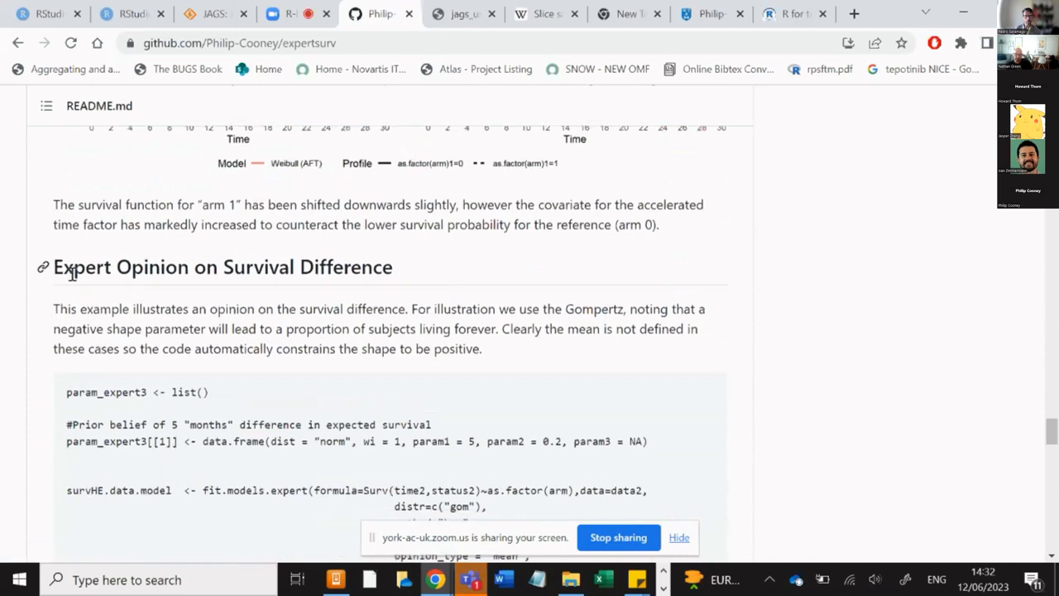
pyautogui.moveTo(261, 278)
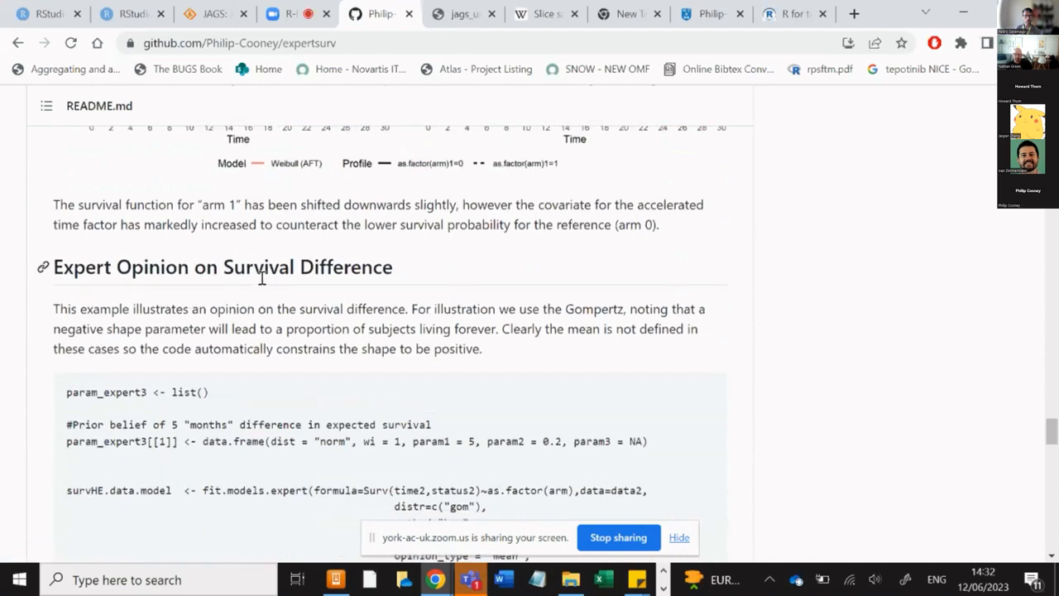
pyautogui.scroll(-3)
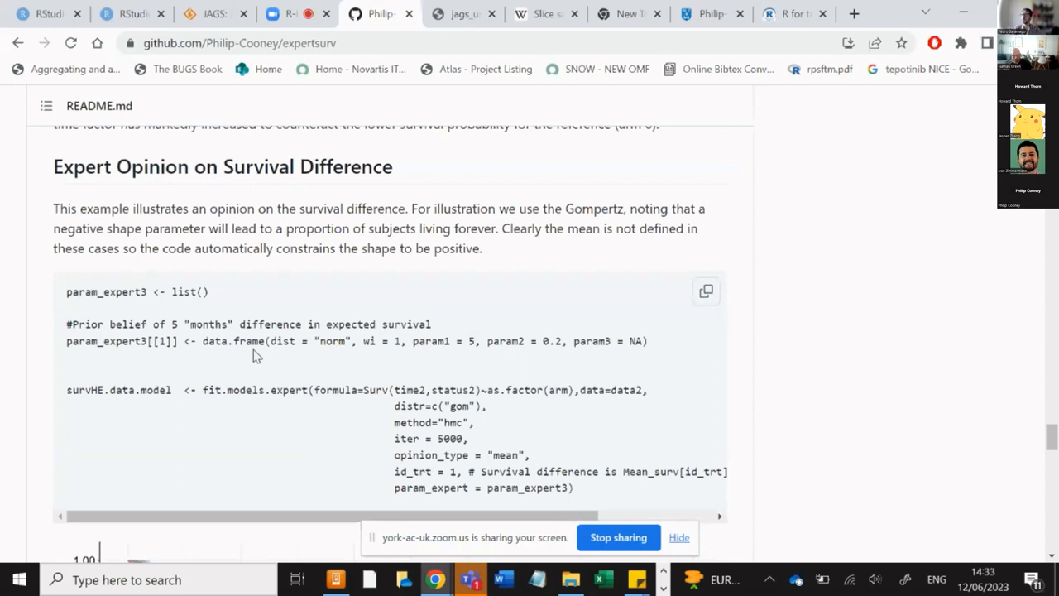
pyautogui.moveTo(447, 334)
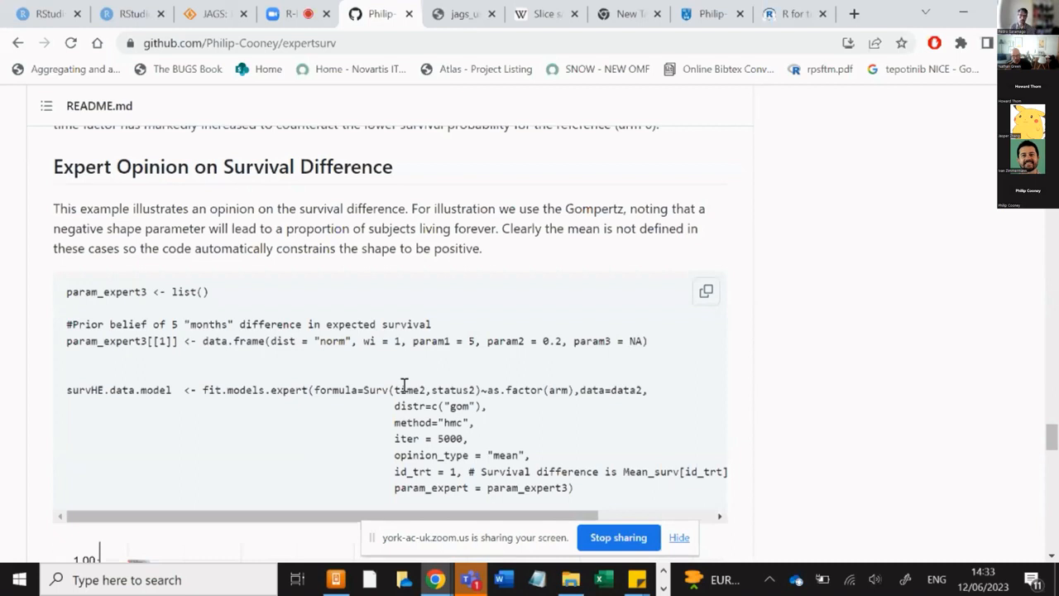
pyautogui.scroll(-3)
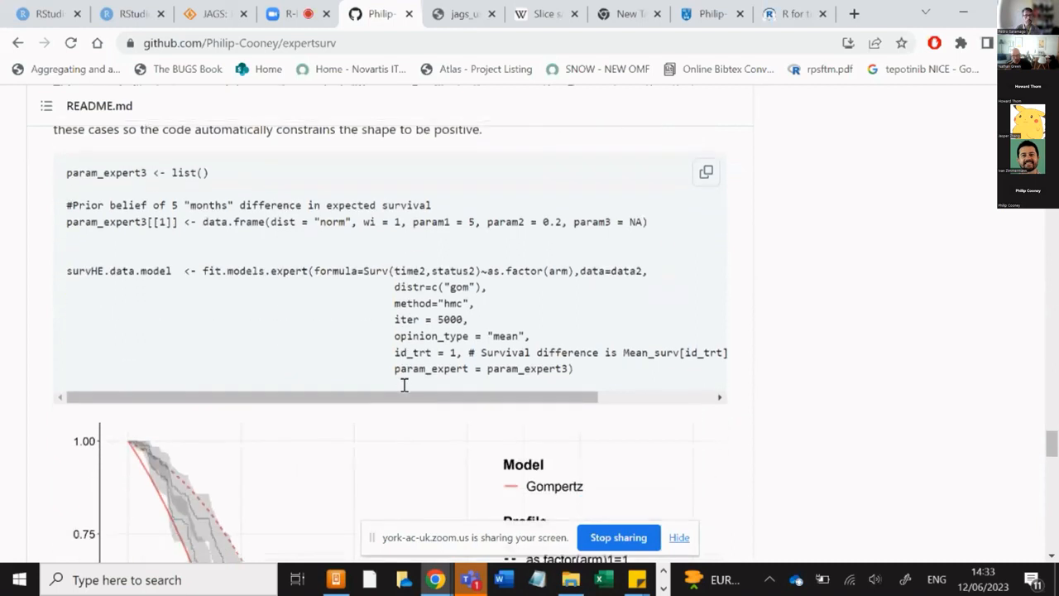
pyautogui.scroll(-3)
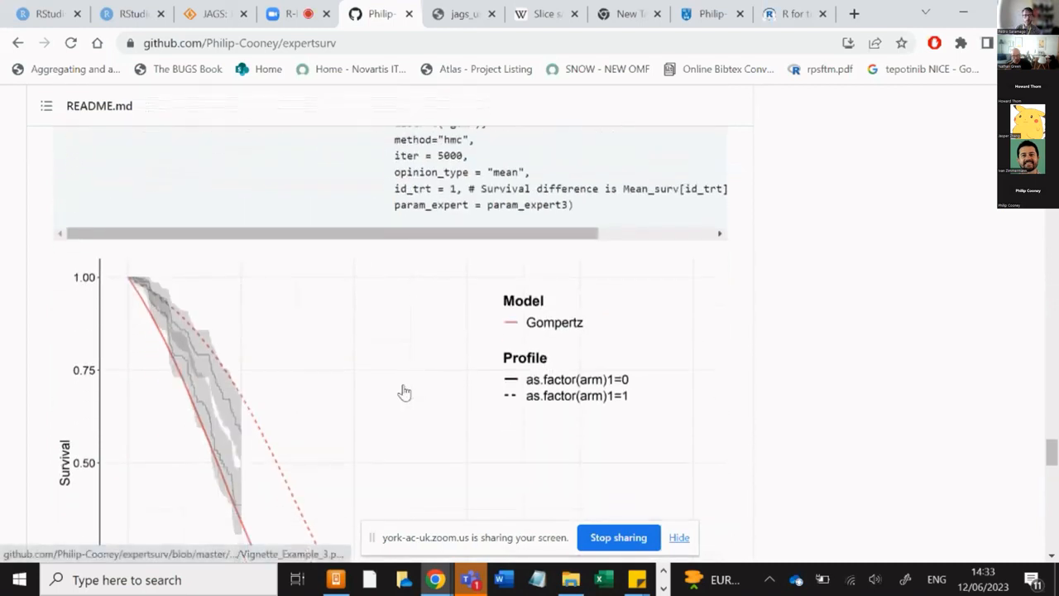
pyautogui.scroll(-3)
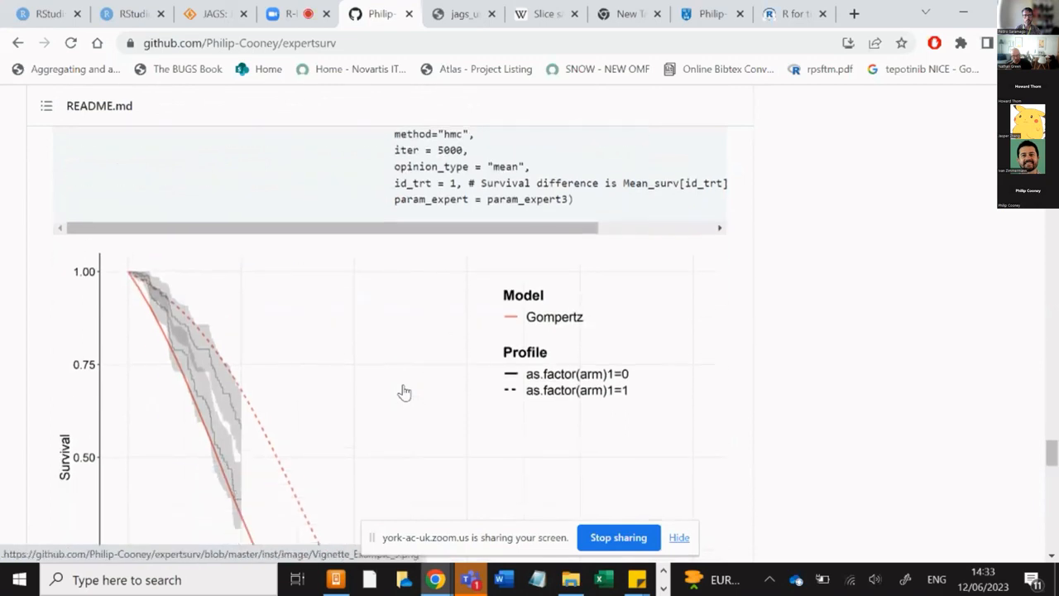
pyautogui.scroll(-3)
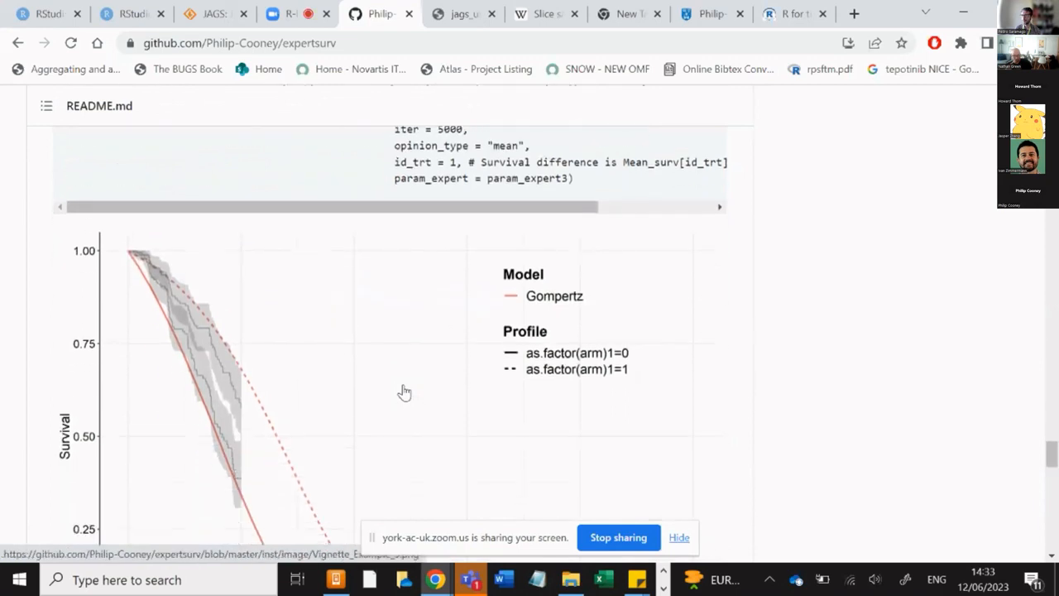
# Finish the README at Model Diagnostics and return to the RStudio Server Shiny script.
pyautogui.scroll(-3)
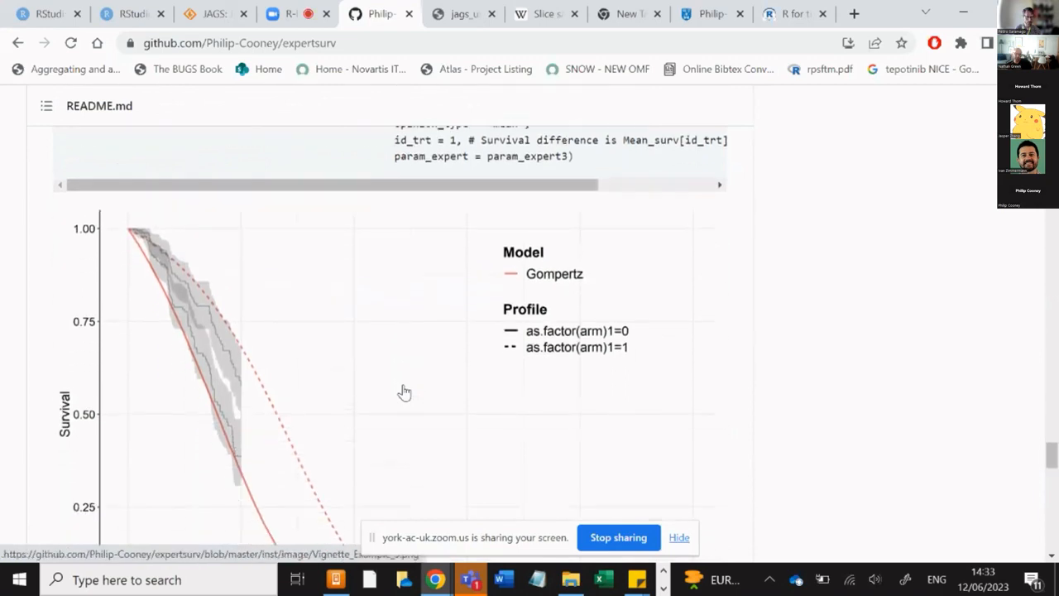
pyautogui.scroll(-3)
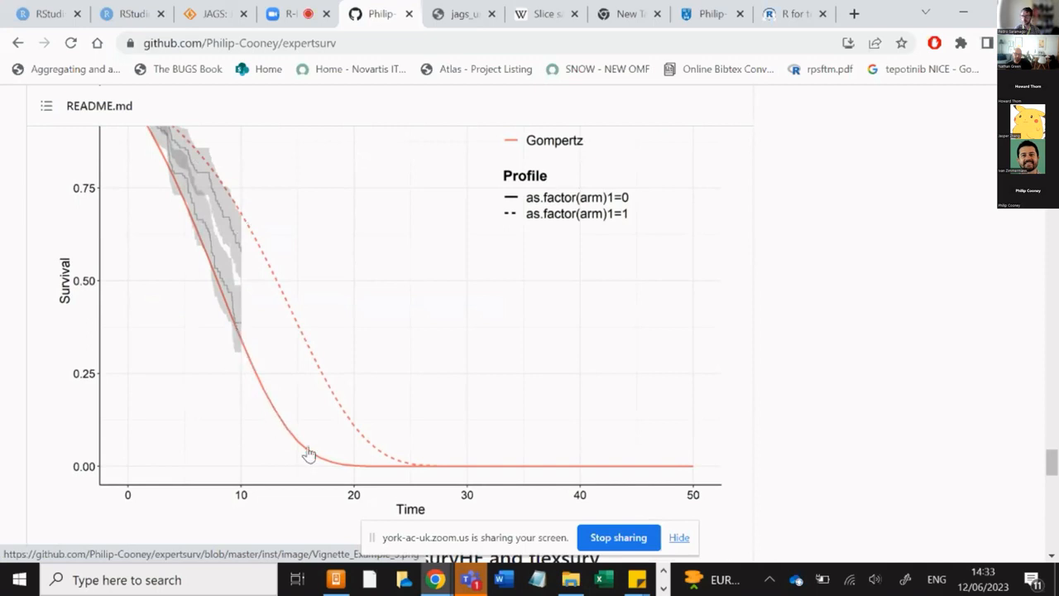
pyautogui.moveTo(268, 260)
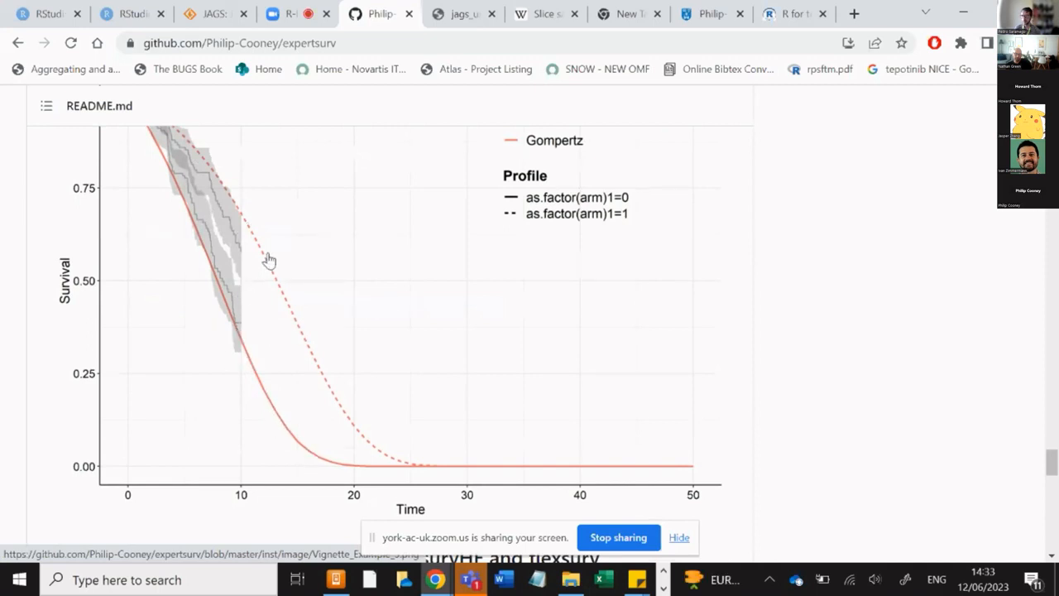
pyautogui.moveTo(291, 361)
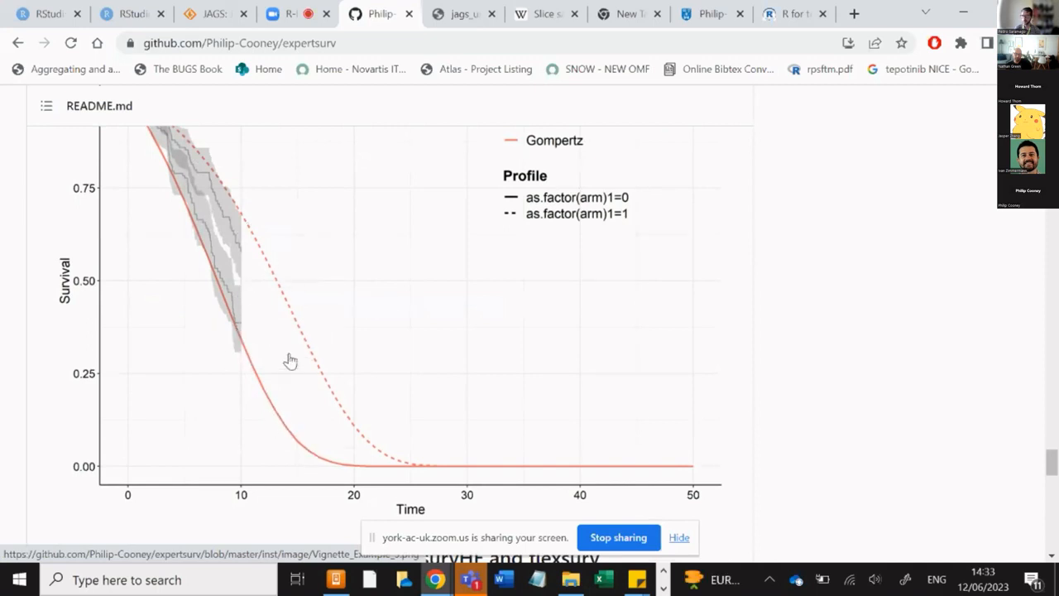
pyautogui.scroll(-3)
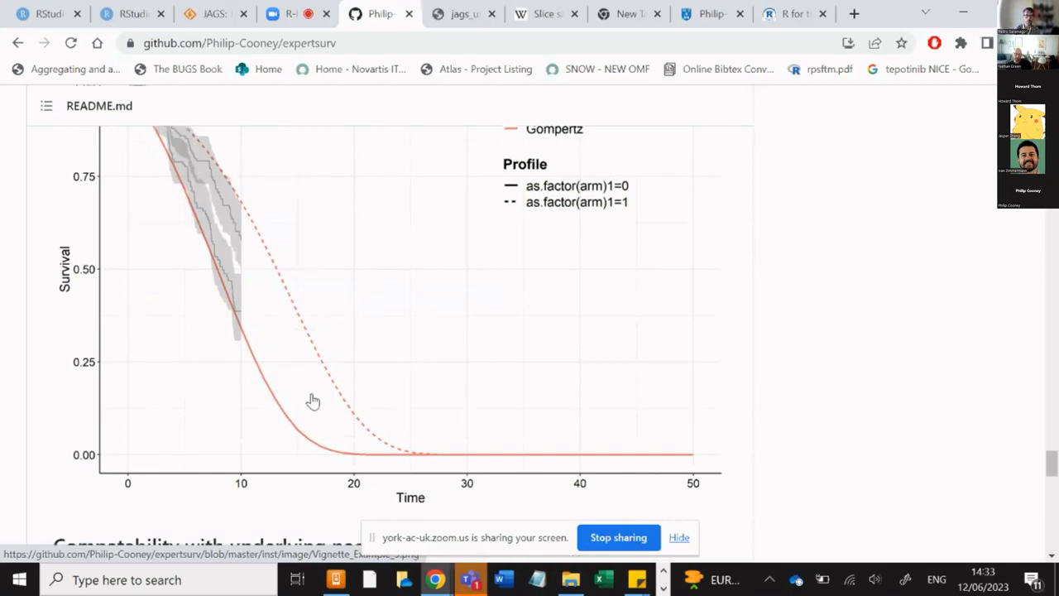
pyautogui.scroll(-3)
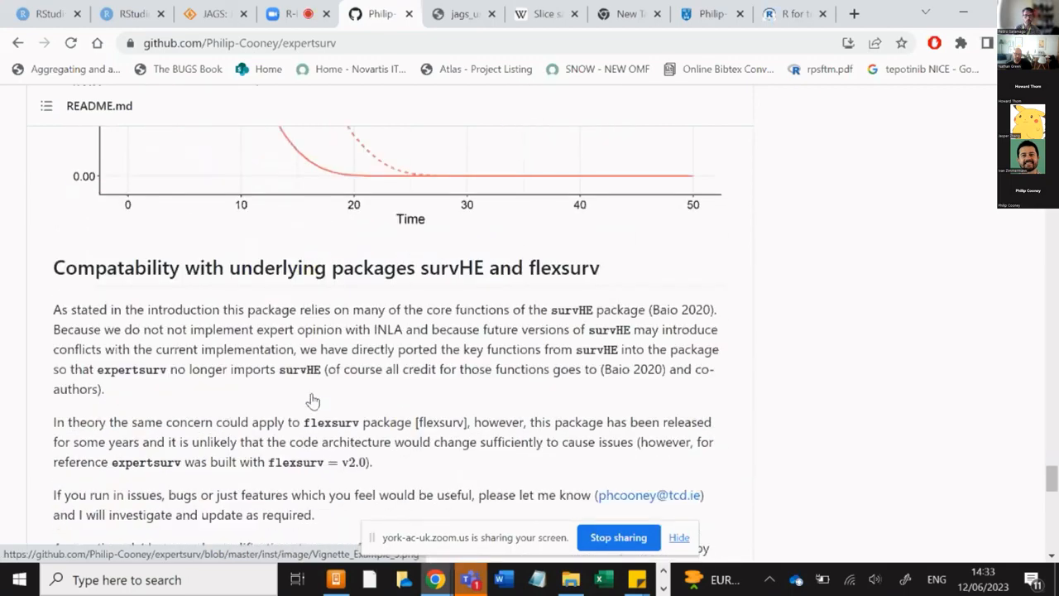
pyautogui.scroll(-3)
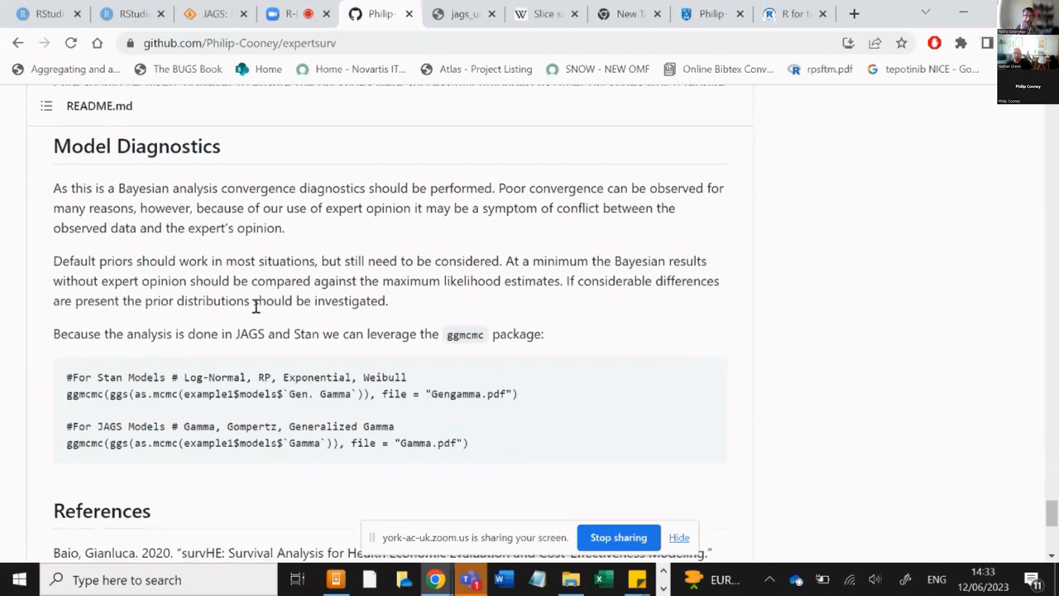
pyautogui.moveTo(241, 291)
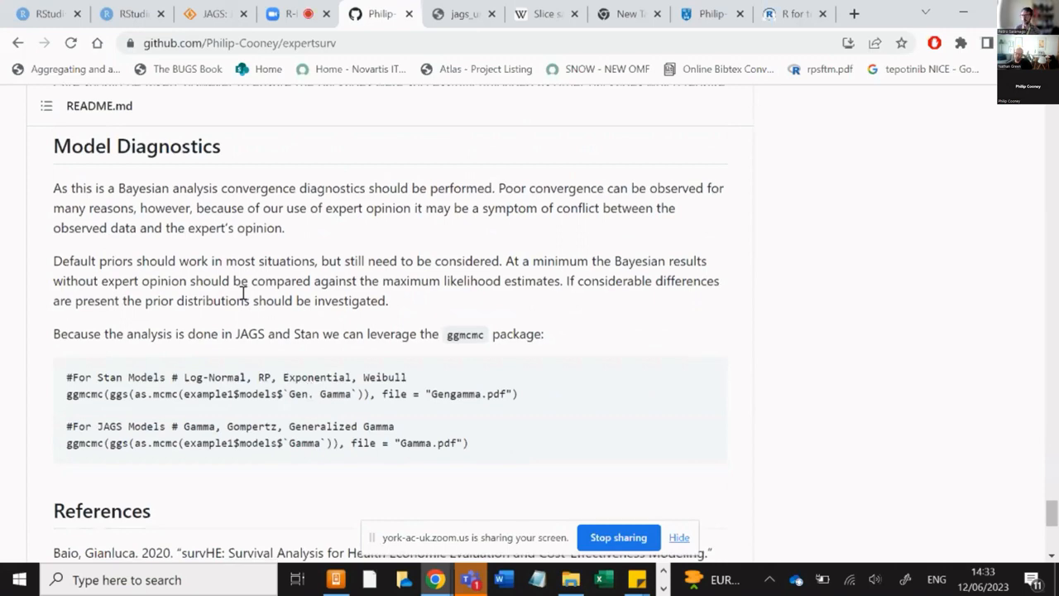
pyautogui.click(133, 14)
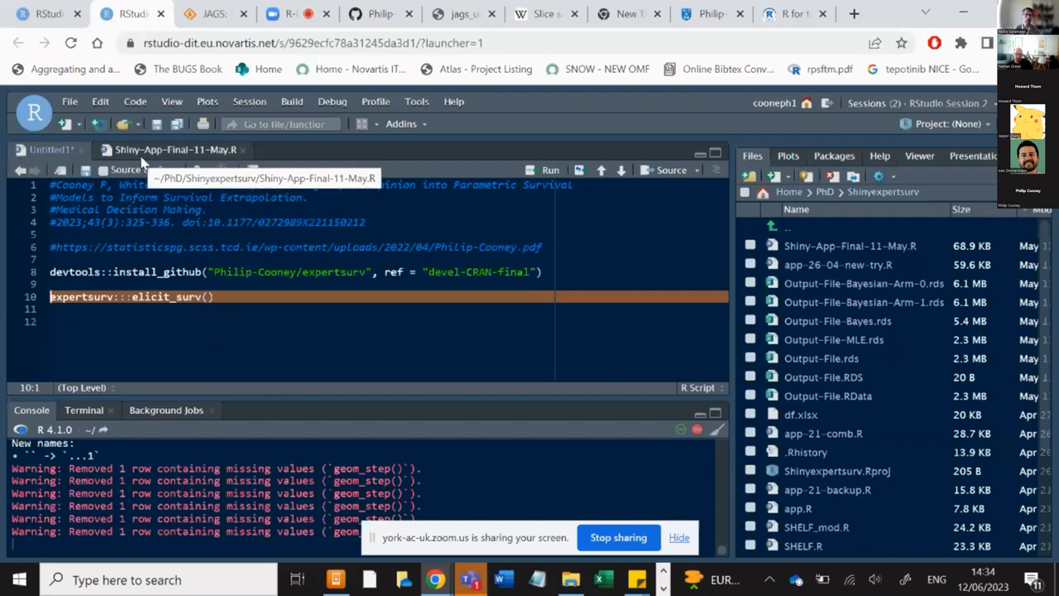
# Scroll the ShinyExpertsurv app showing df_no_arm.xlsx's Kaplan-Meier plot back to its top.
pyautogui.scroll(-3)
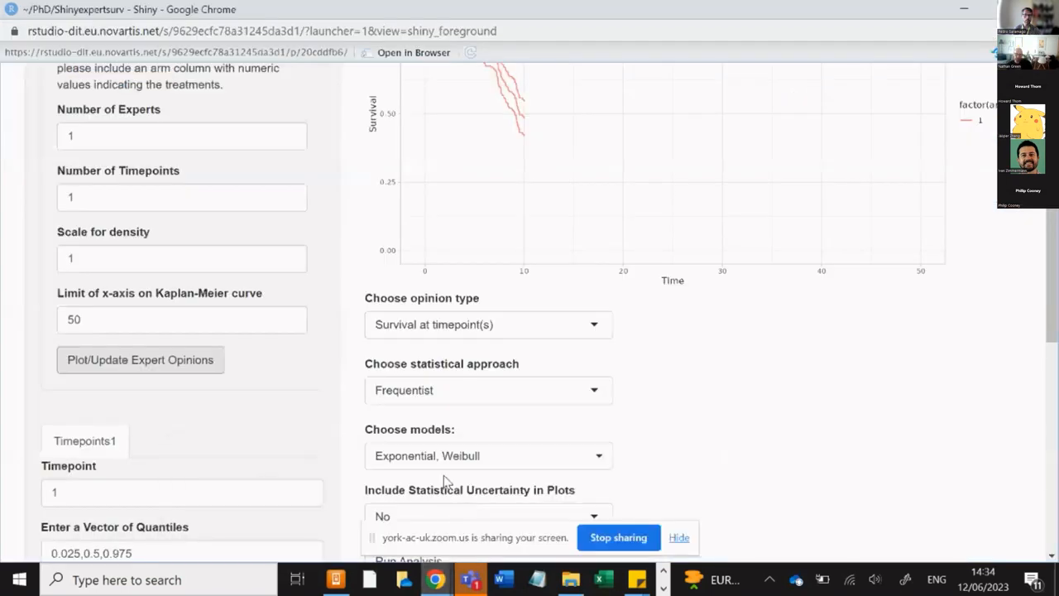
pyautogui.scroll(3)
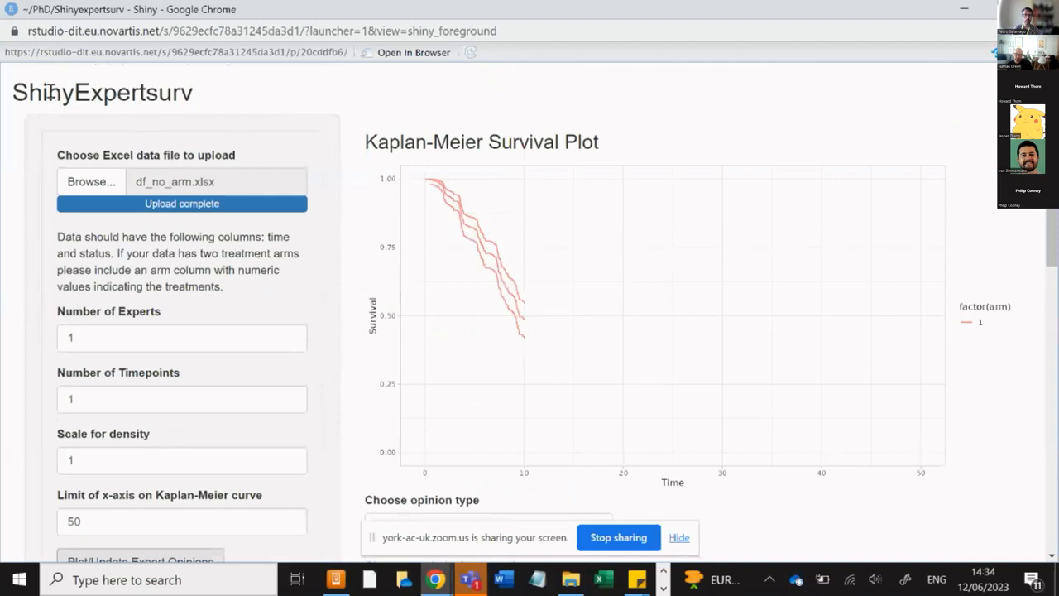
pyautogui.moveTo(424, 181)
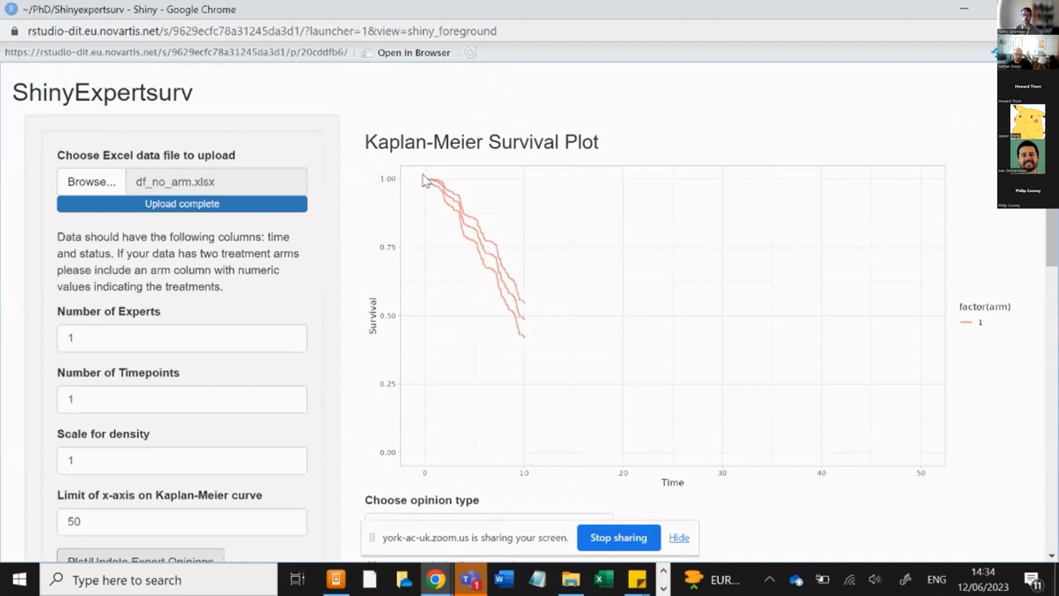
pyautogui.moveTo(101, 192)
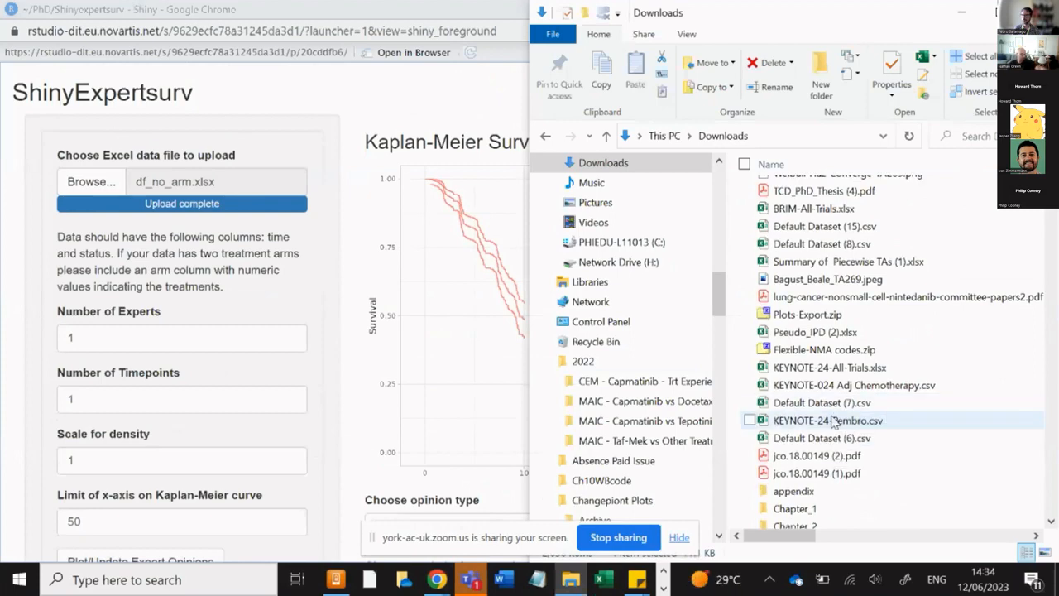
pyautogui.scroll(-3)
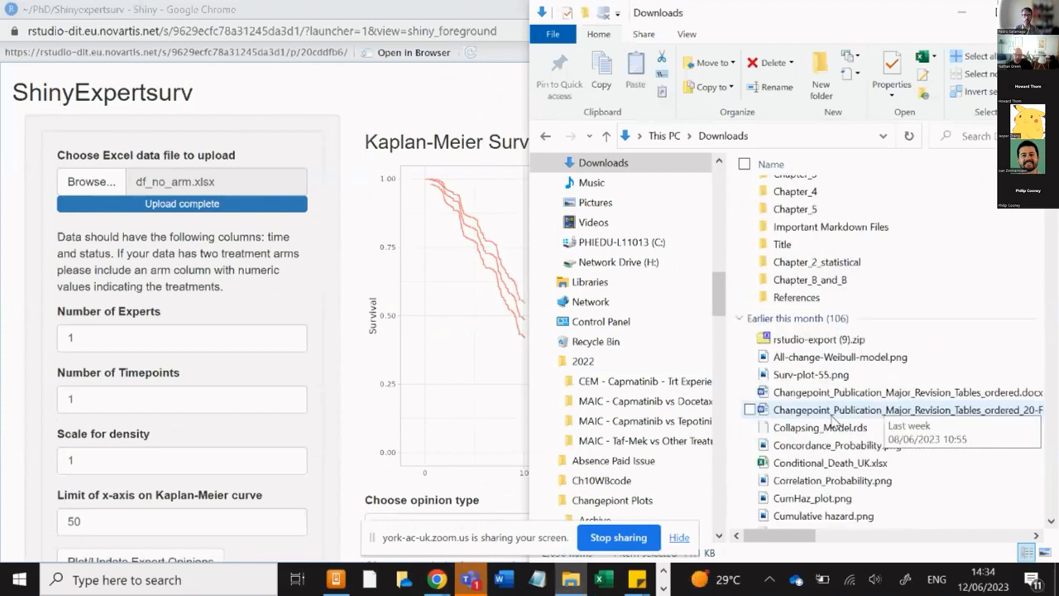
pyautogui.scroll(-3)
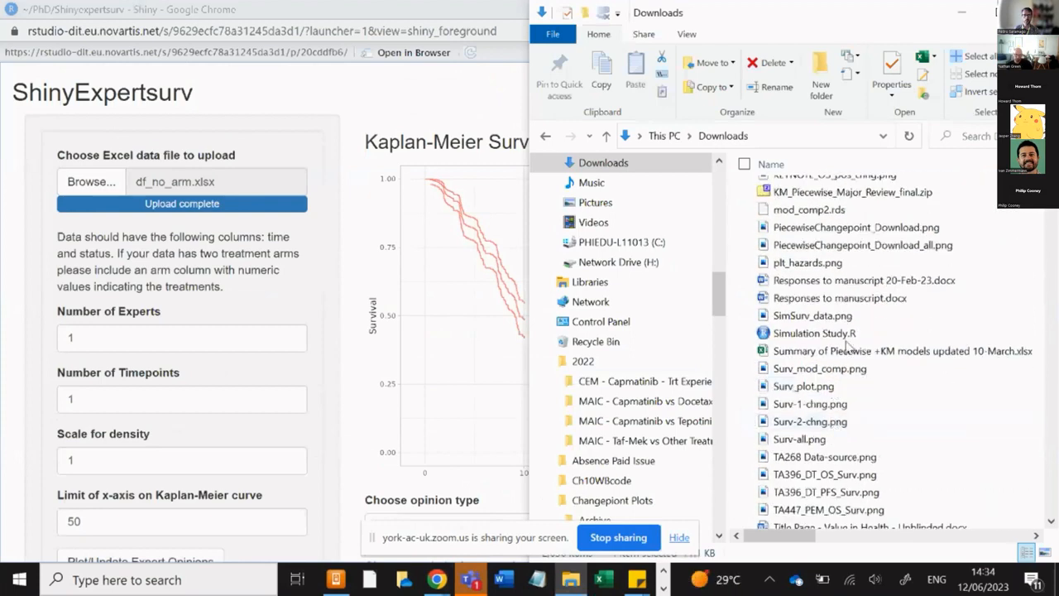
pyautogui.moveTo(966, 135)
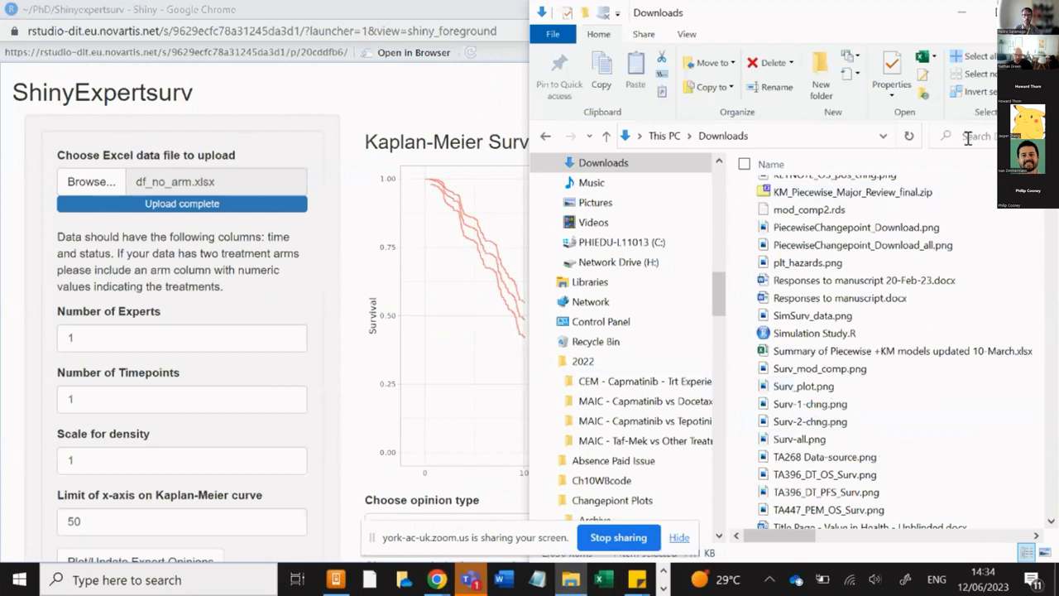
pyautogui.write('df_n')
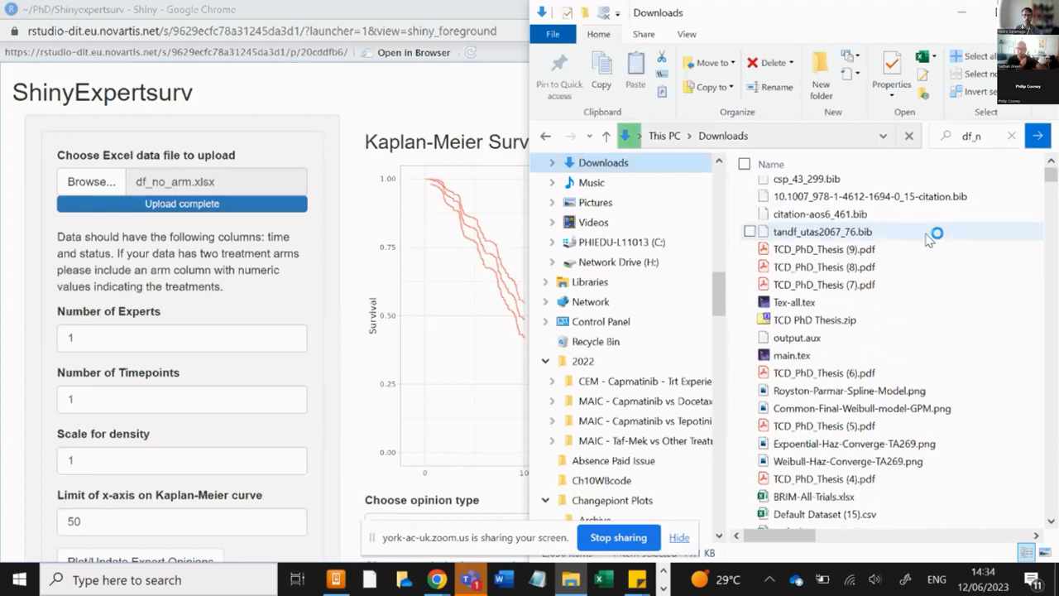
pyautogui.scroll(-3)
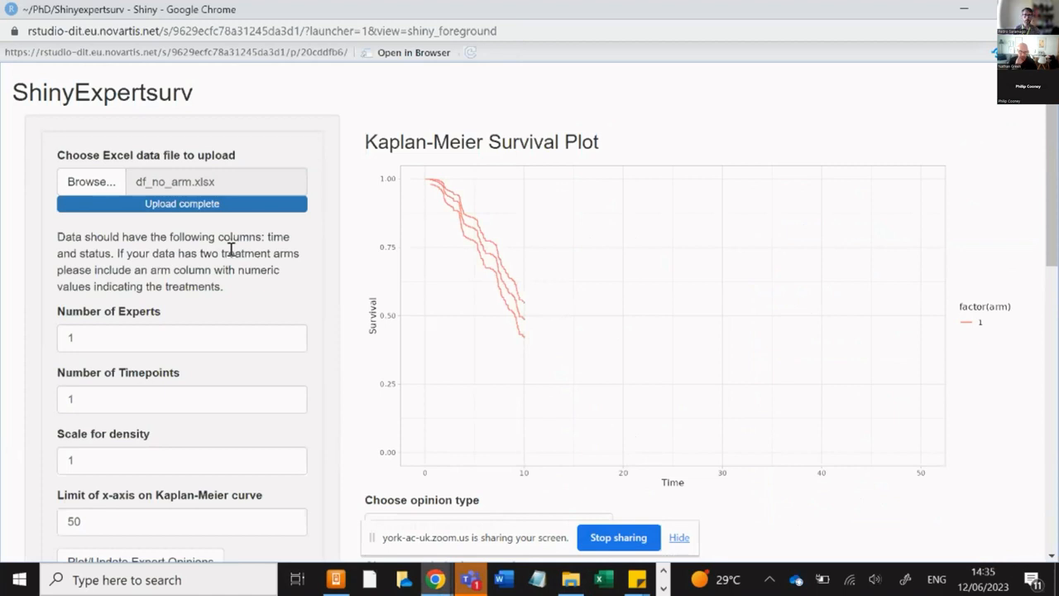
# Scroll down to the opinion type and statistical approach settings below the Kaplan-Meier plot.
pyautogui.scroll(-3)
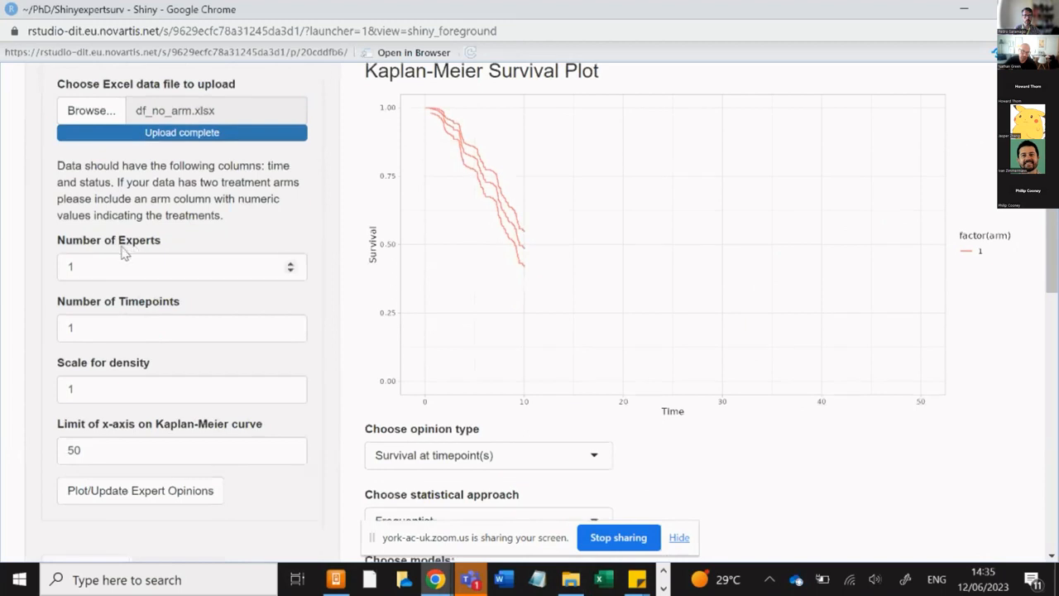
pyautogui.moveTo(156, 248)
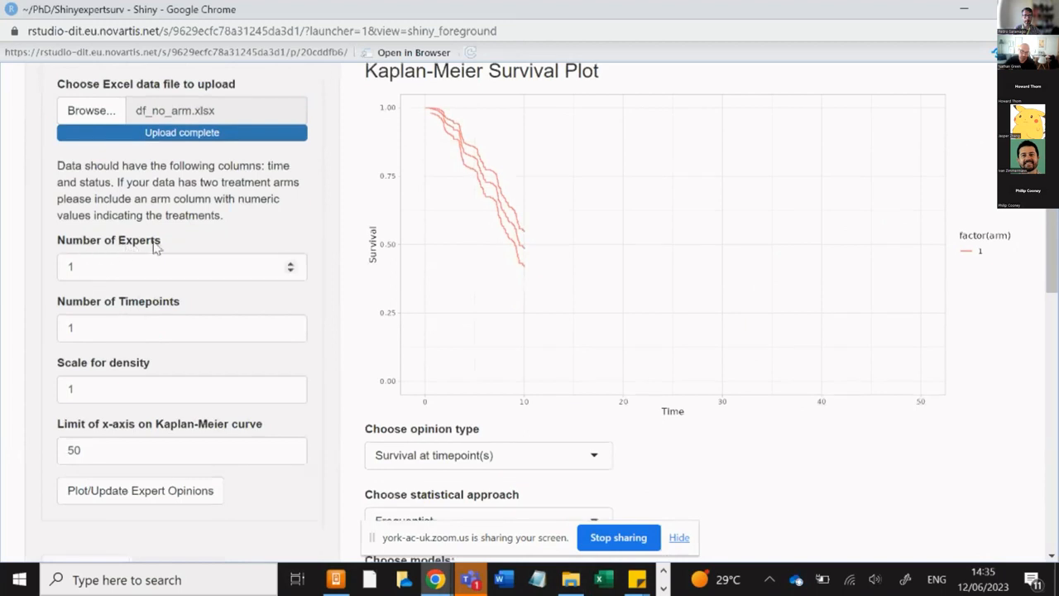
pyautogui.moveTo(83, 314)
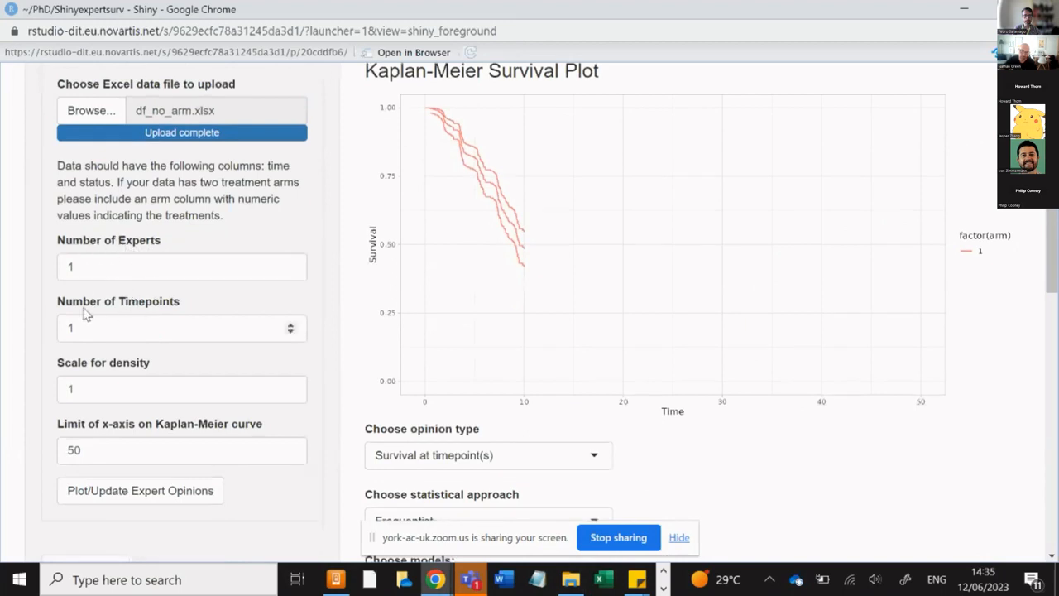
pyautogui.moveTo(179, 311)
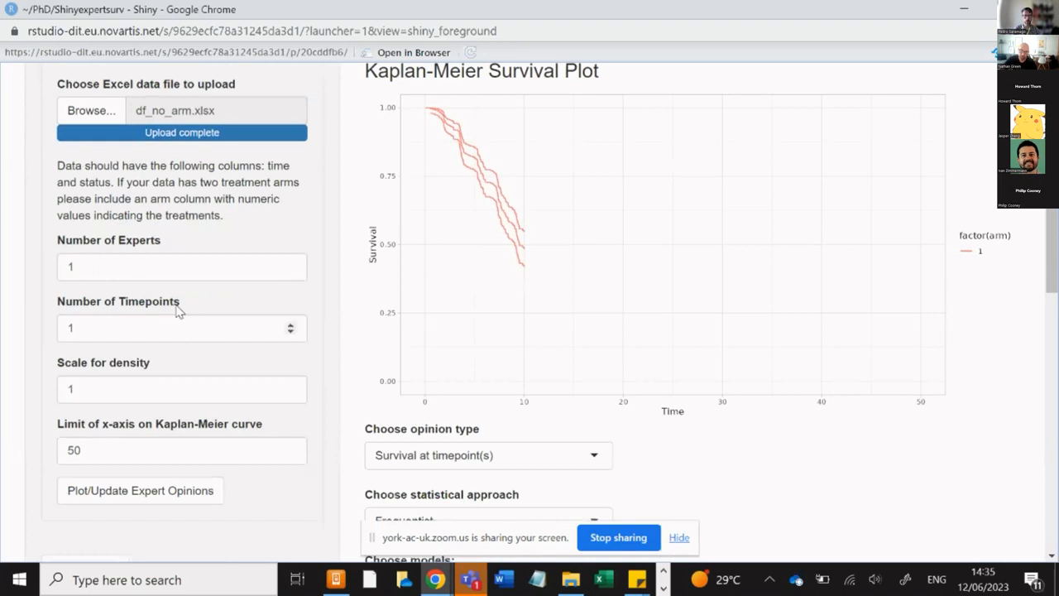
pyautogui.moveTo(178, 306)
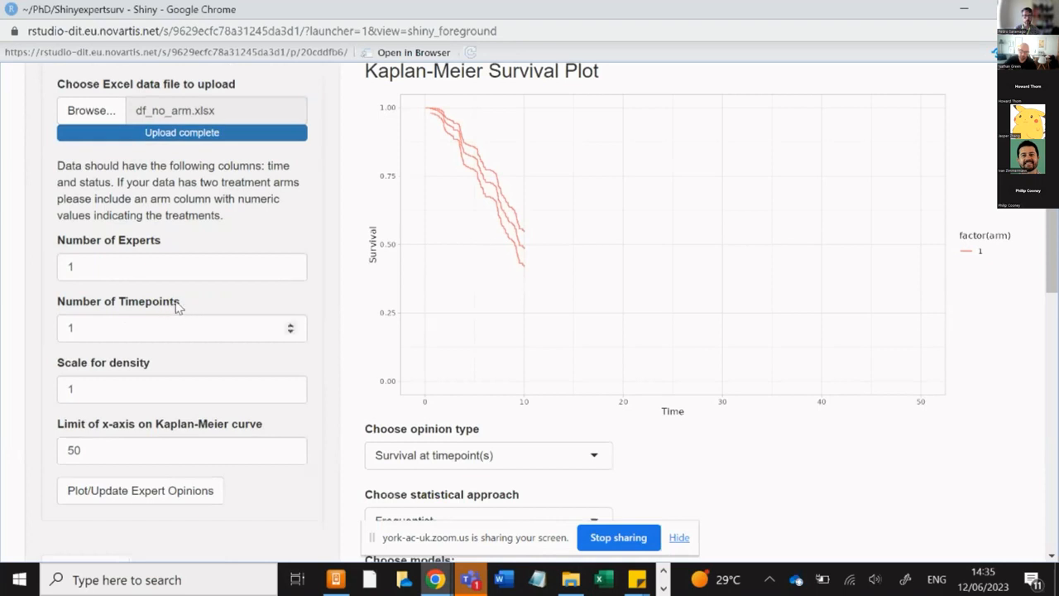
pyautogui.moveTo(168, 412)
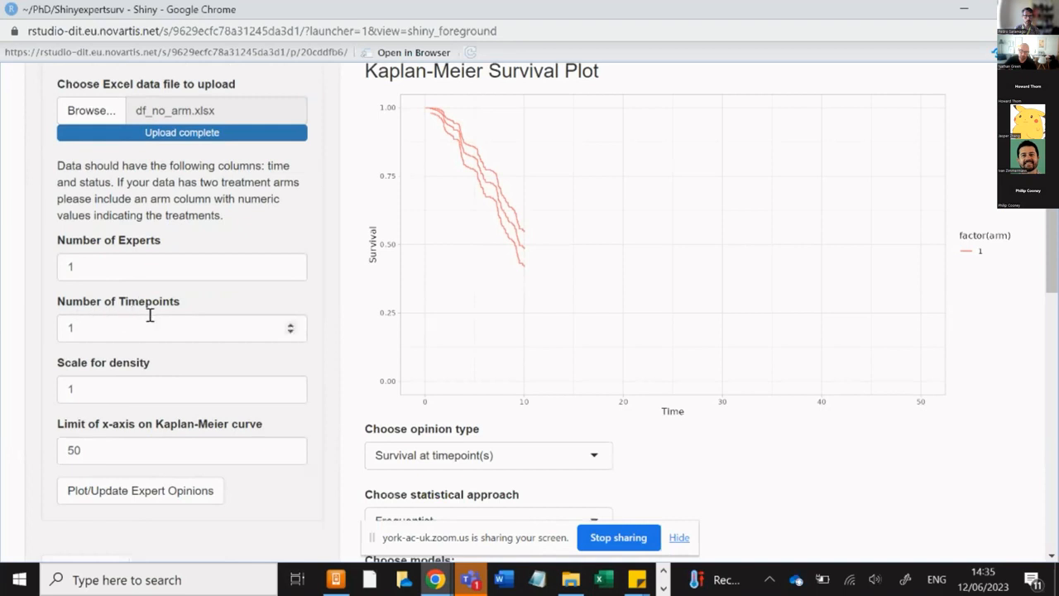
pyautogui.moveTo(144, 311)
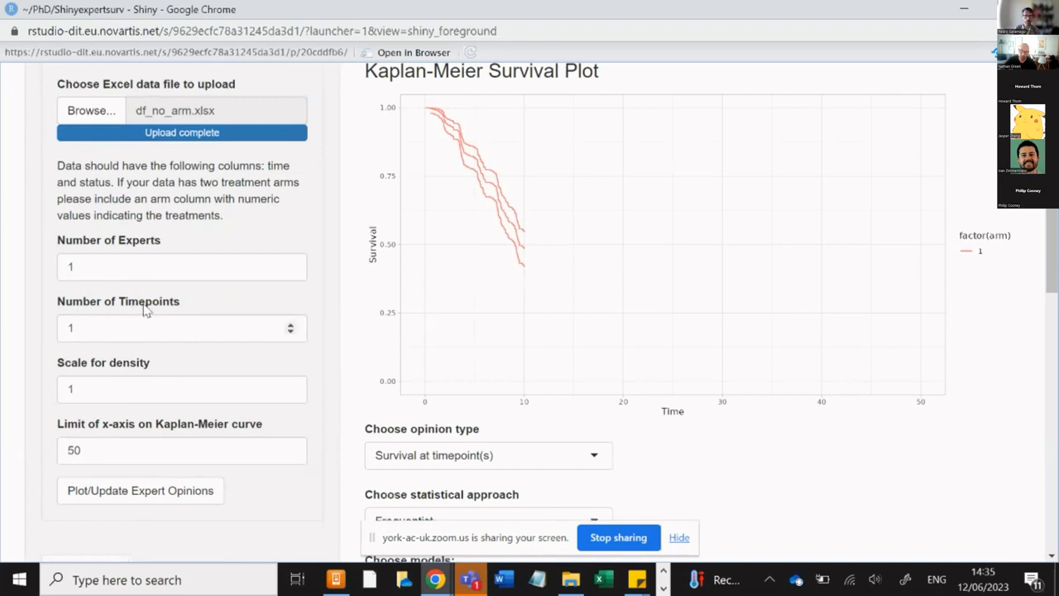
pyautogui.moveTo(141, 316)
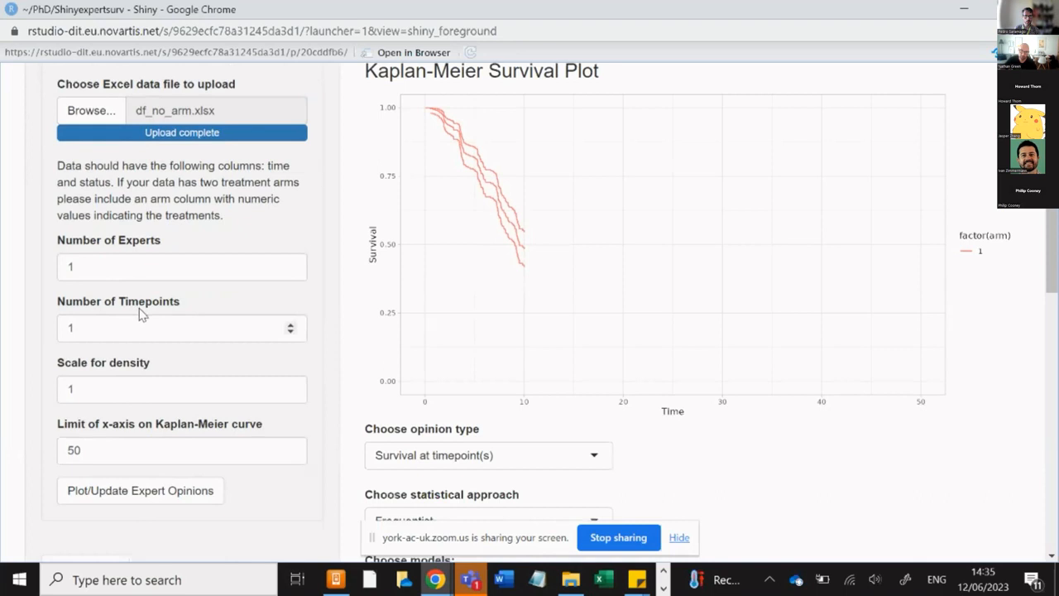
pyautogui.moveTo(111, 334)
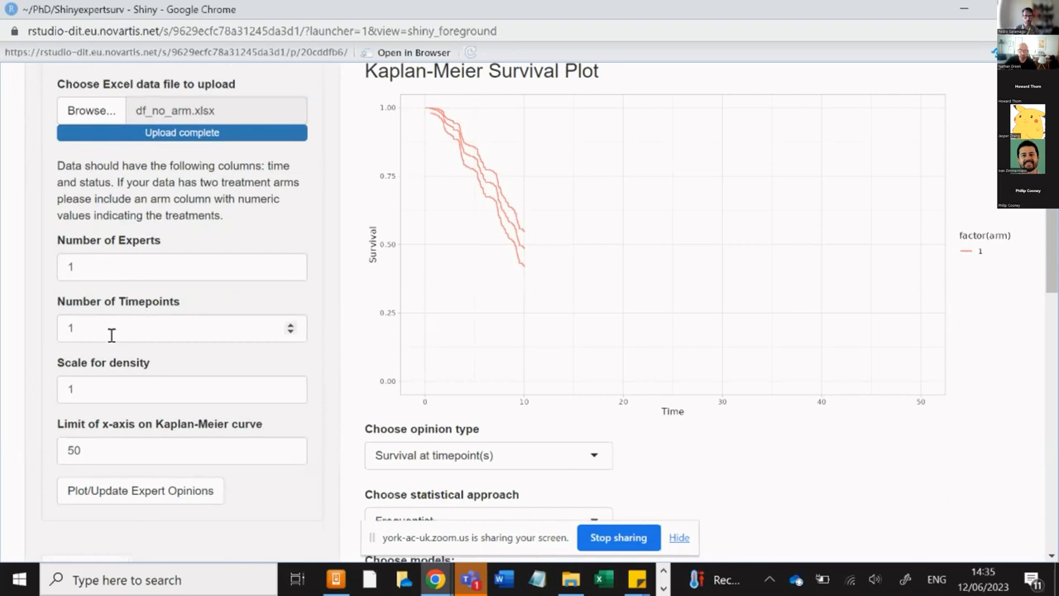
pyautogui.moveTo(529, 278)
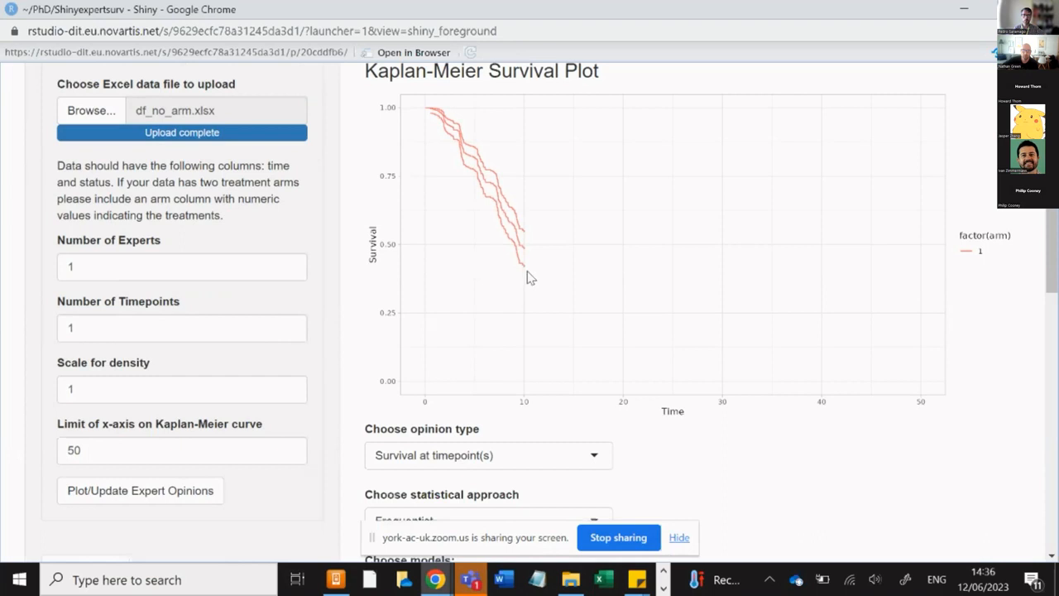
pyautogui.moveTo(609, 407)
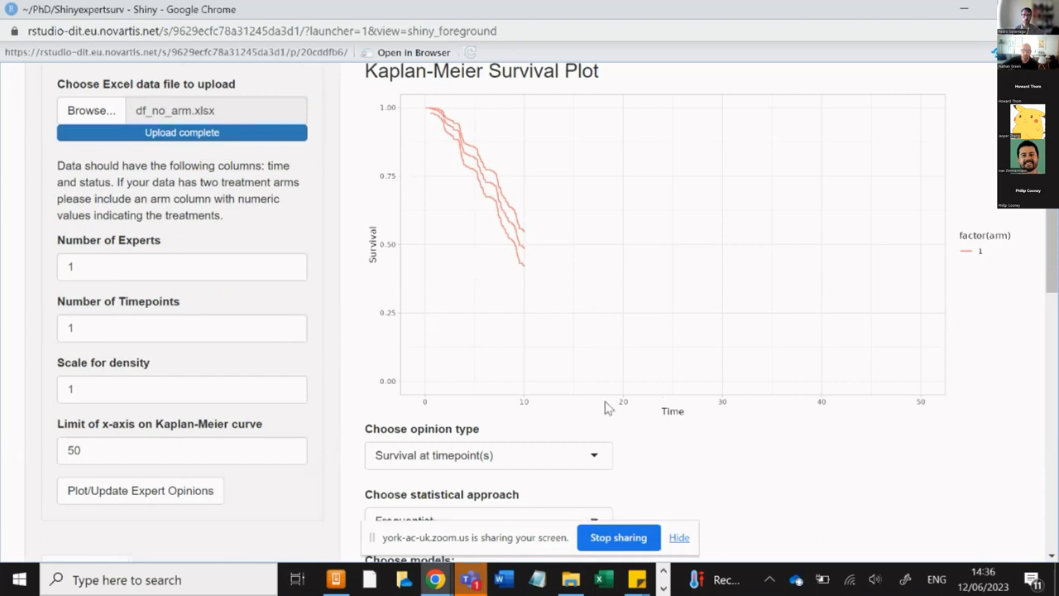
pyautogui.moveTo(630, 414)
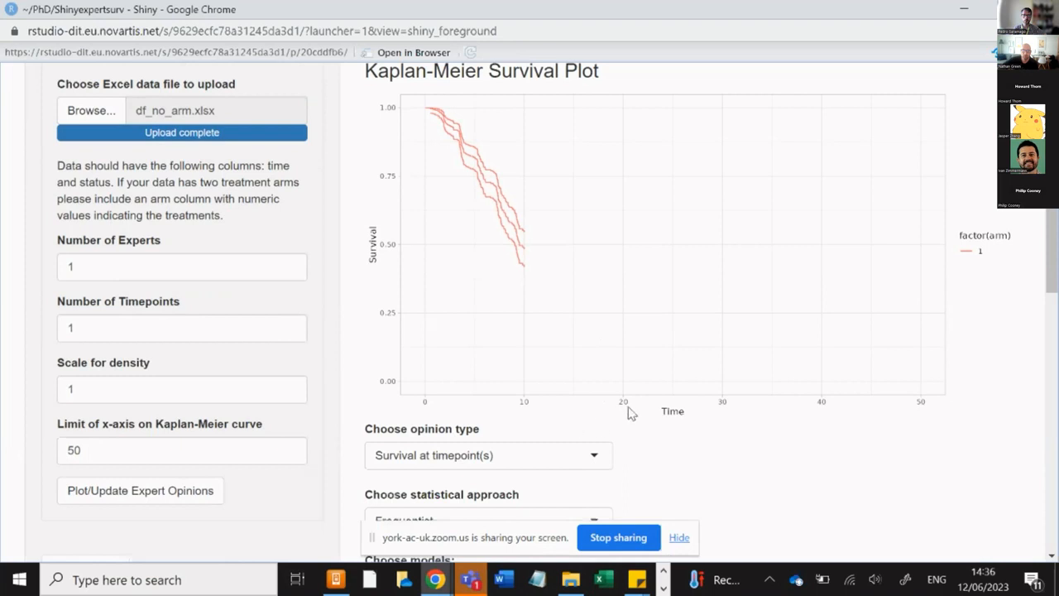
pyautogui.moveTo(738, 327)
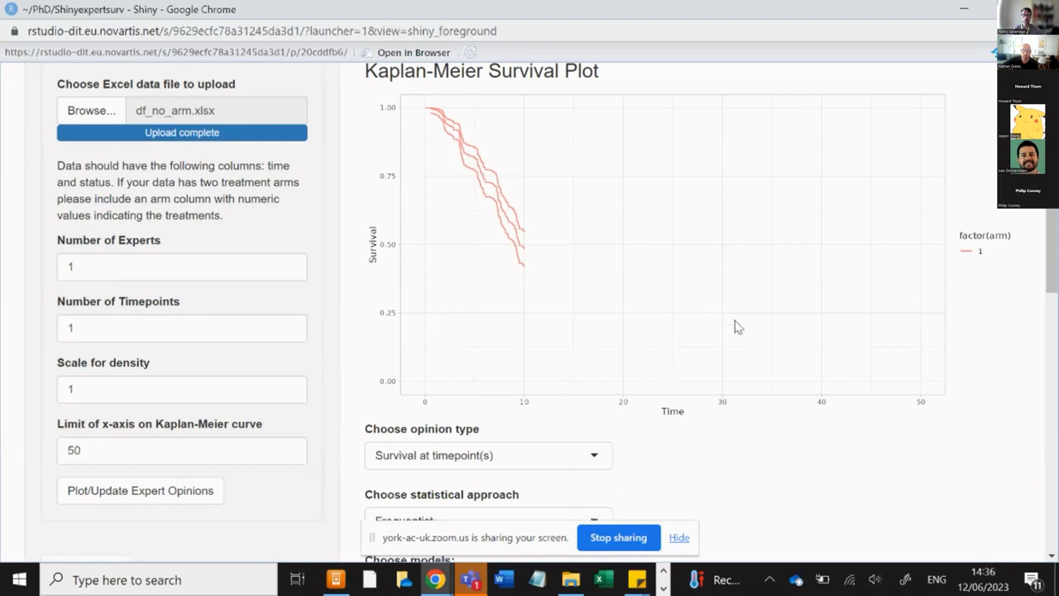
pyautogui.moveTo(786, 343)
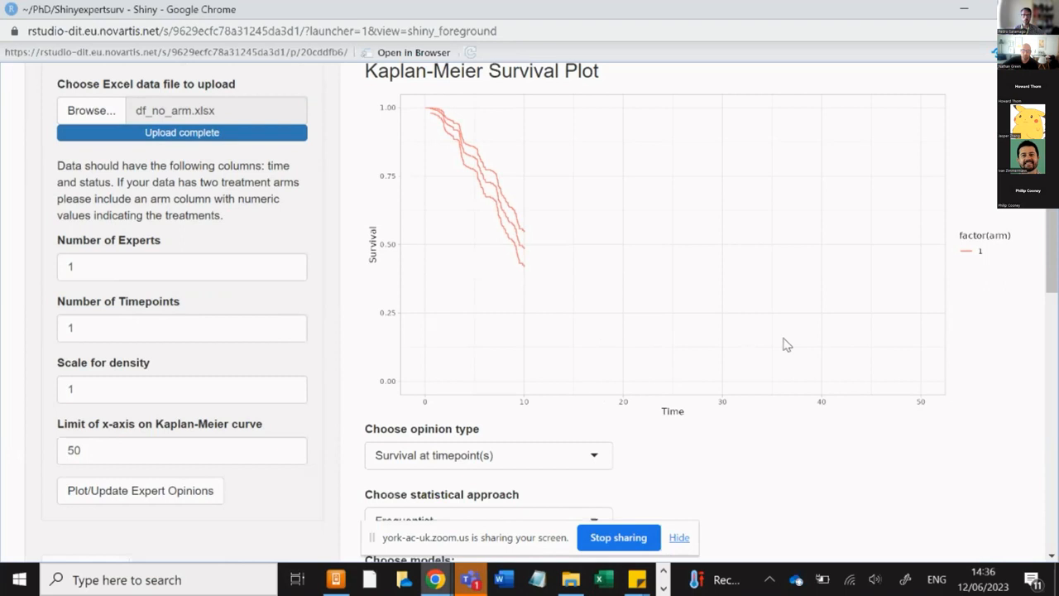
pyautogui.moveTo(404, 257)
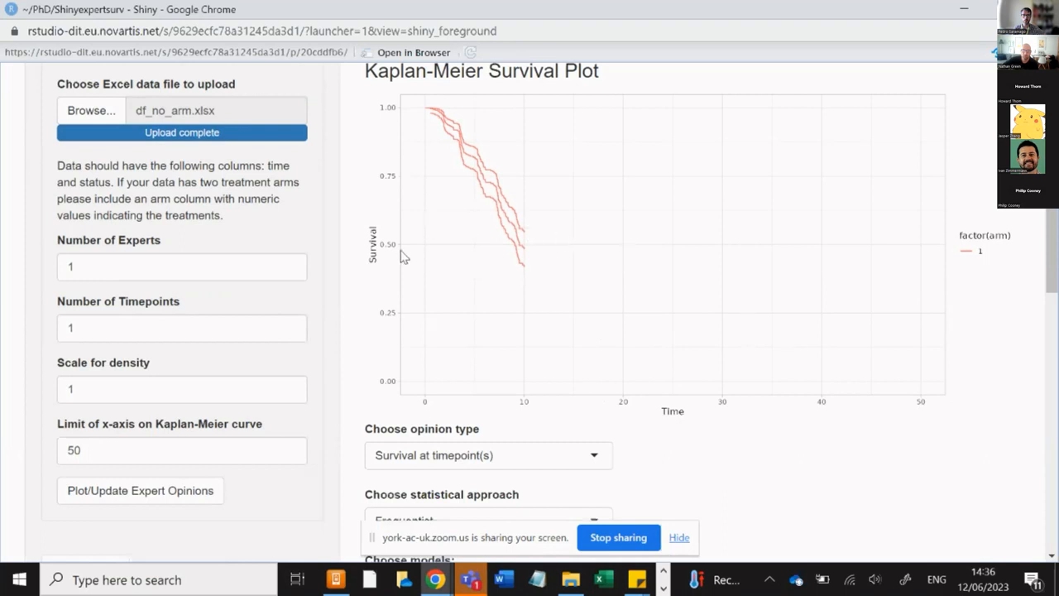
pyautogui.scroll(-3)
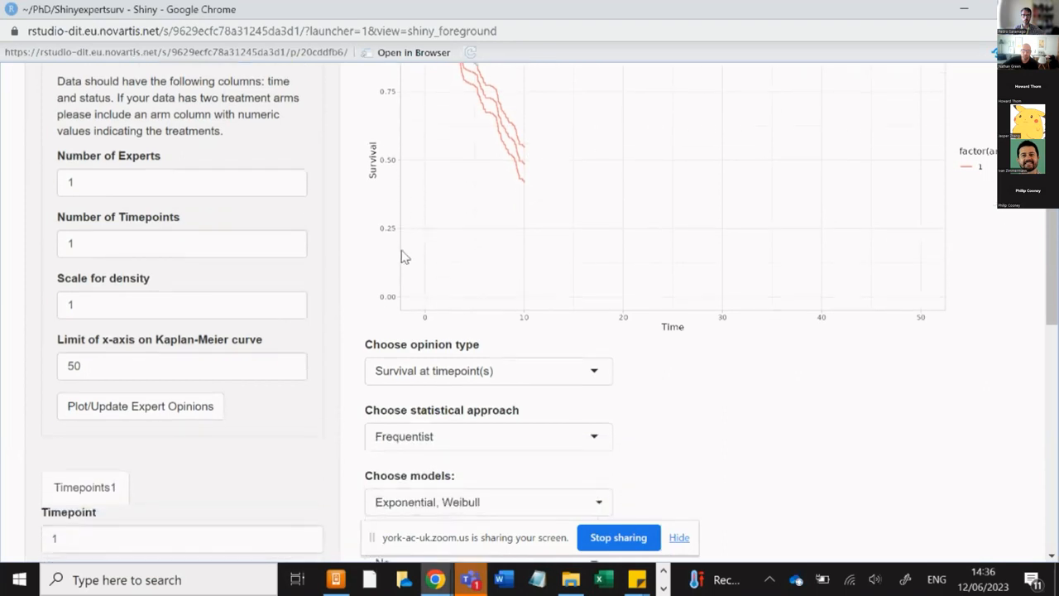
pyautogui.scroll(-3)
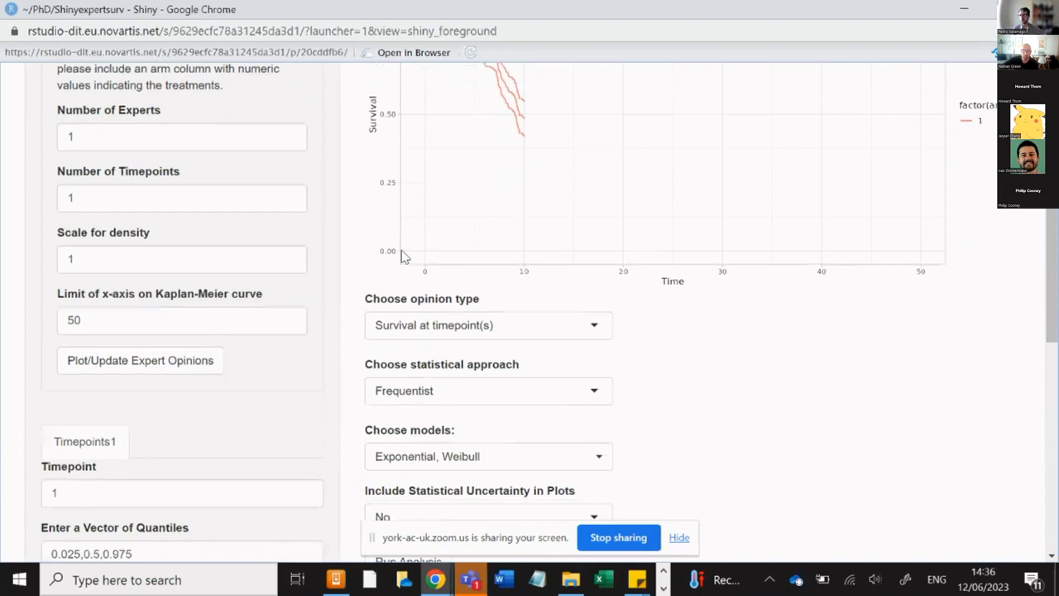
pyautogui.scroll(-3)
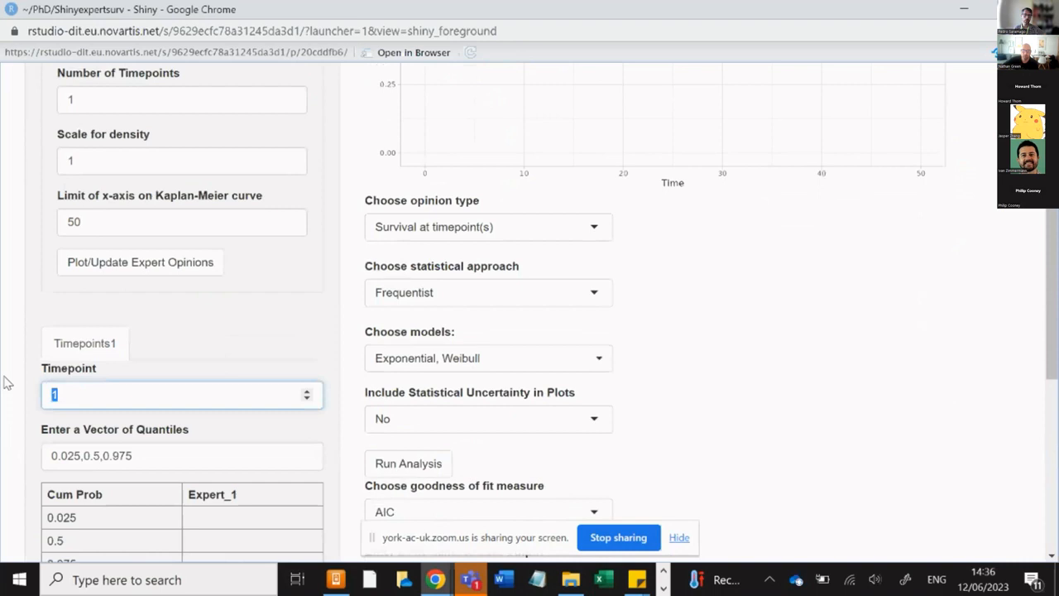
pyautogui.write('30')
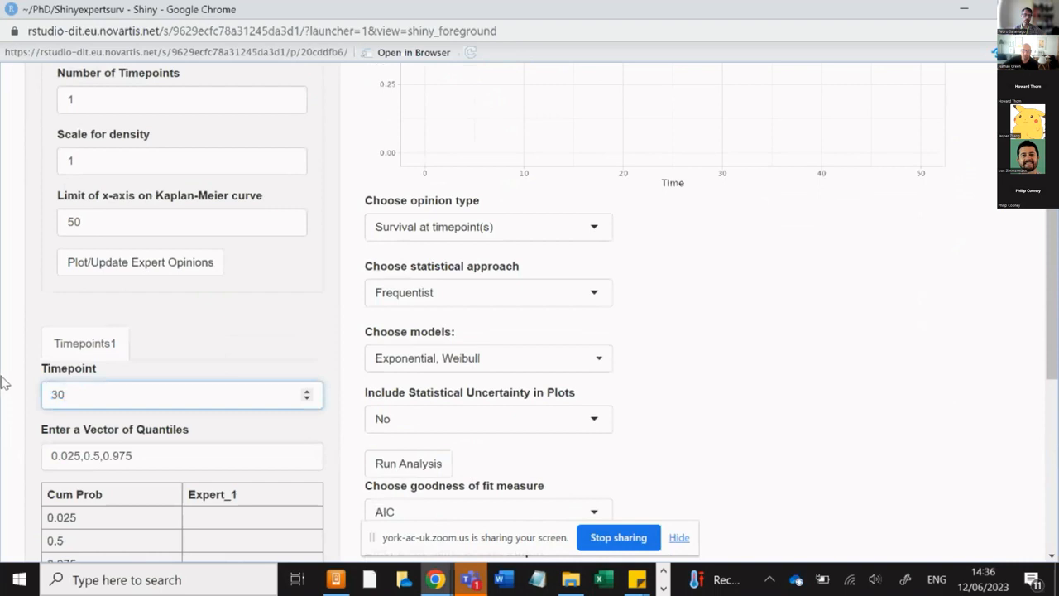
pyautogui.scroll(-3)
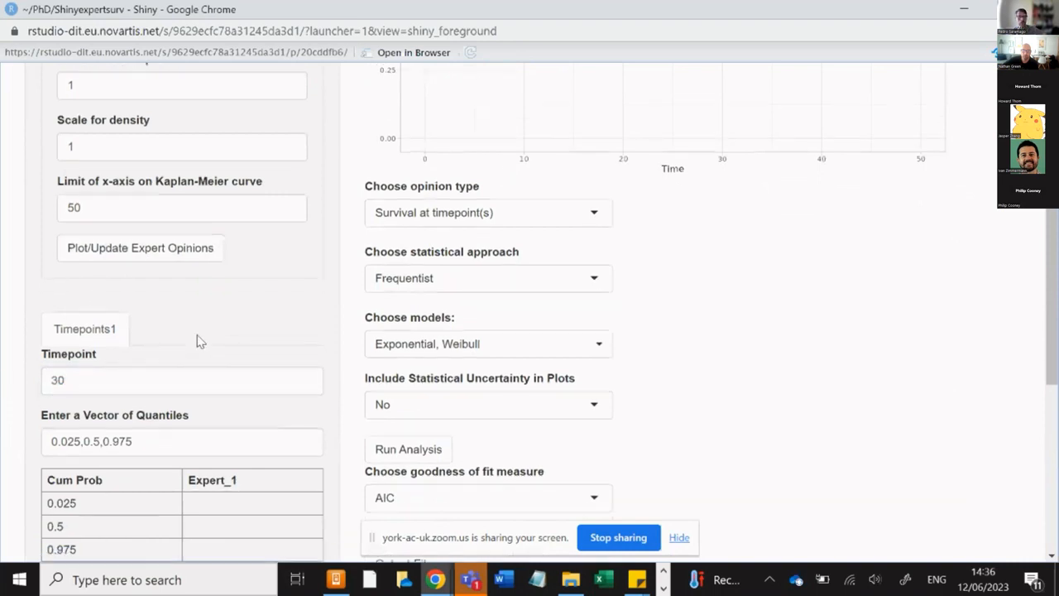
pyautogui.scroll(-3)
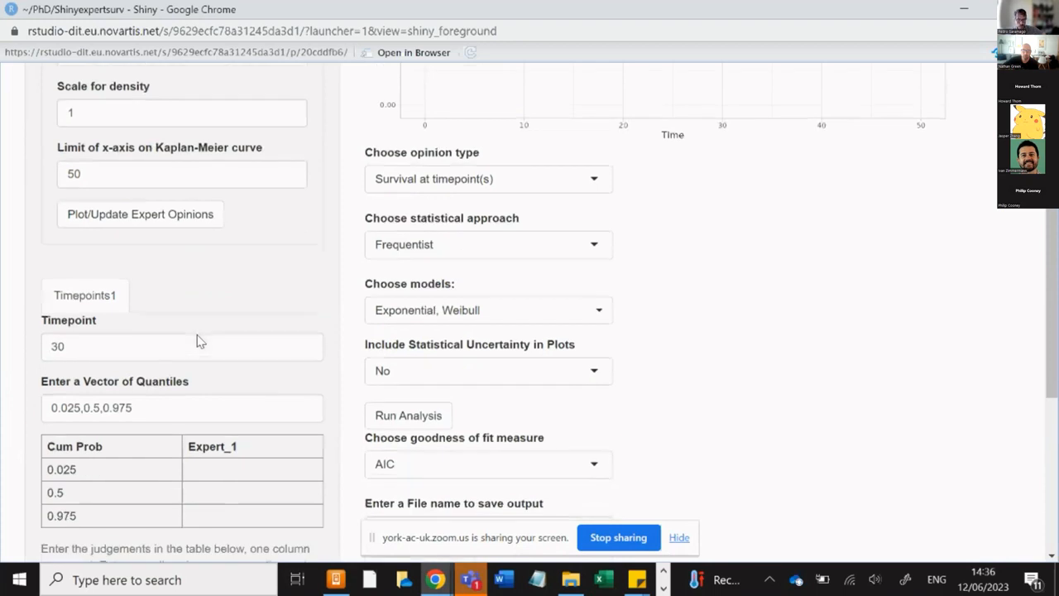
pyautogui.scroll(-3)
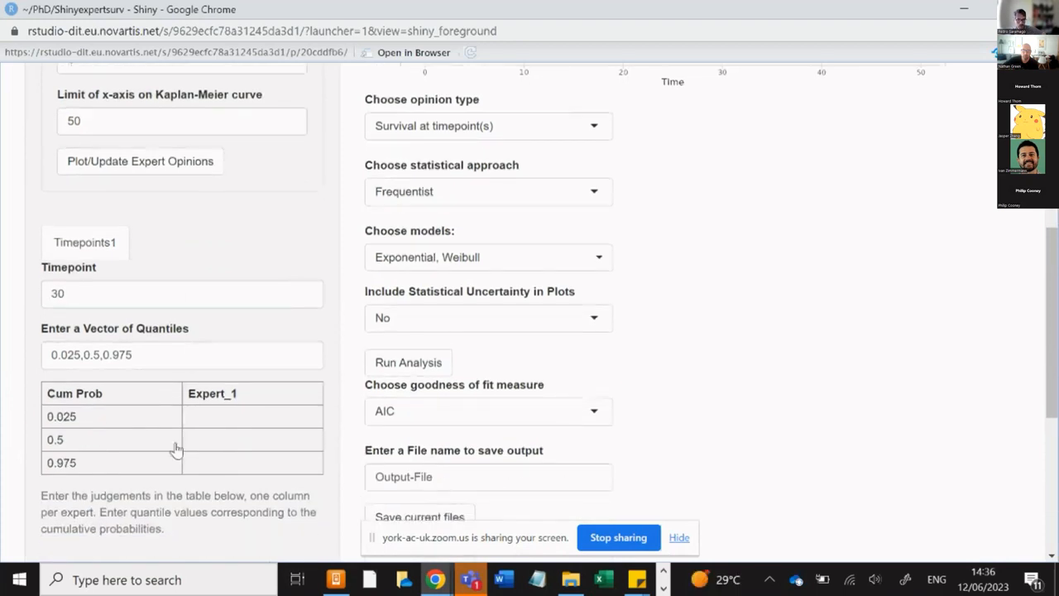
pyautogui.moveTo(129, 418)
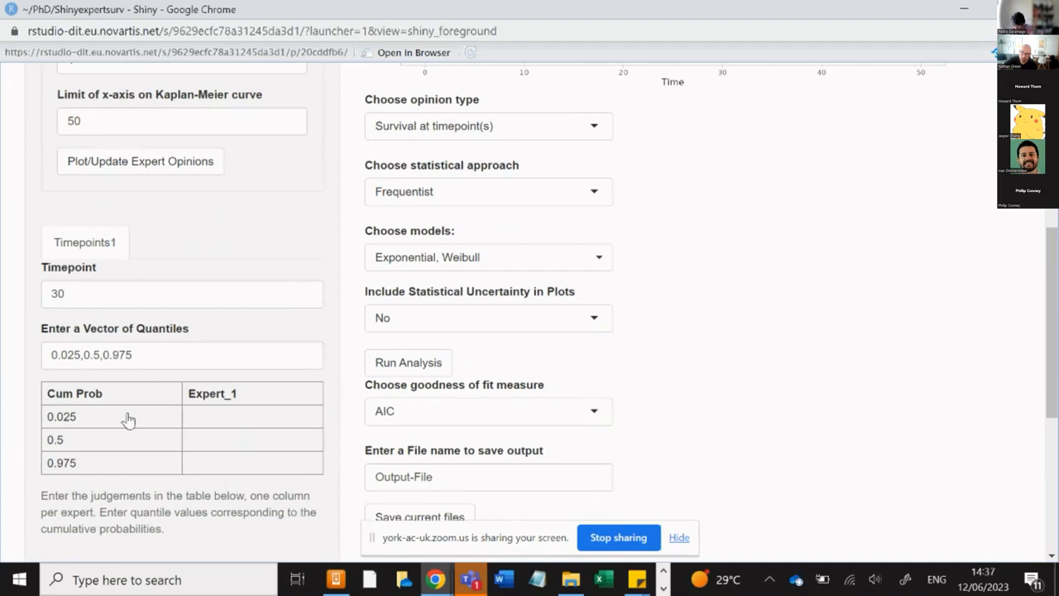
pyautogui.moveTo(172, 424)
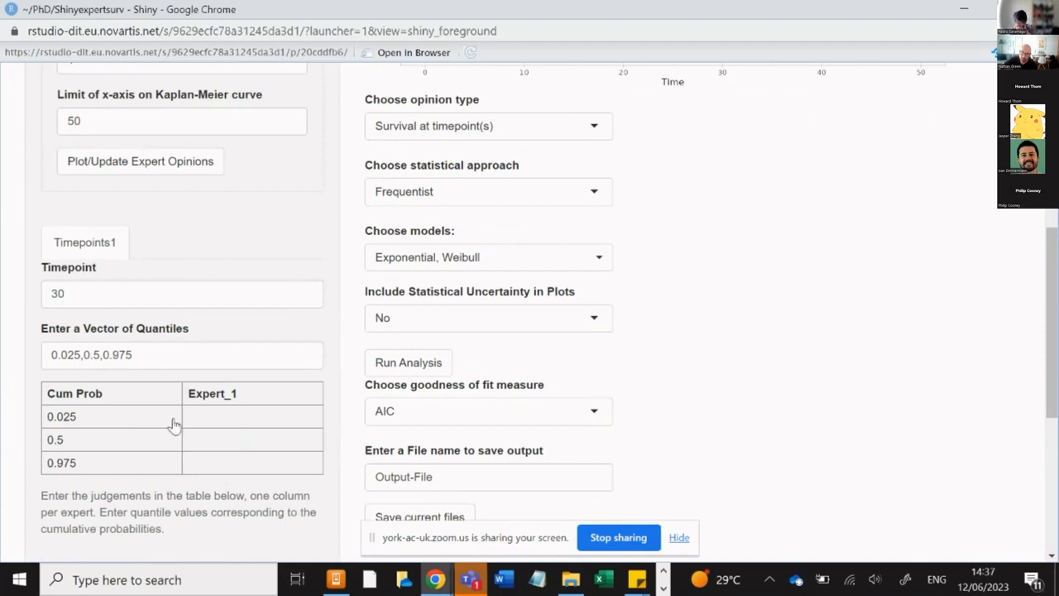
pyautogui.click(252, 417)
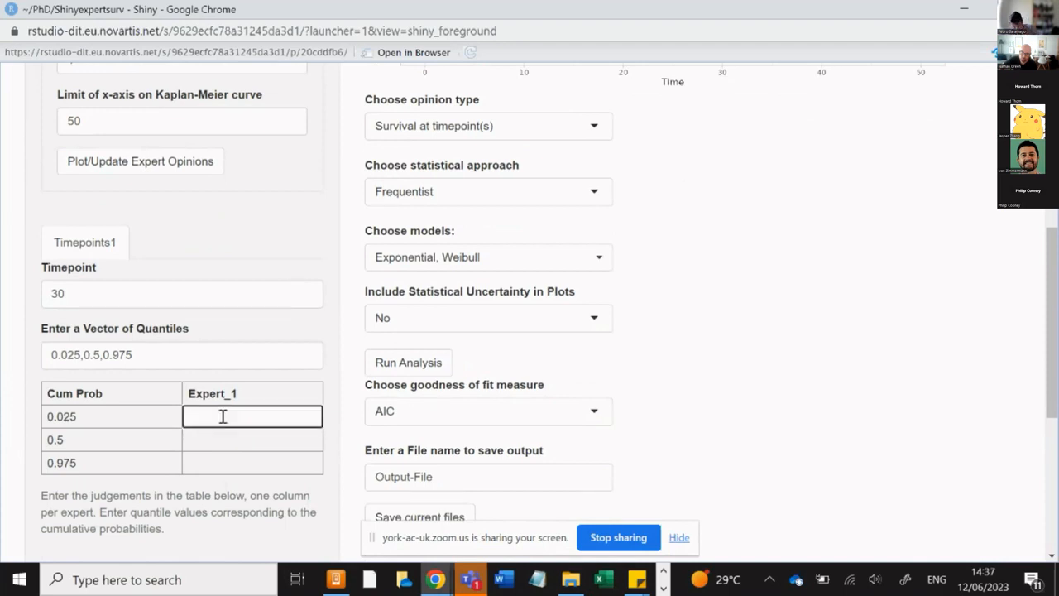
pyautogui.write('0.1')
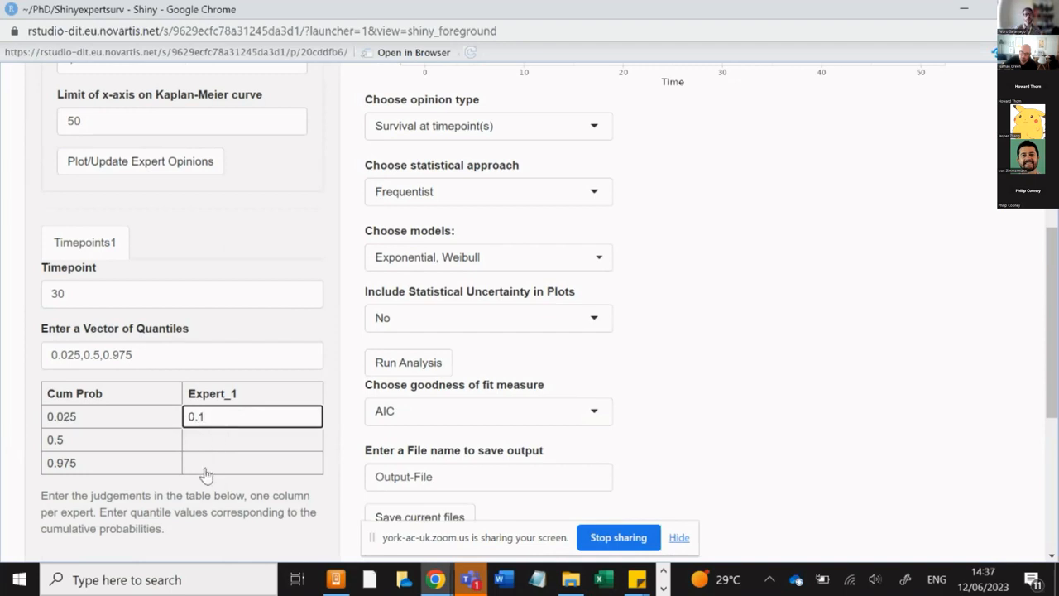
pyautogui.click(251, 464)
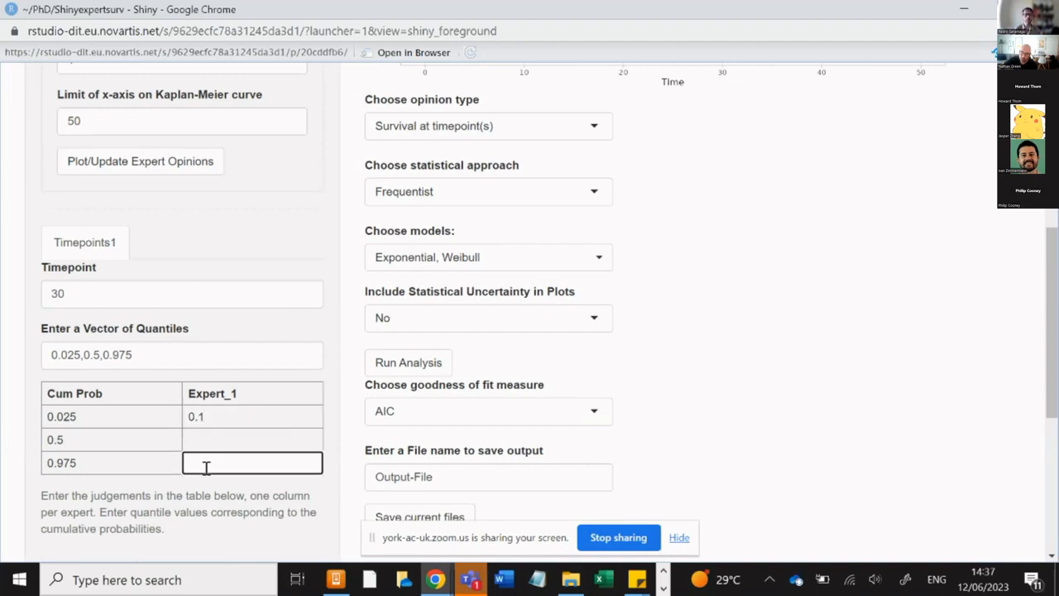
pyautogui.write('0.3')
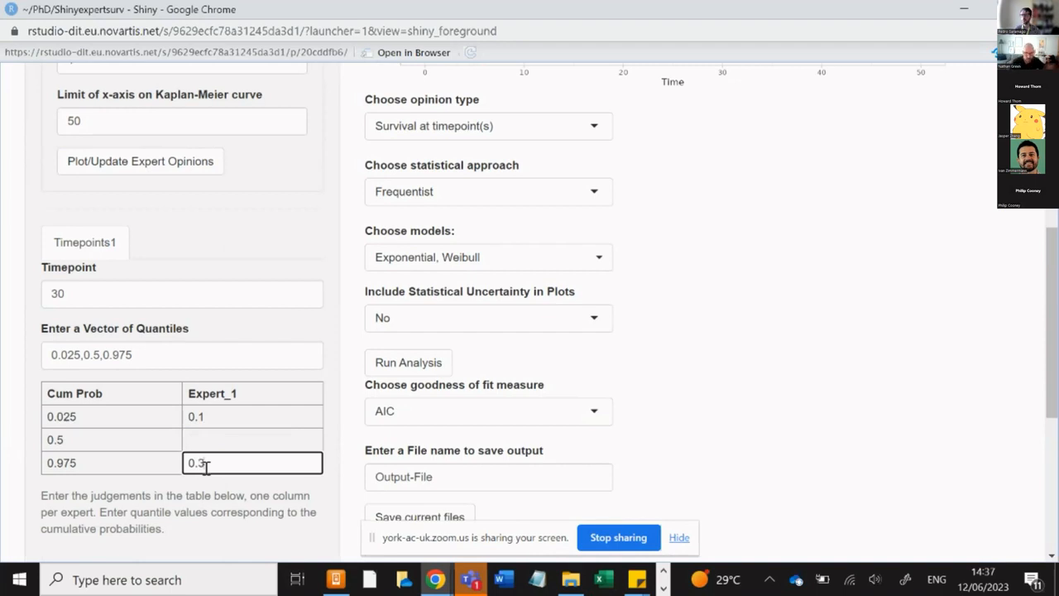
pyautogui.moveTo(205, 445)
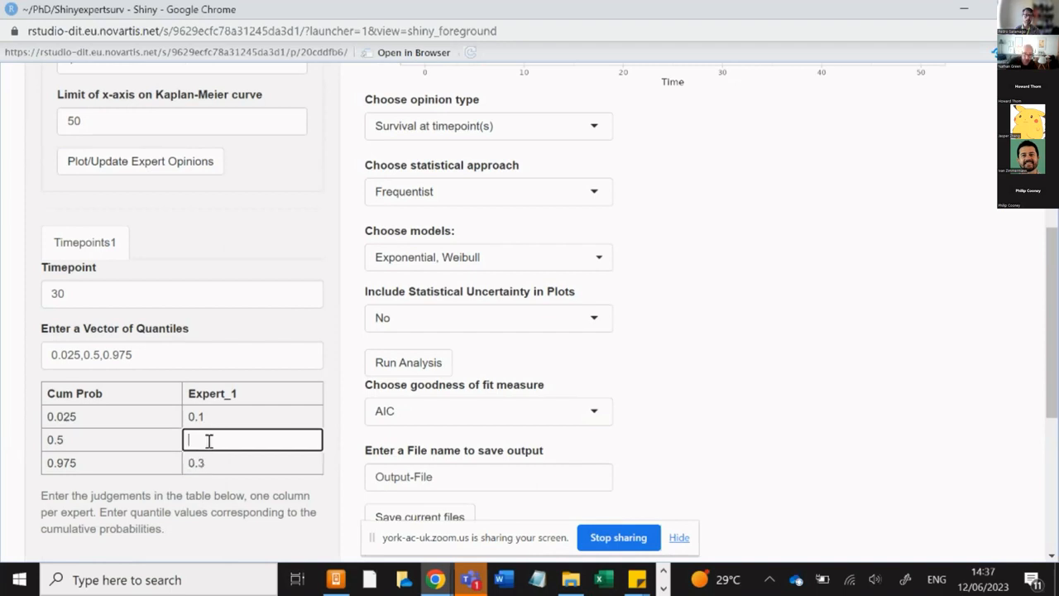
pyautogui.write('0')
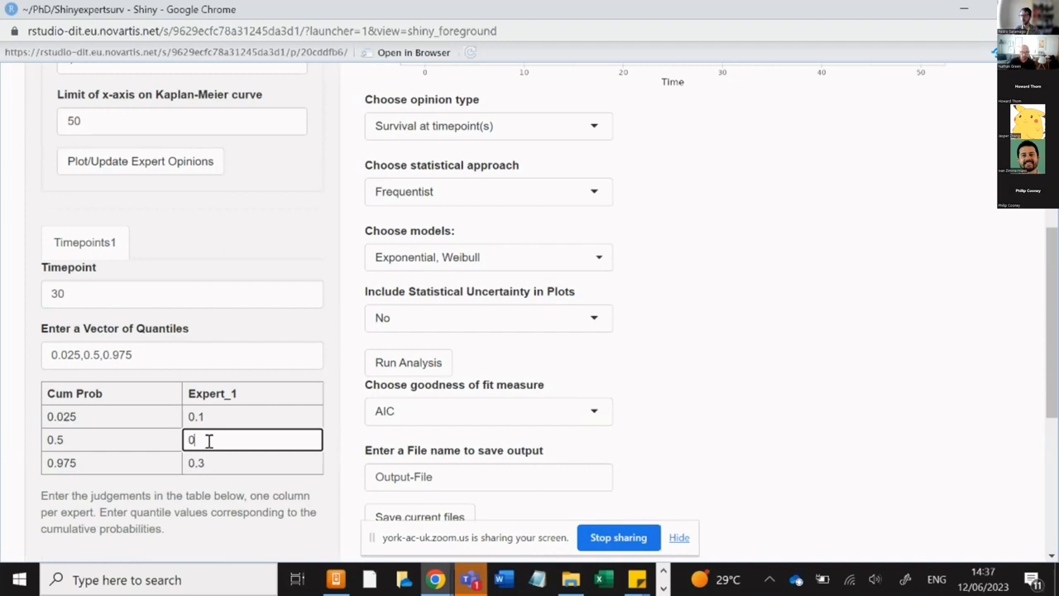
pyautogui.write('.2')
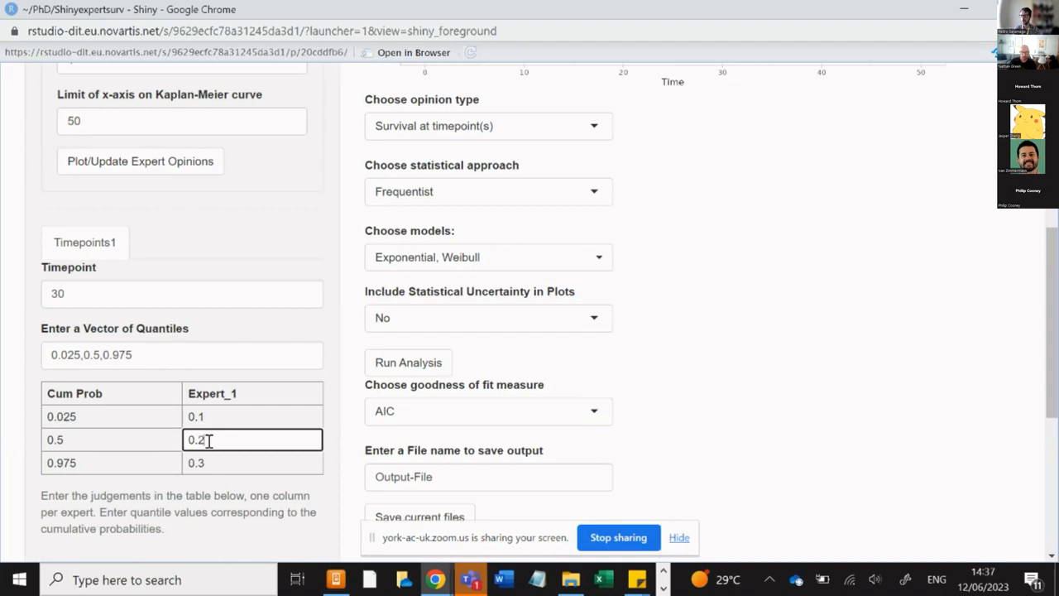
pyautogui.click(111, 417)
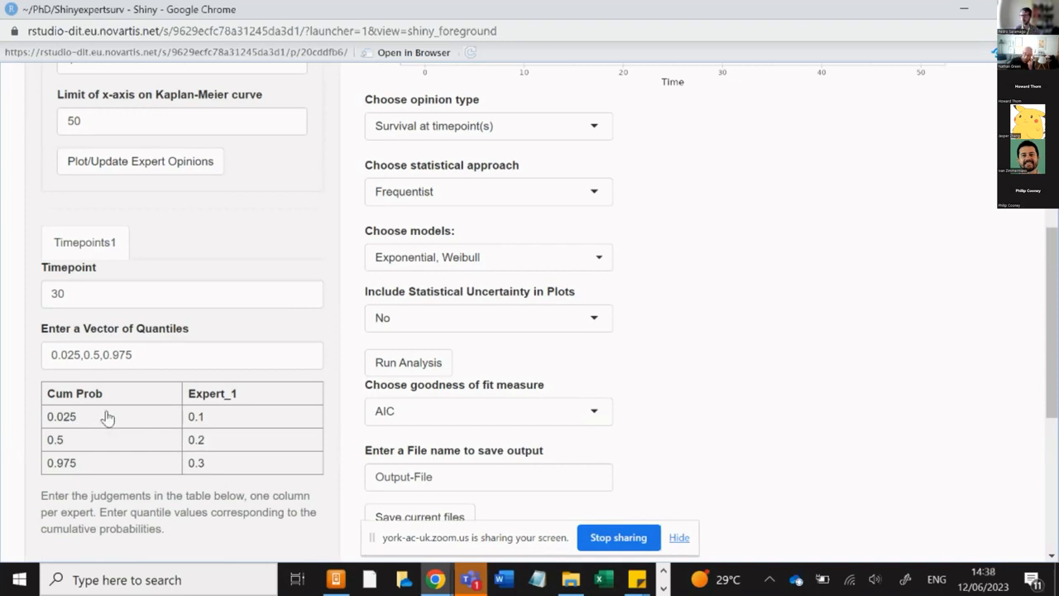
pyautogui.moveTo(75, 460)
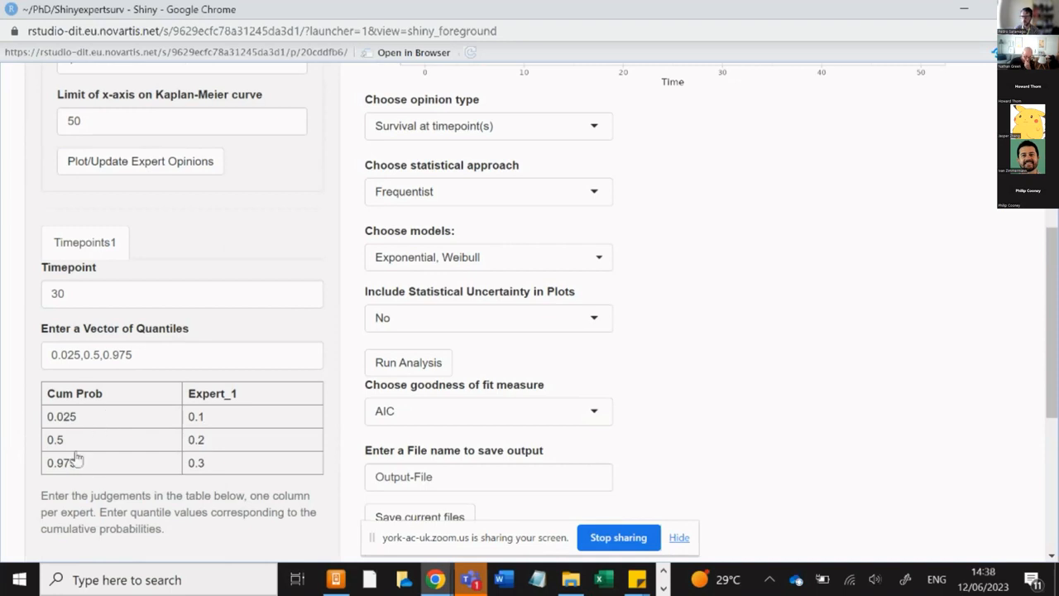
pyautogui.moveTo(80, 443)
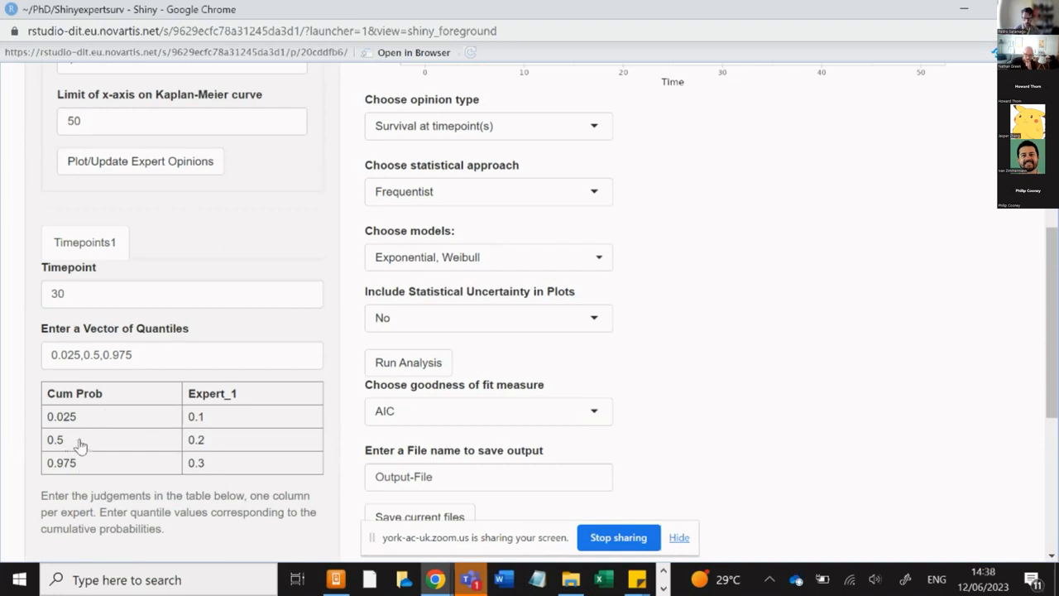
pyautogui.moveTo(87, 441)
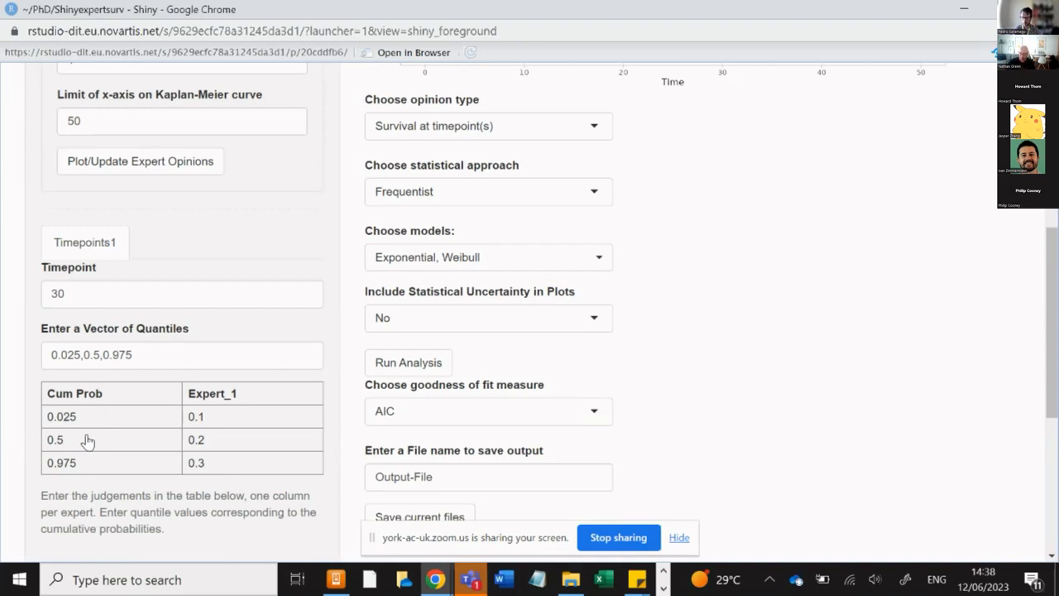
pyautogui.moveTo(190, 420)
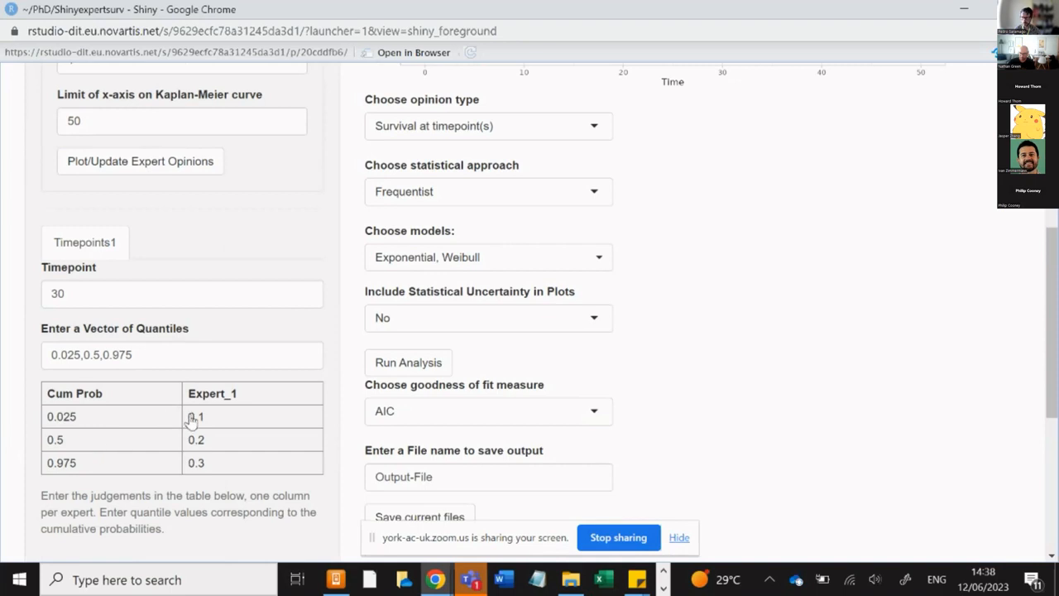
pyautogui.scroll(-3)
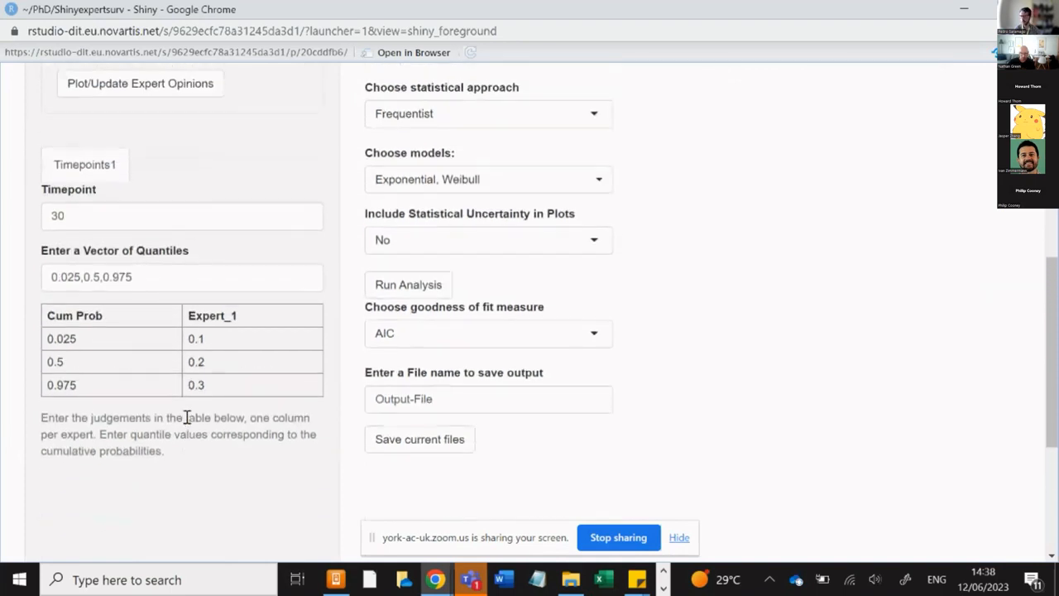
pyautogui.scroll(3)
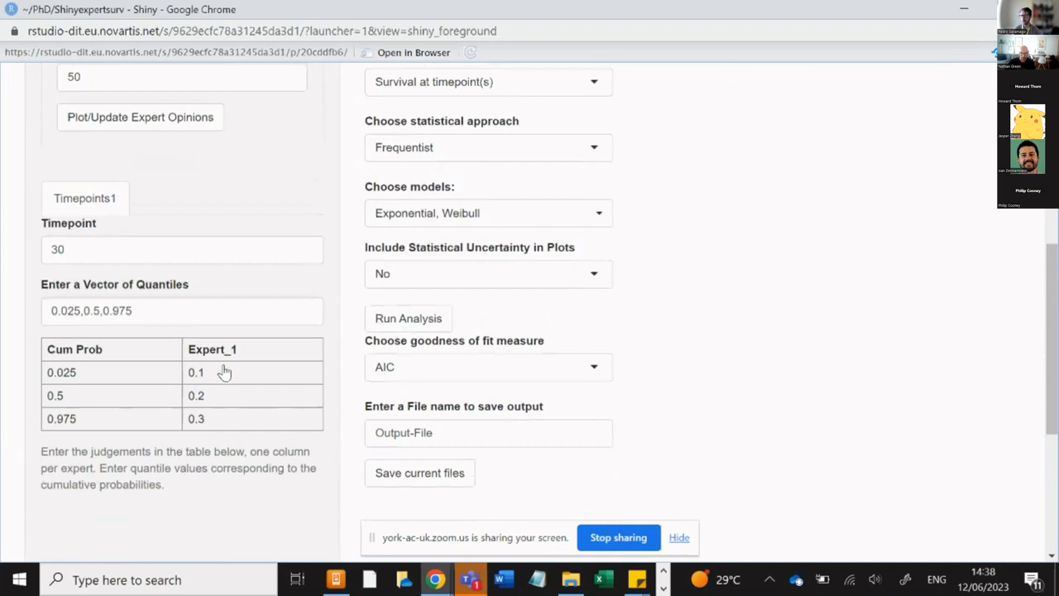
pyautogui.click(139, 169)
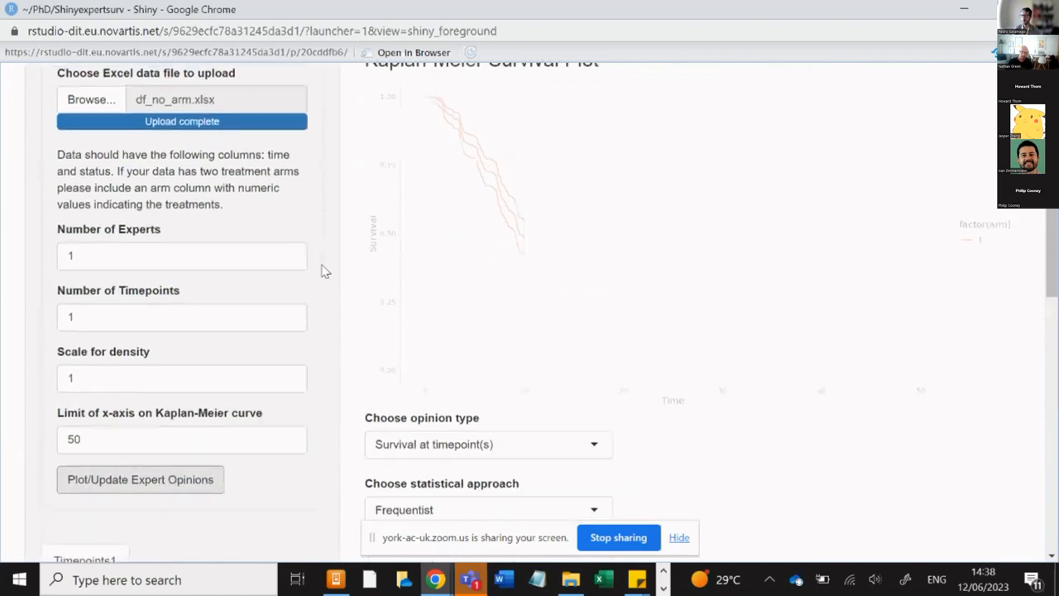
pyautogui.click(139, 480)
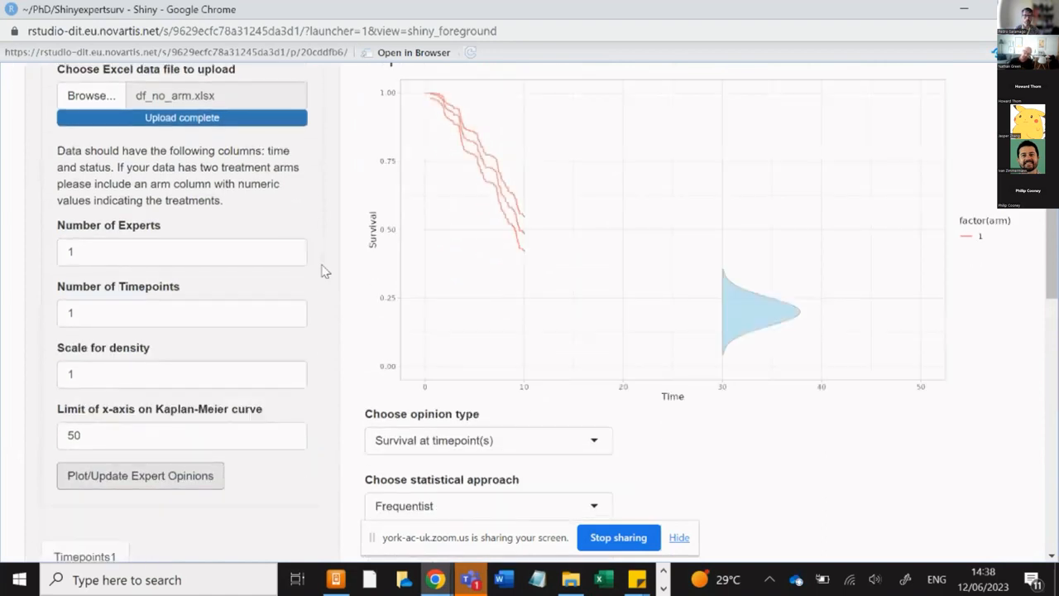
pyautogui.moveTo(338, 316)
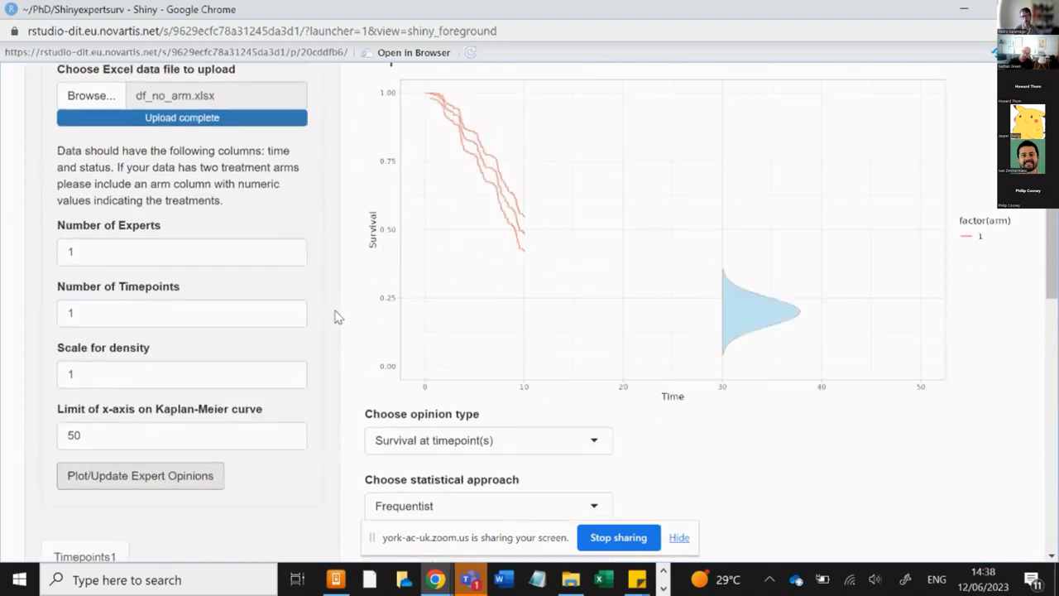
pyautogui.scroll(-3)
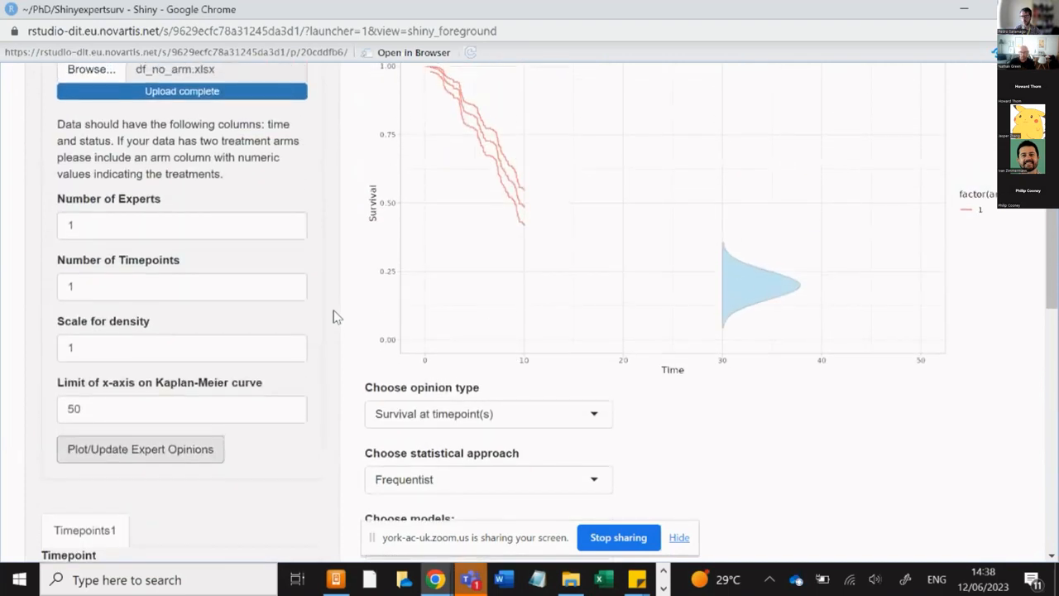
pyautogui.moveTo(737, 333)
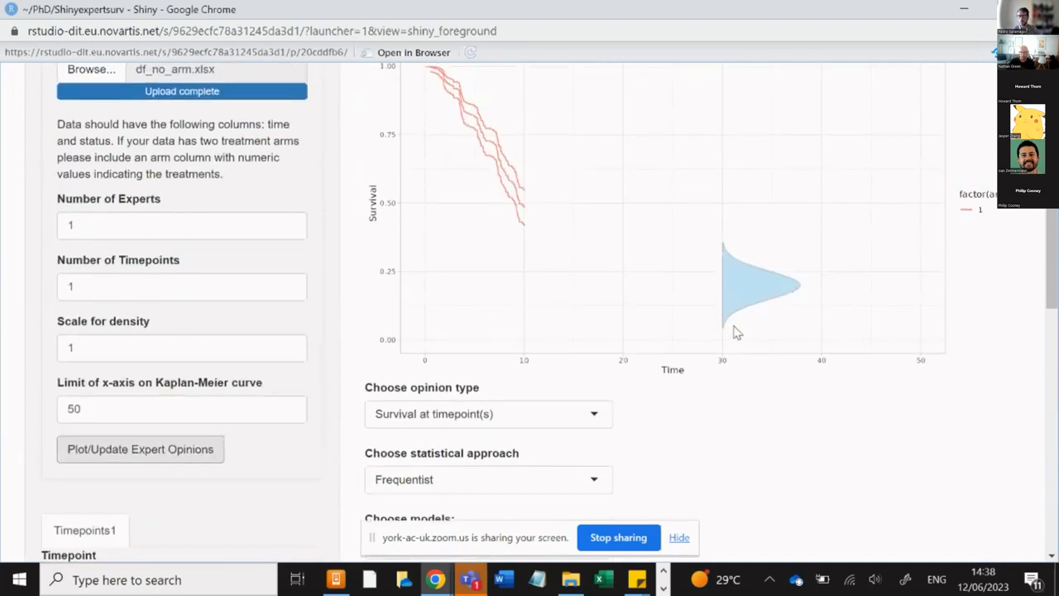
pyautogui.moveTo(715, 278)
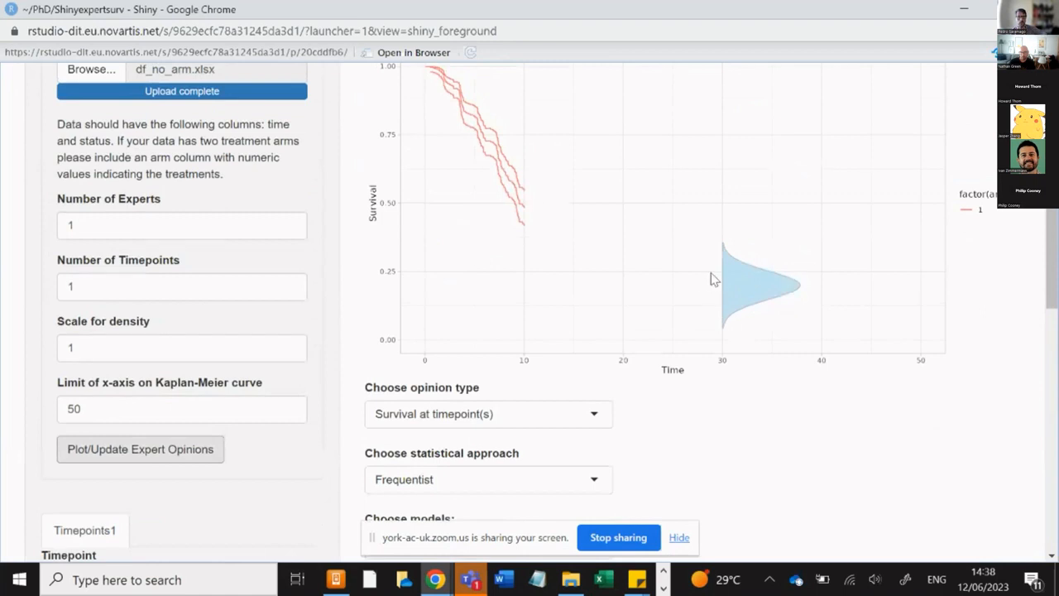
pyautogui.moveTo(721, 269)
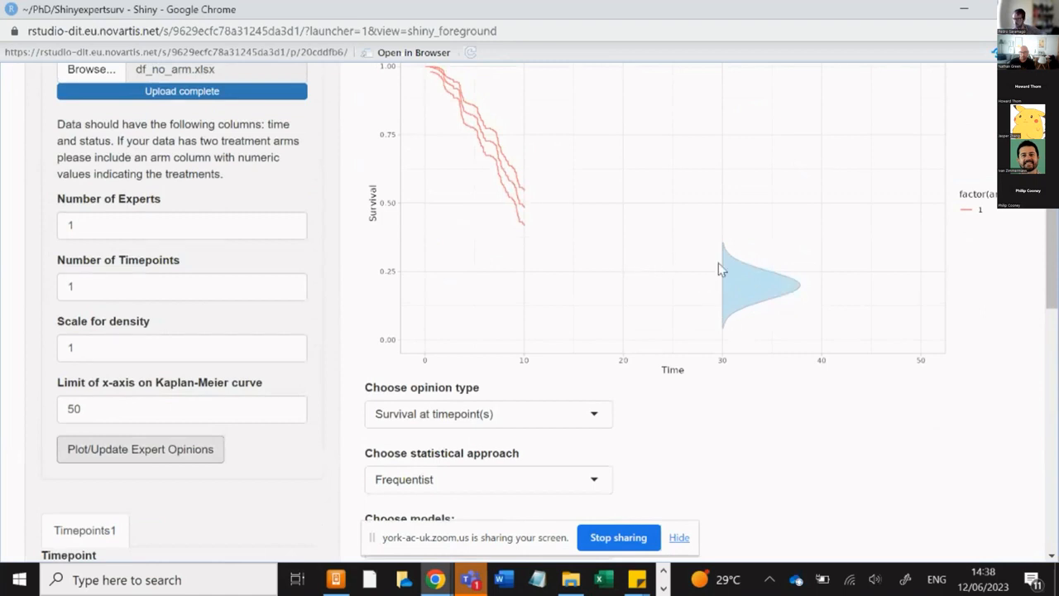
pyautogui.moveTo(655, 281)
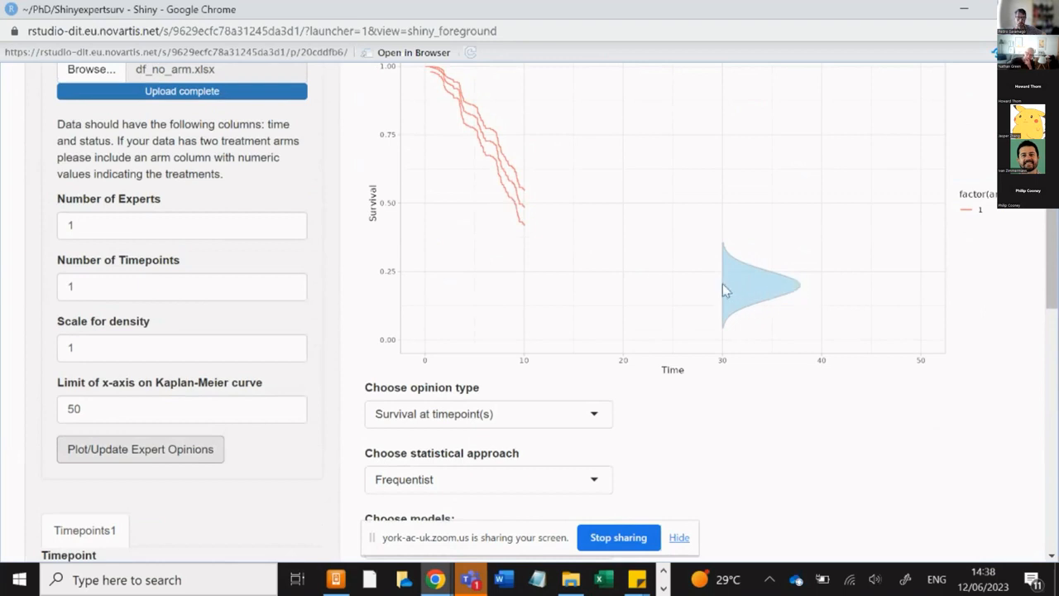
pyautogui.moveTo(730, 284)
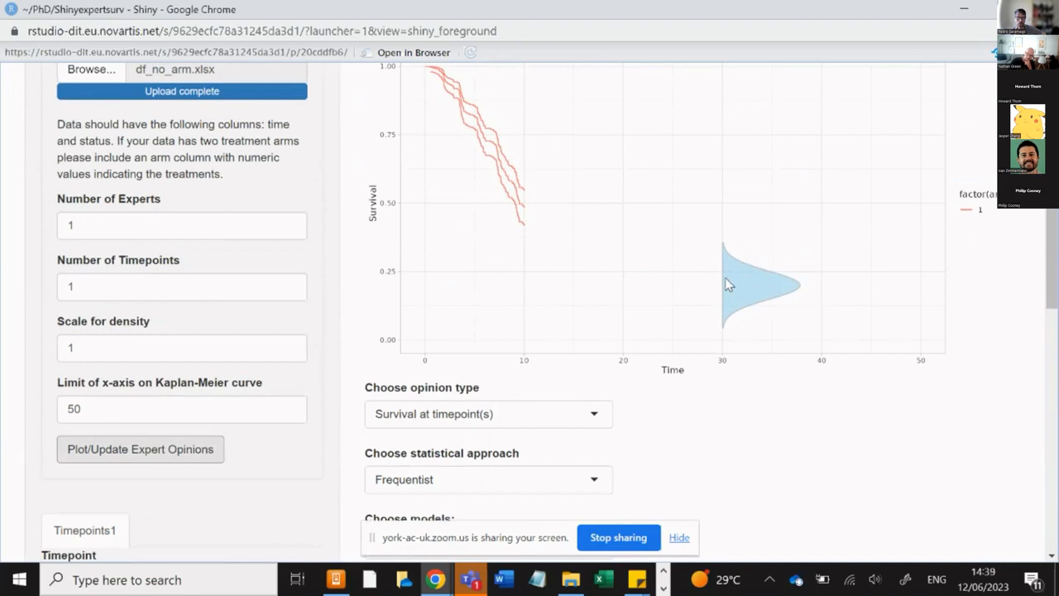
pyautogui.moveTo(731, 261)
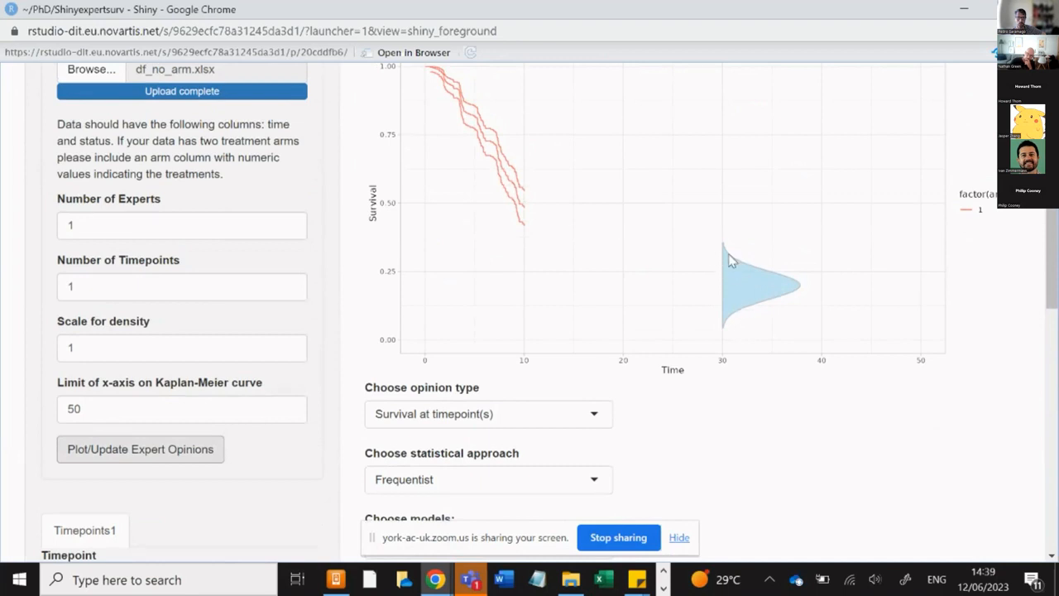
pyautogui.moveTo(725, 250)
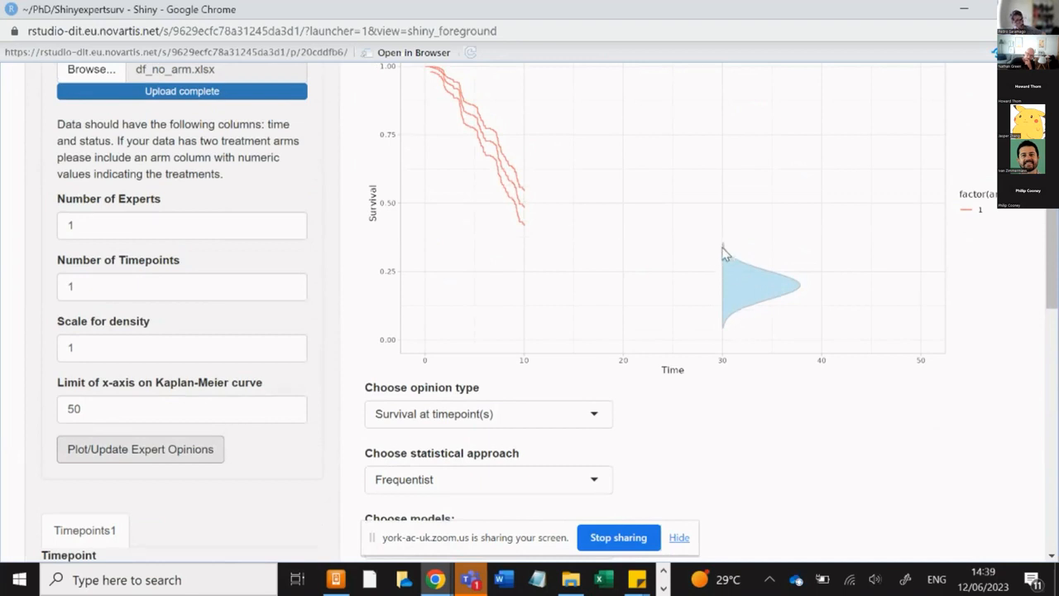
pyautogui.moveTo(722, 281)
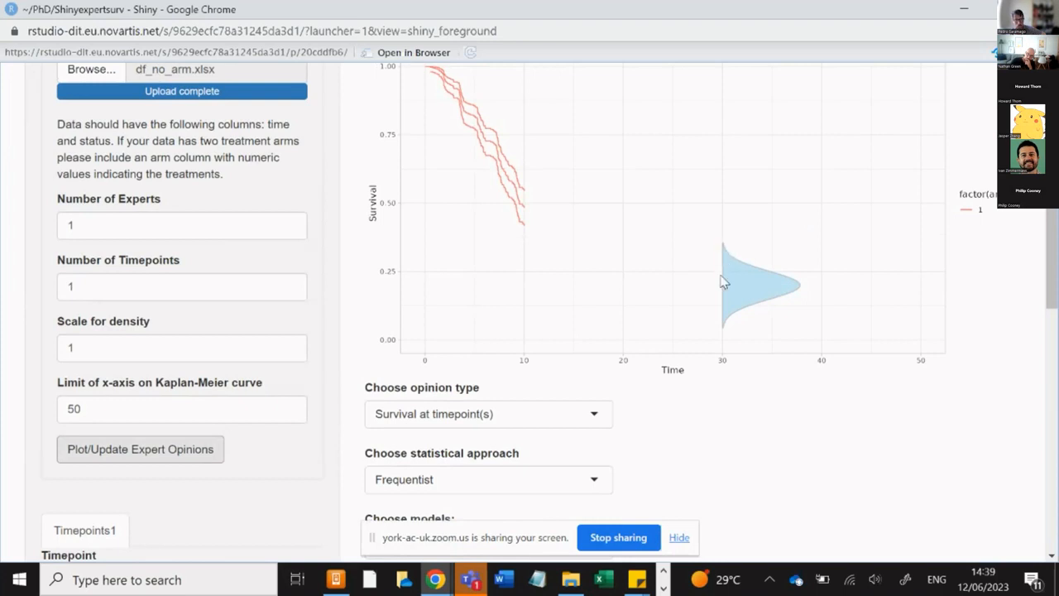
pyautogui.moveTo(524, 304)
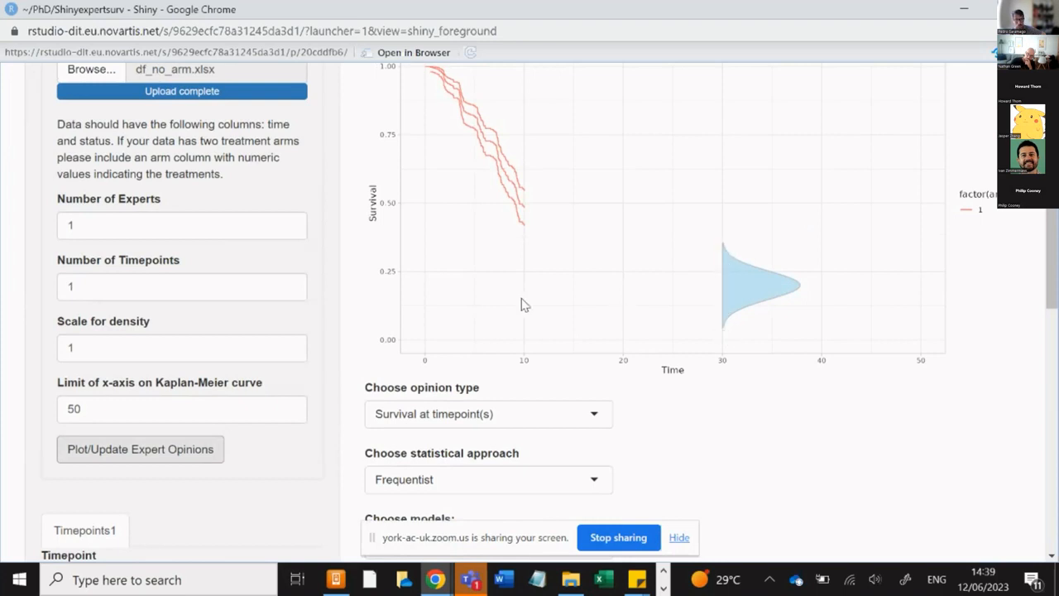
pyautogui.scroll(-3)
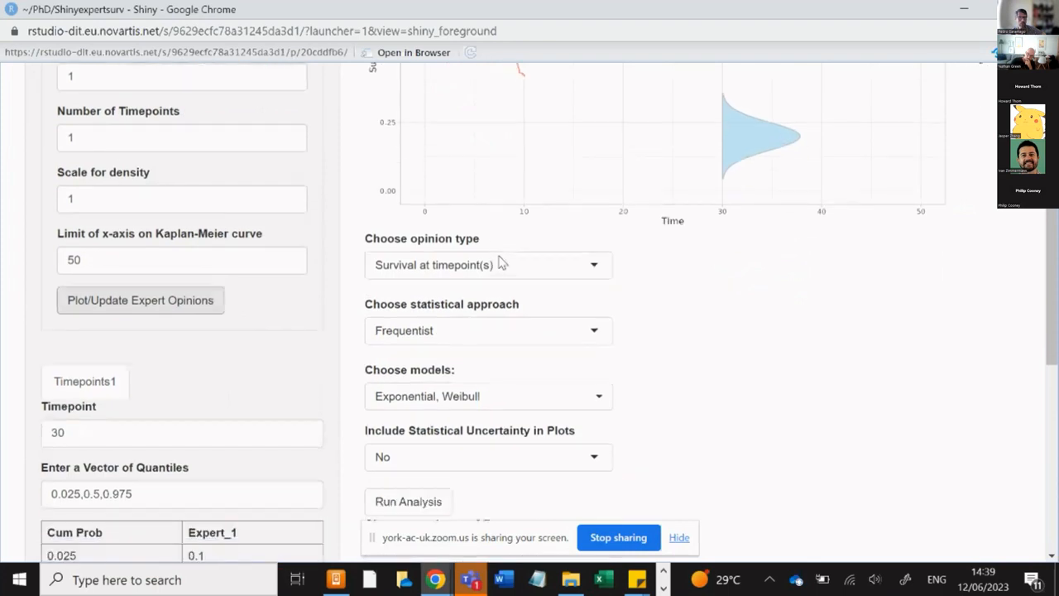
pyautogui.scroll(-3)
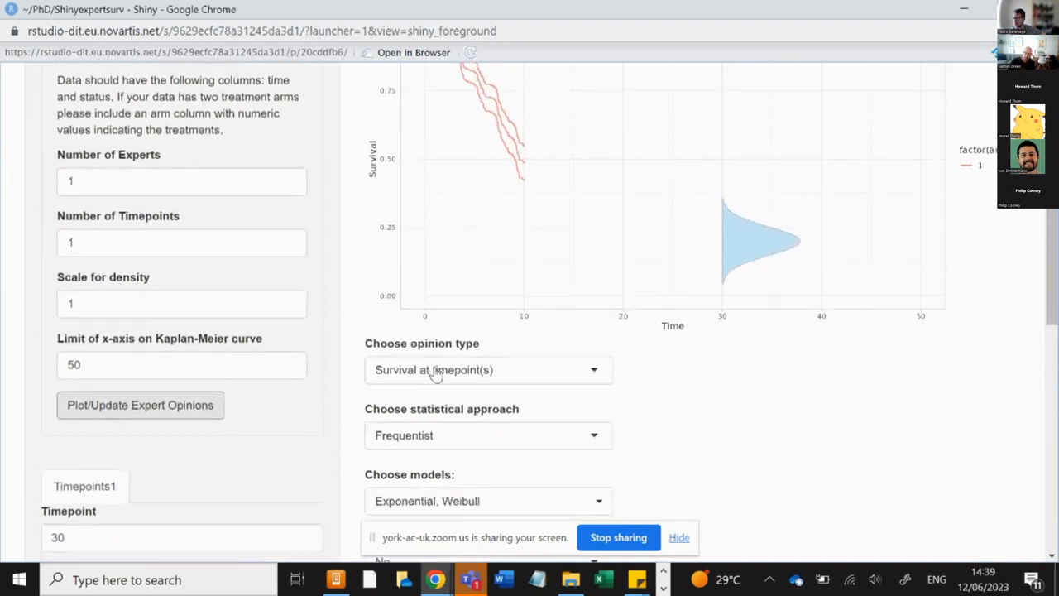
pyautogui.moveTo(509, 420)
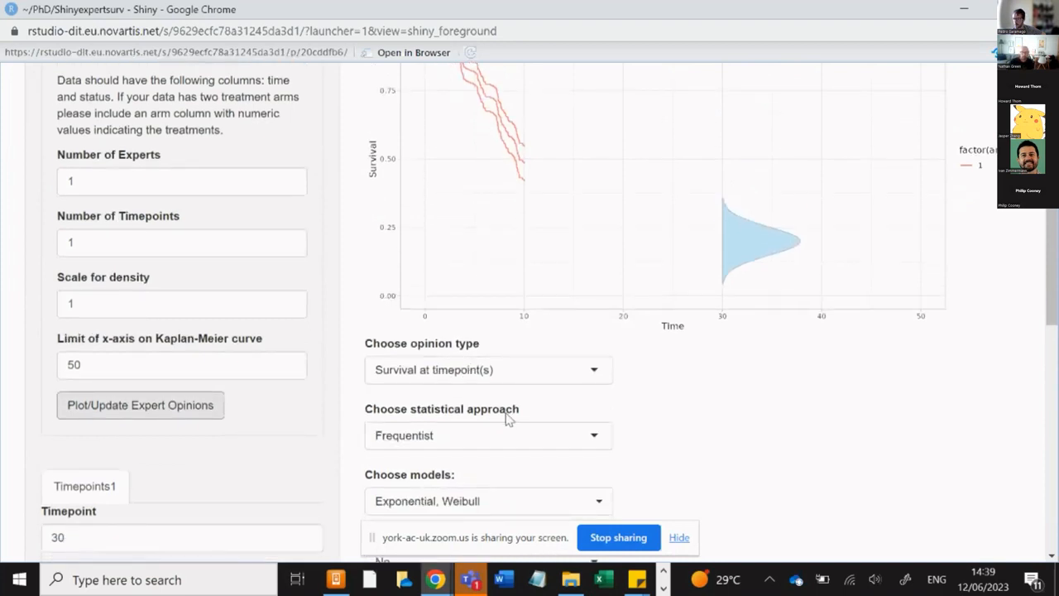
pyautogui.scroll(-3)
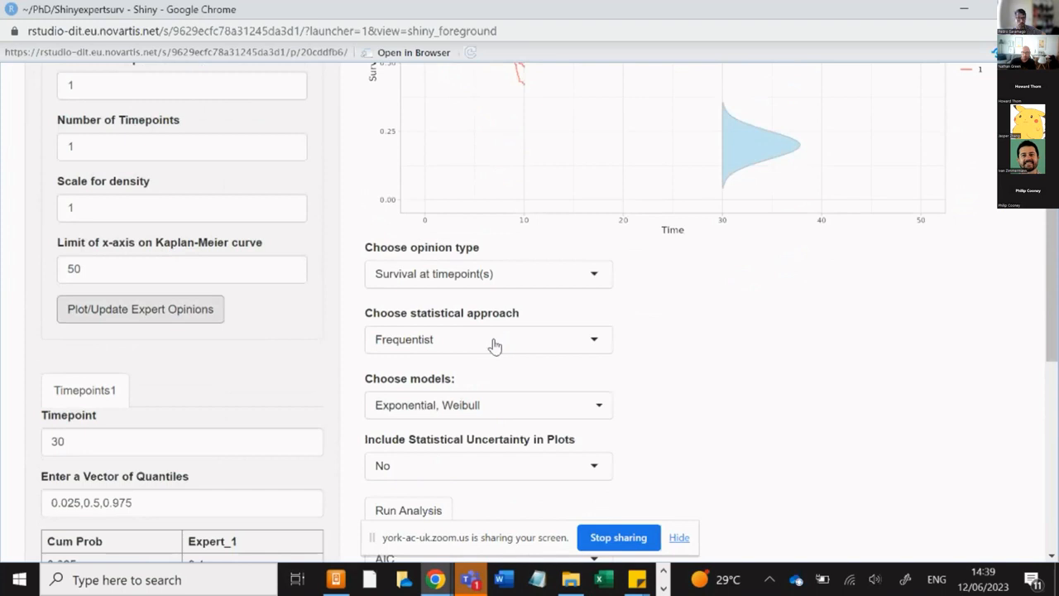
pyautogui.click(489, 339)
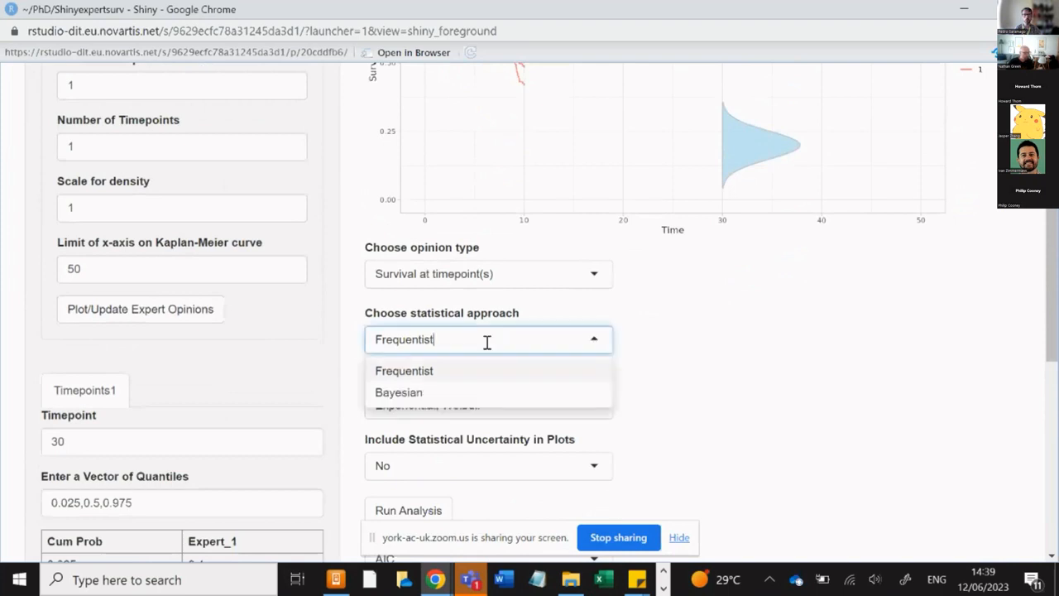
pyautogui.click(404, 371)
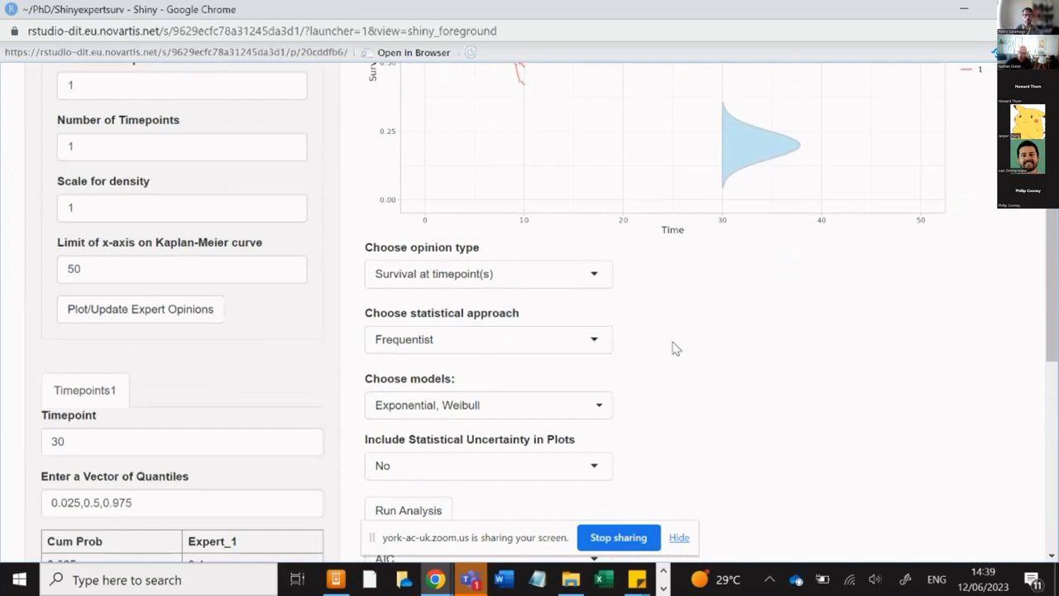
pyautogui.scroll(-3)
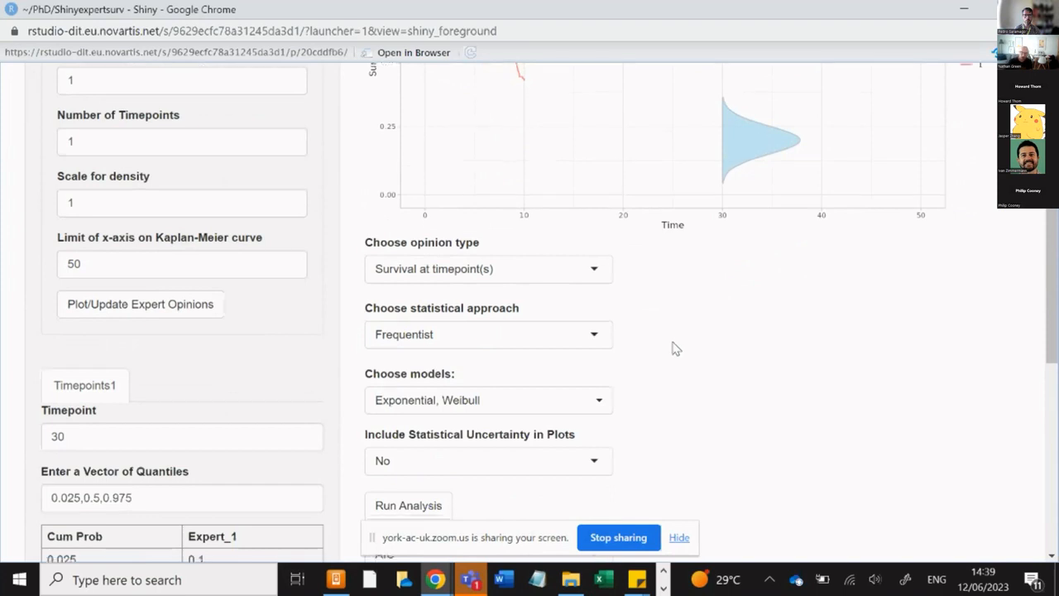
pyautogui.scroll(-3)
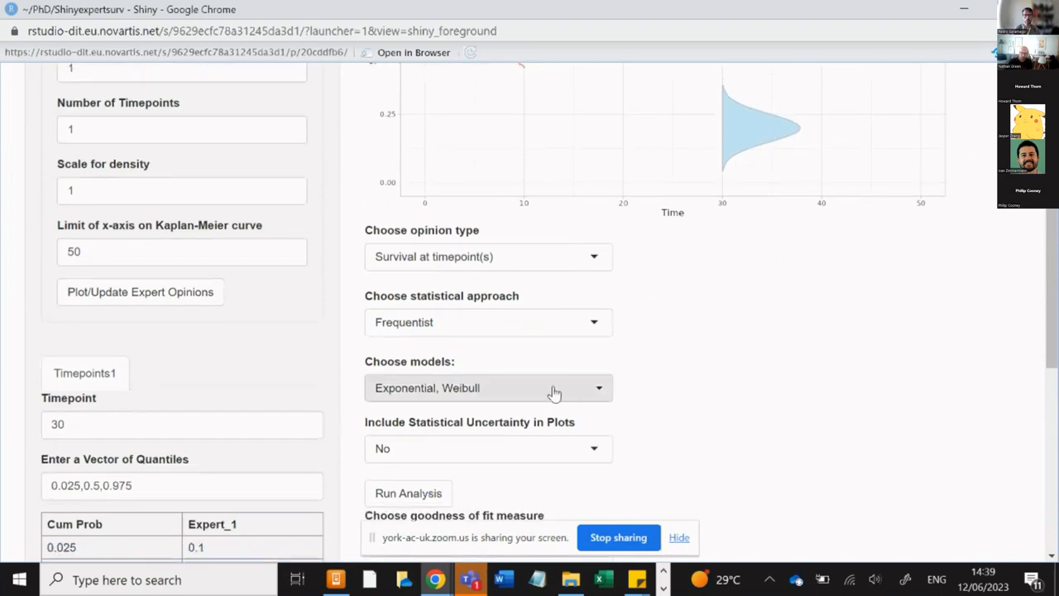
# Add the Gompertz model to the list of survival models to fit.
pyautogui.click(488, 387)
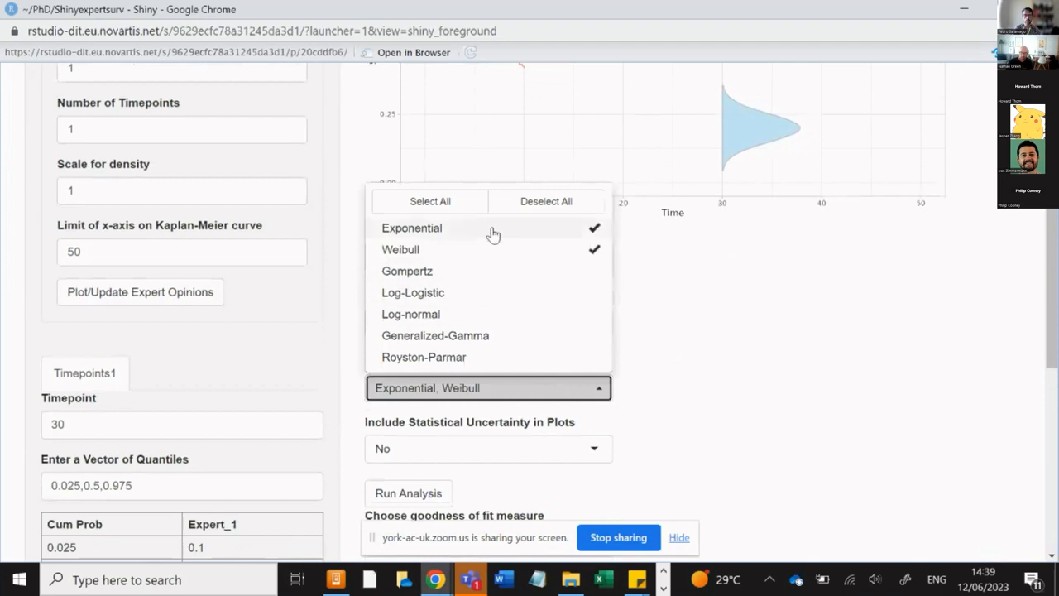
pyautogui.moveTo(486, 275)
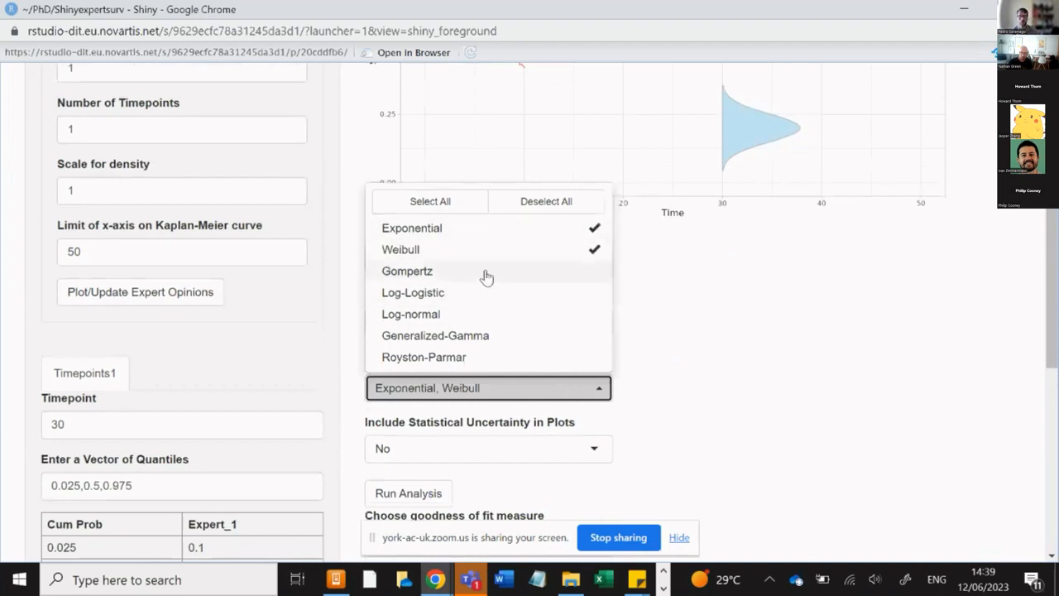
pyautogui.click(413, 292)
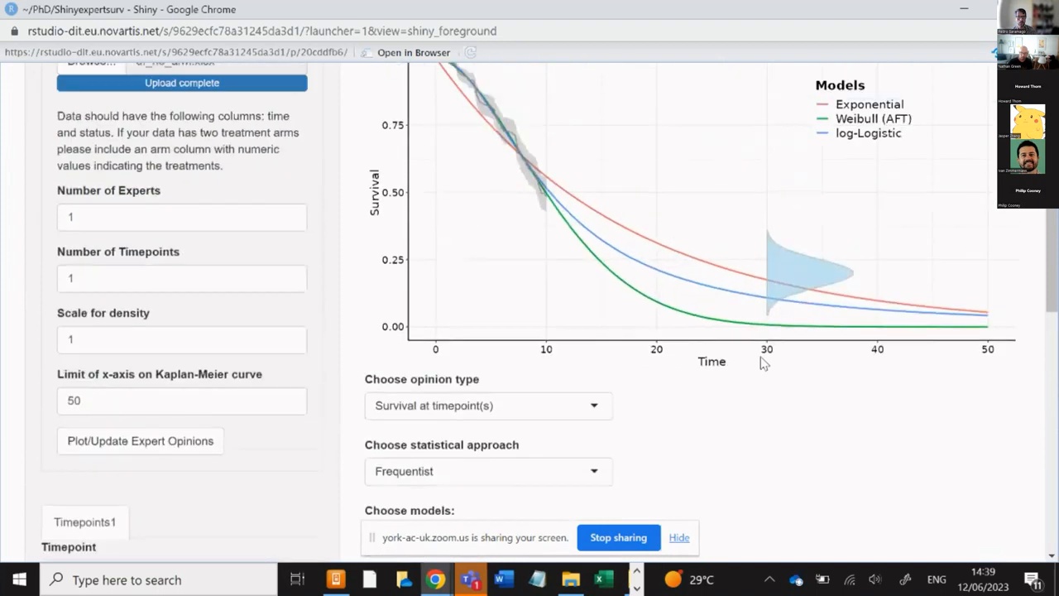
pyautogui.scroll(3)
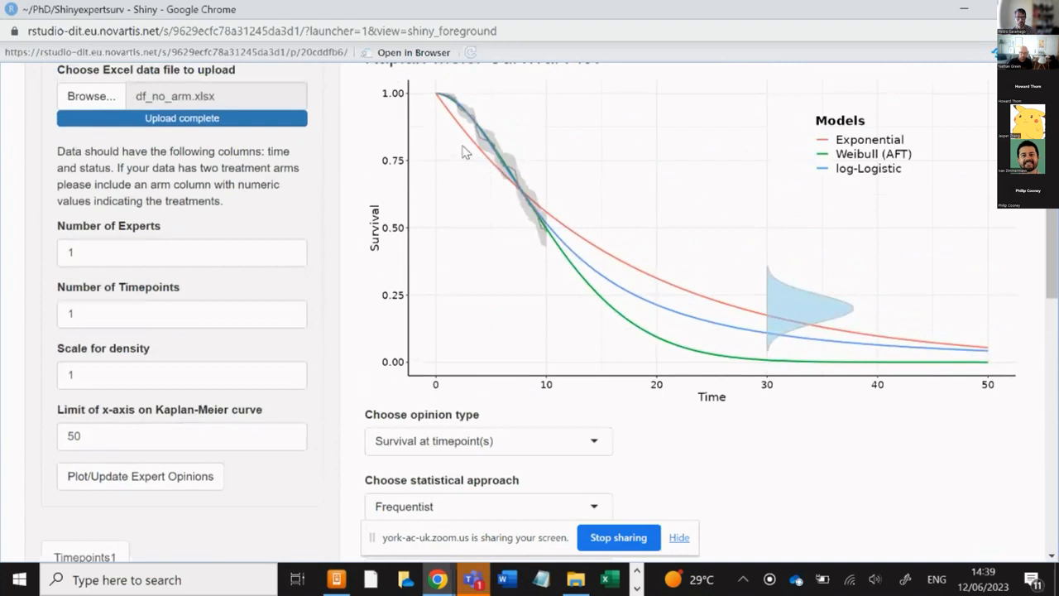
pyautogui.moveTo(695, 319)
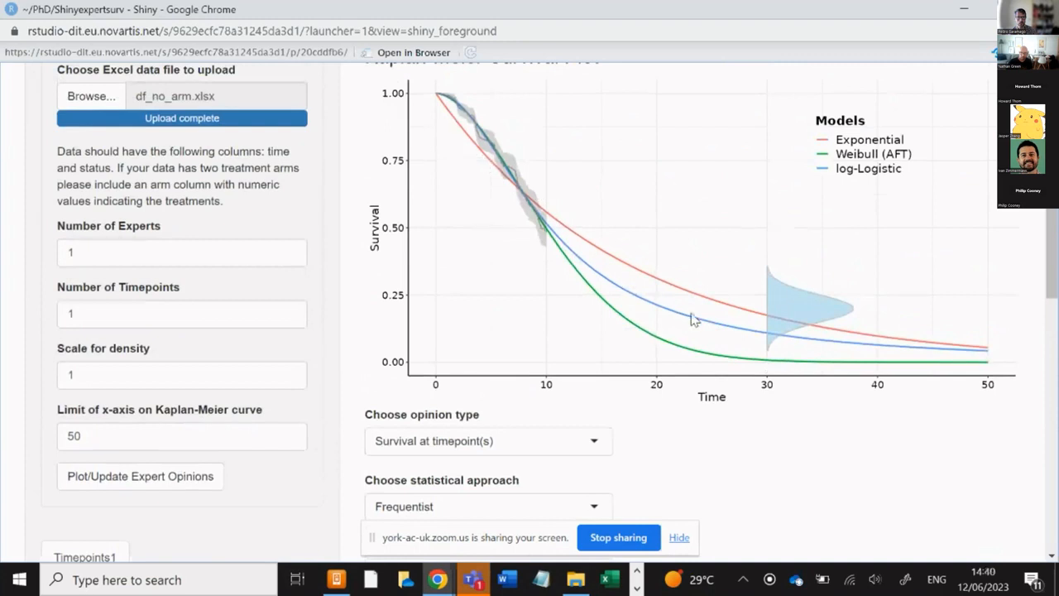
pyautogui.moveTo(547, 208)
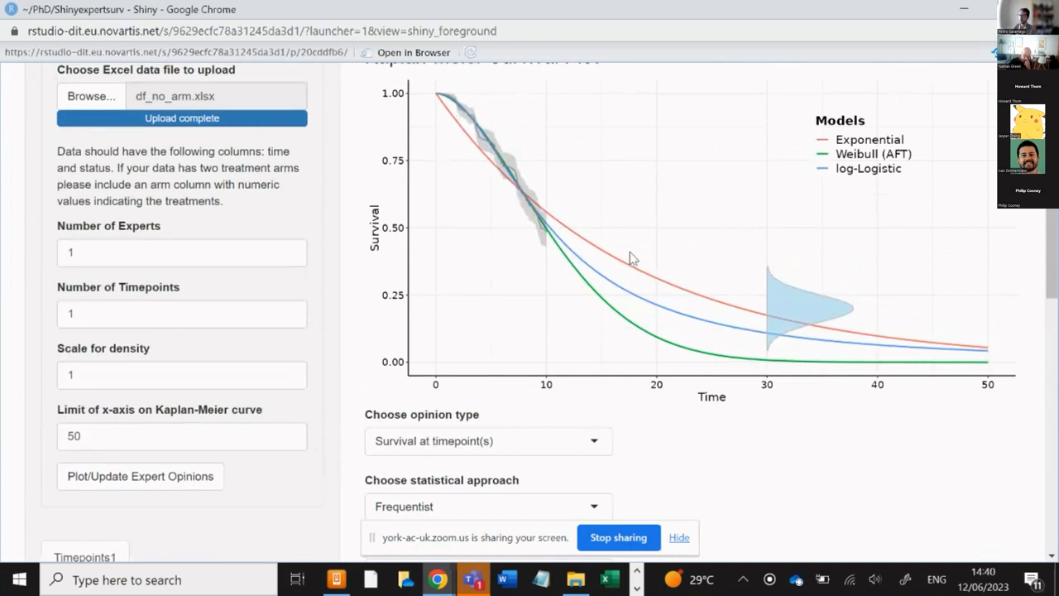
pyautogui.moveTo(522, 180)
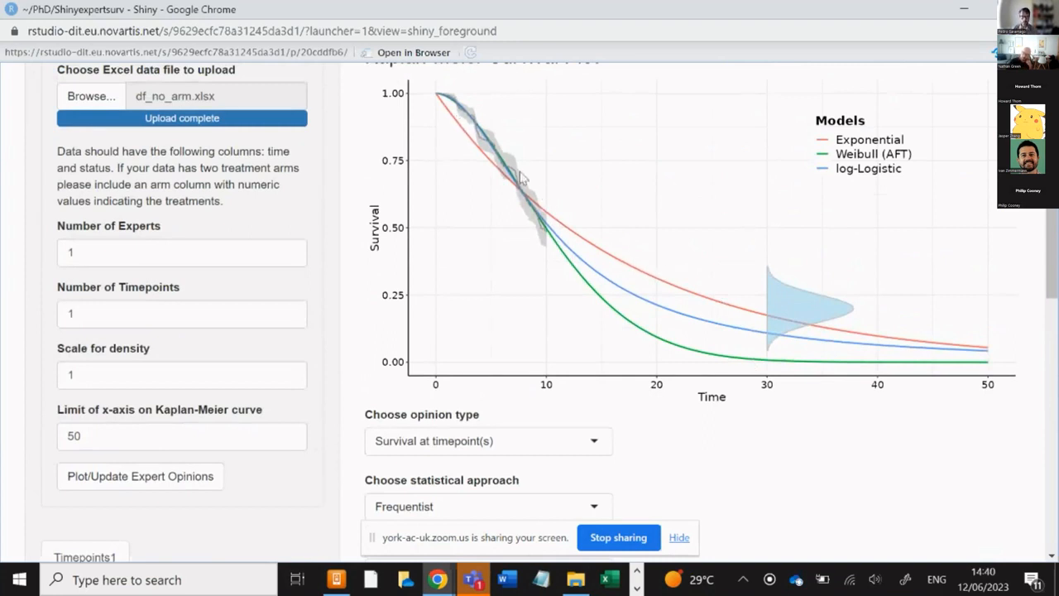
pyautogui.moveTo(781, 331)
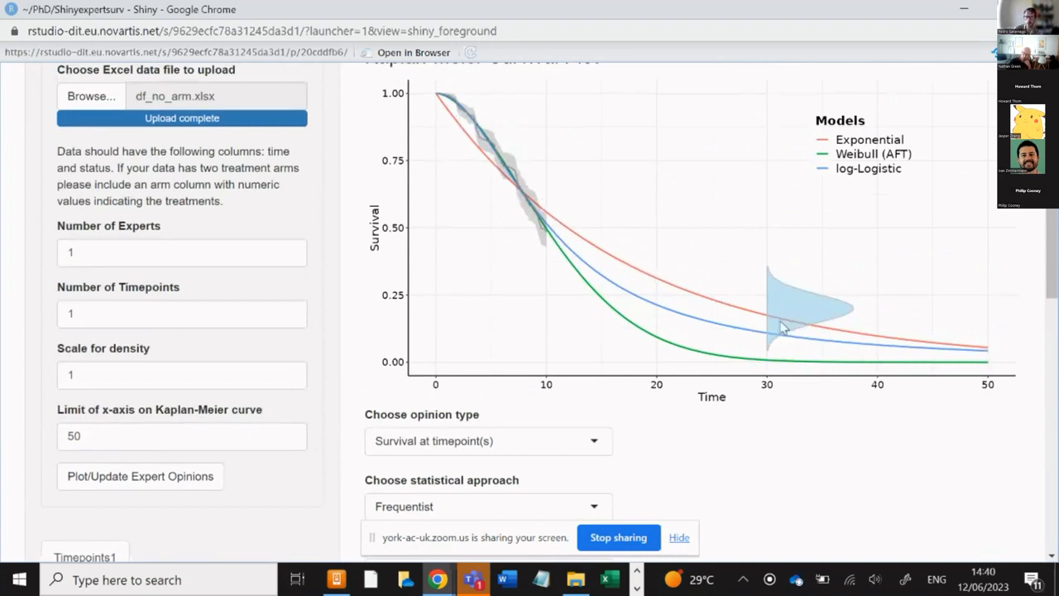
pyautogui.moveTo(735, 352)
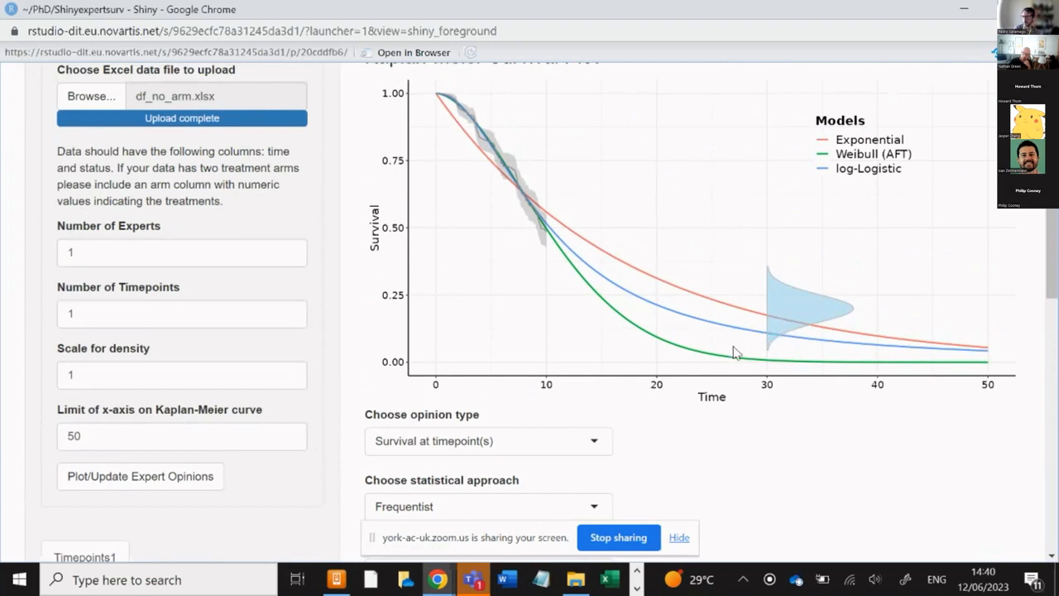
pyautogui.moveTo(583, 252)
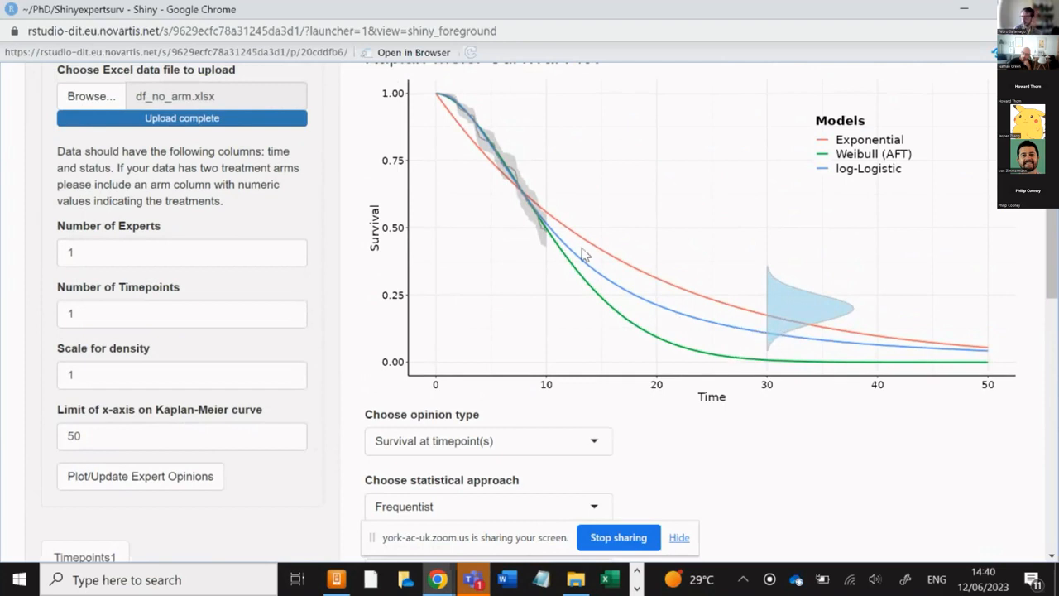
pyautogui.moveTo(511, 176)
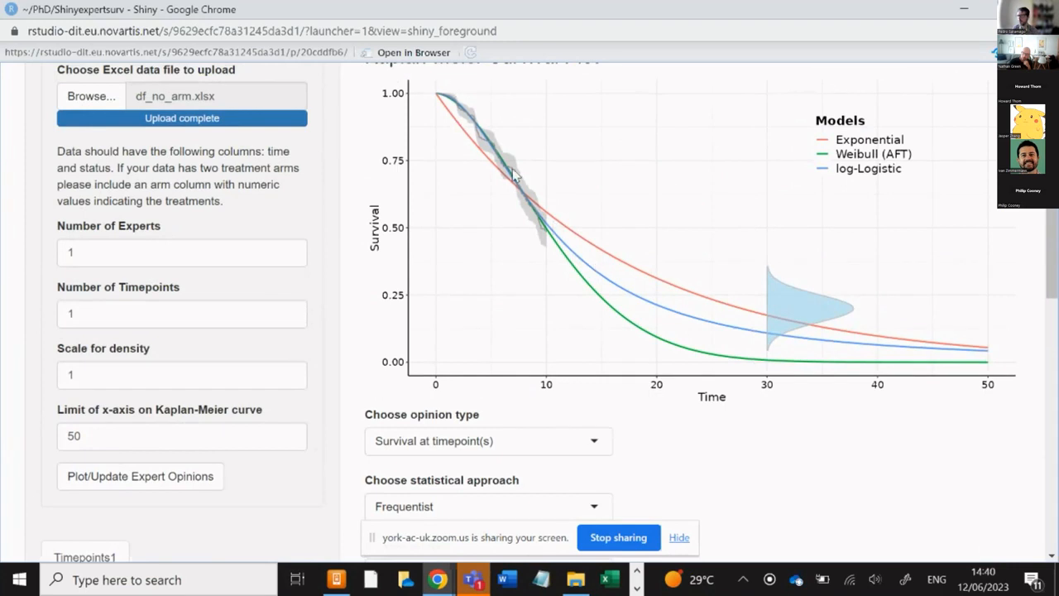
pyautogui.moveTo(739, 306)
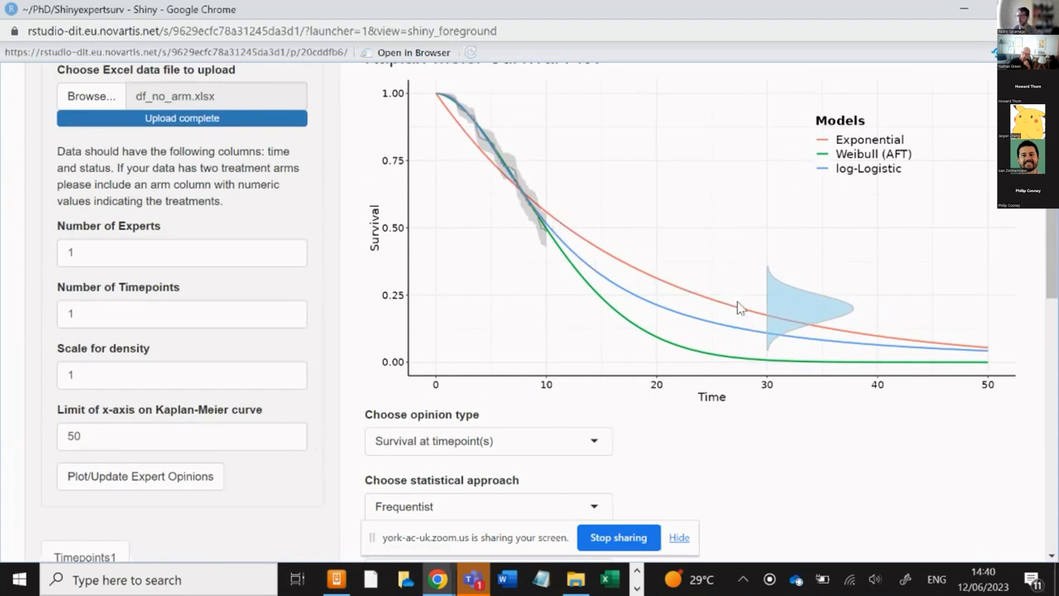
pyautogui.moveTo(769, 351)
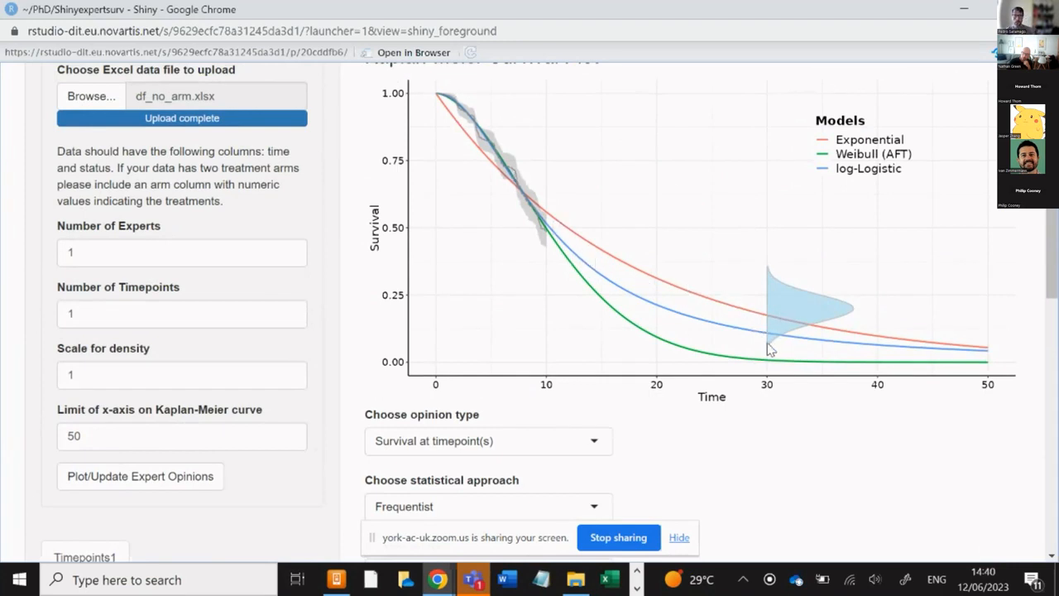
pyautogui.scroll(-3)
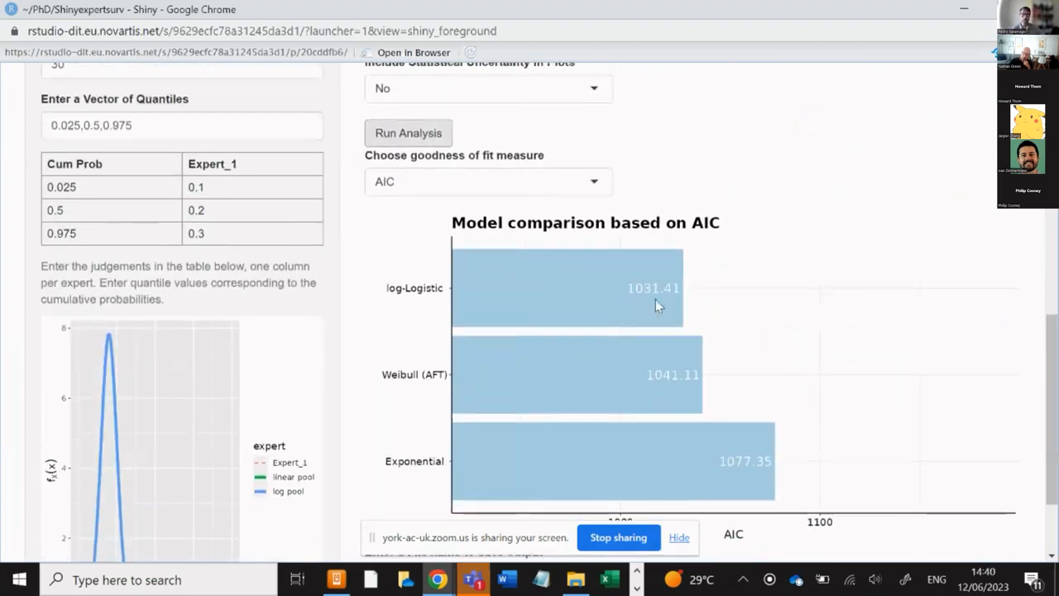
pyautogui.moveTo(605, 266)
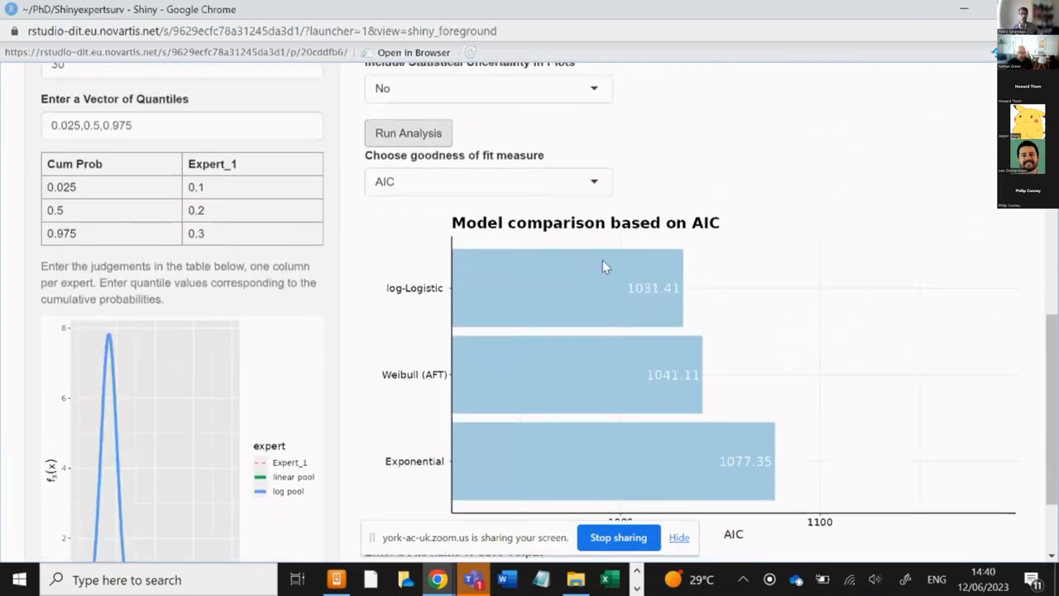
pyautogui.moveTo(676, 273)
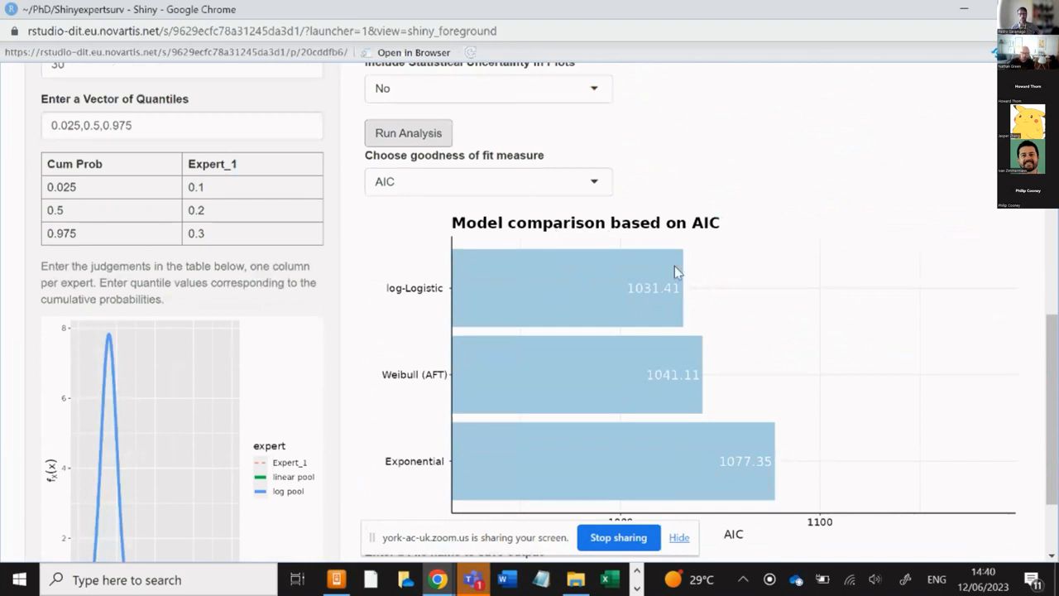
pyautogui.moveTo(639, 314)
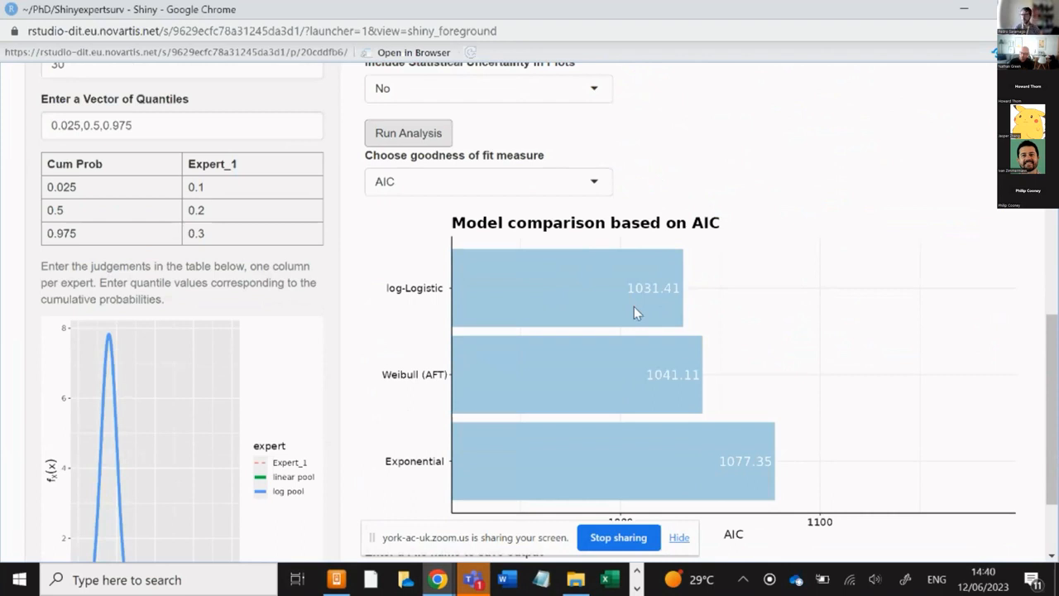
pyautogui.moveTo(654, 304)
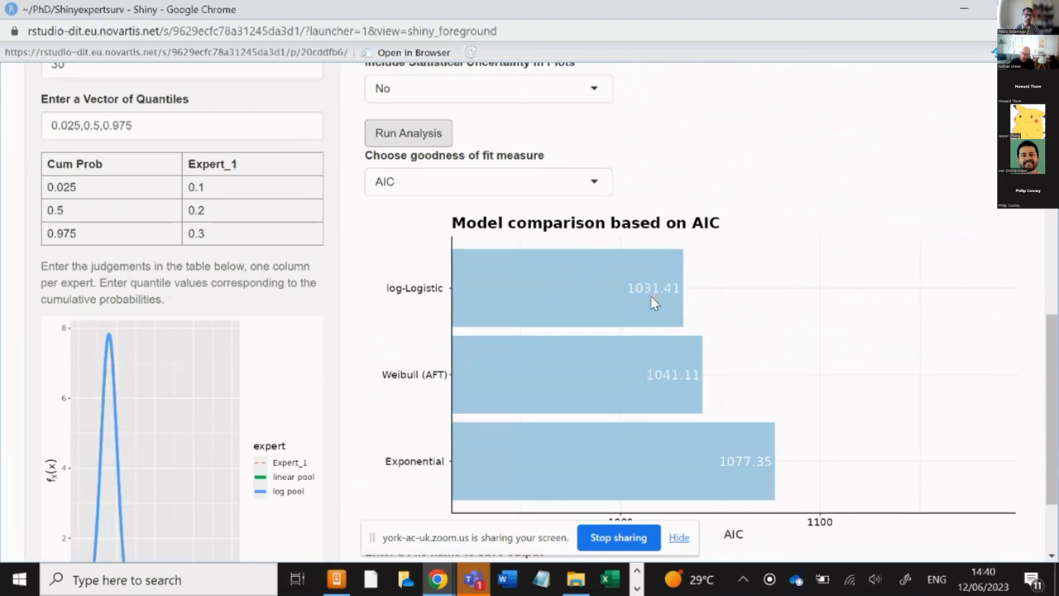
pyautogui.moveTo(649, 300)
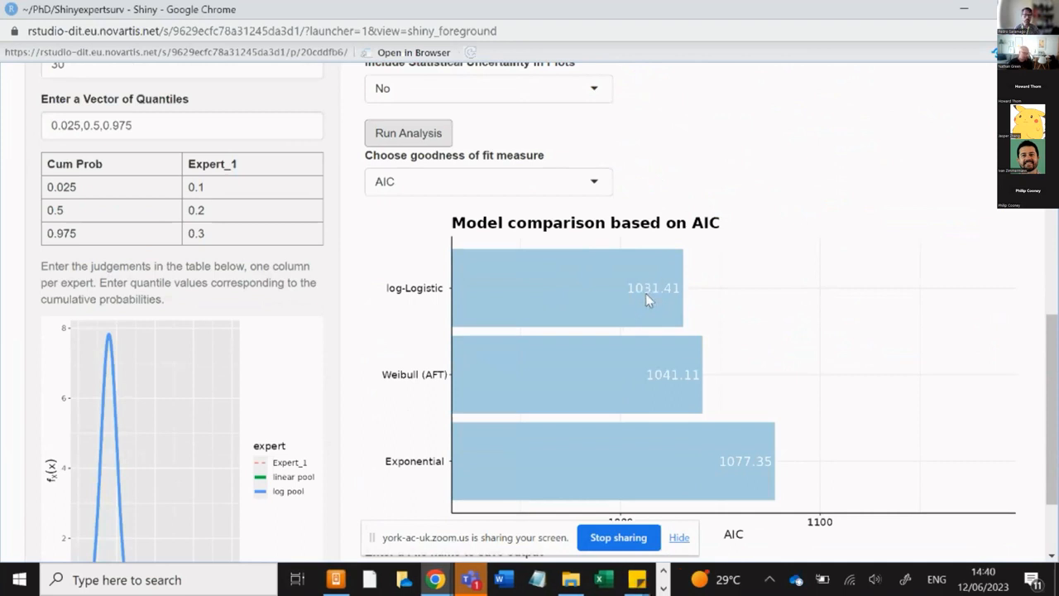
pyautogui.moveTo(672, 388)
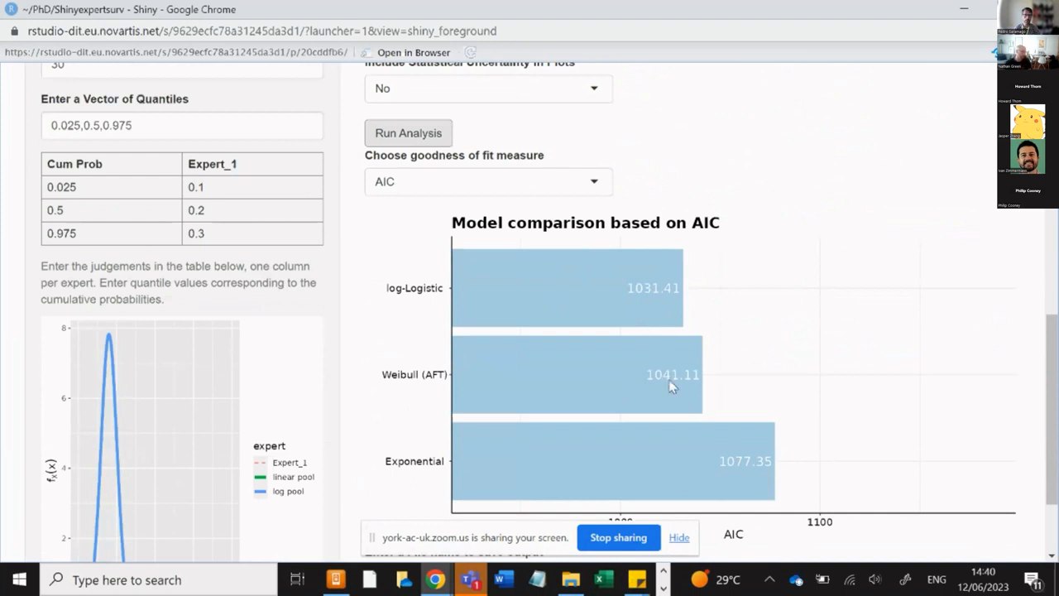
pyautogui.moveTo(733, 477)
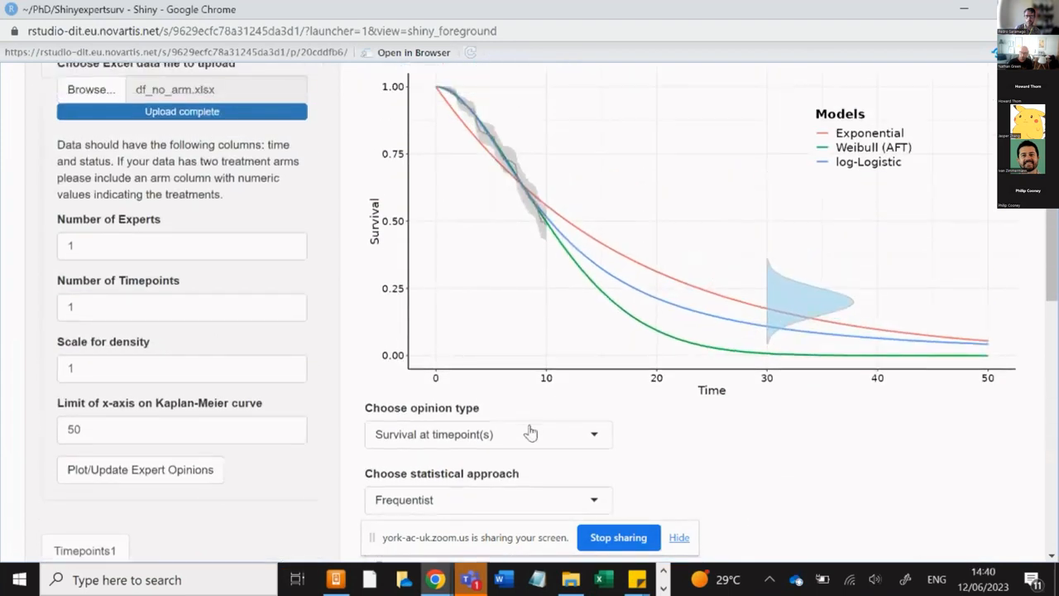
# Set opinion type to No expert opinion so the curves refit without Expert_1's density.
pyautogui.click(488, 433)
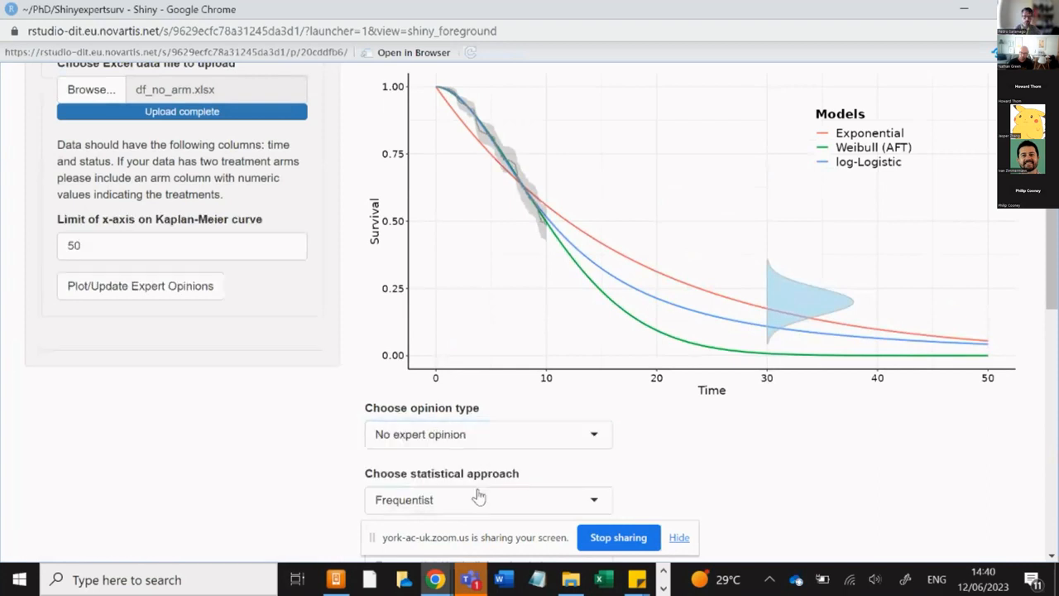
pyautogui.scroll(-3)
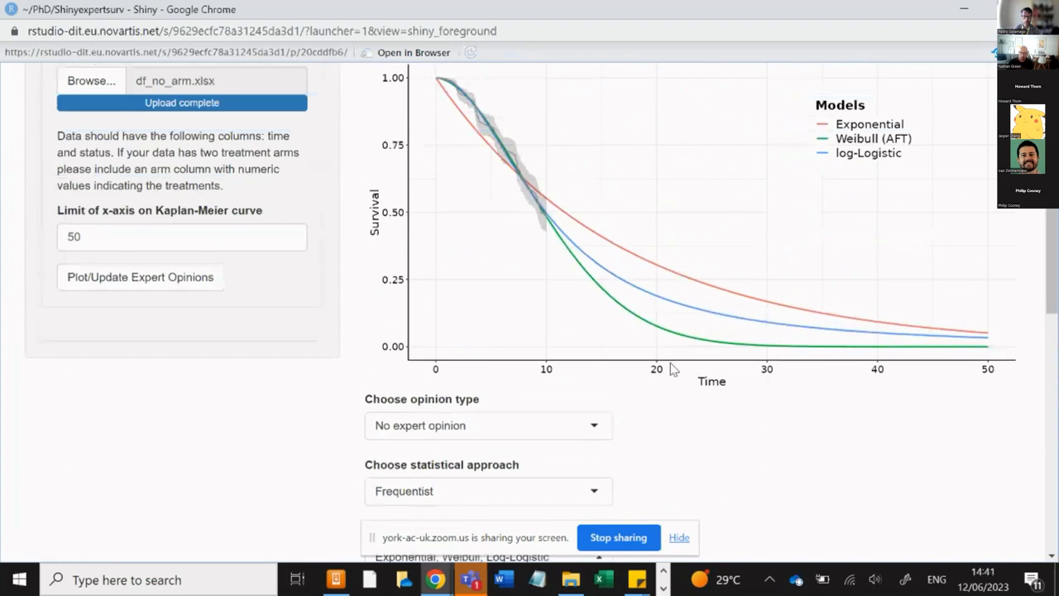
pyautogui.moveTo(676, 361)
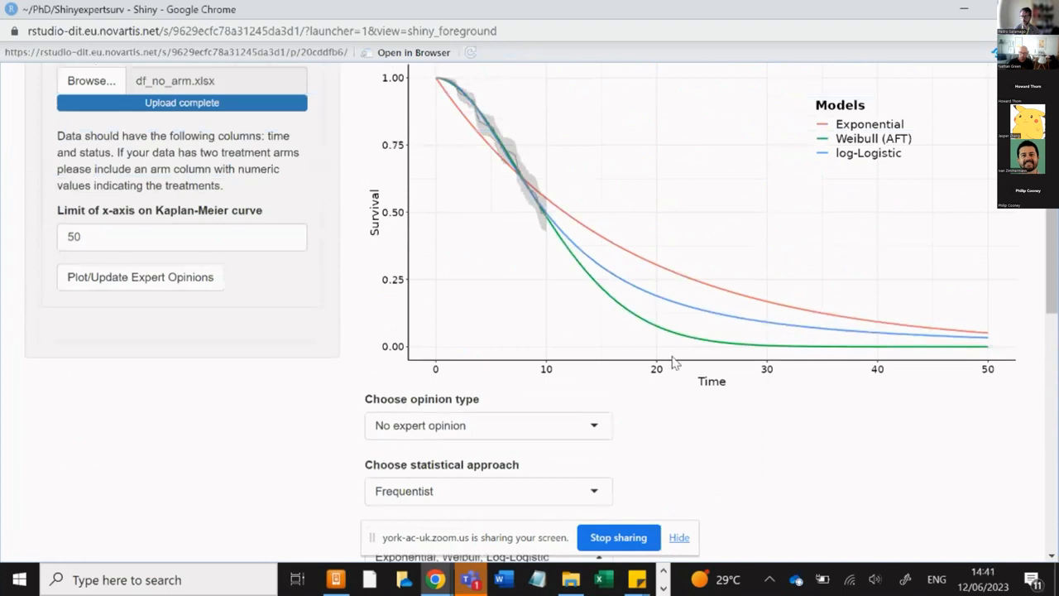
pyautogui.moveTo(758, 337)
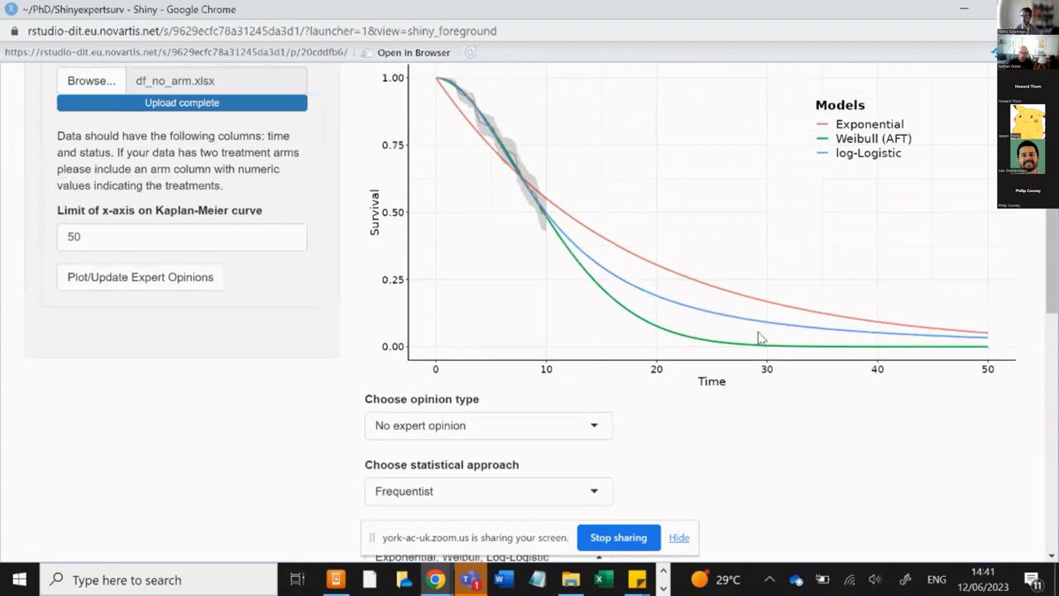
pyautogui.moveTo(580, 240)
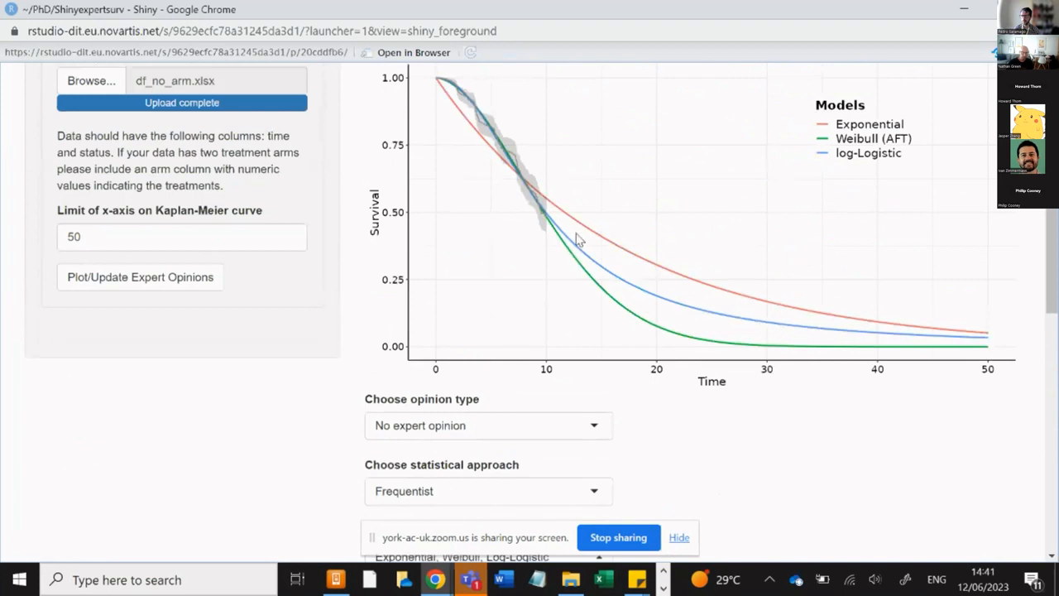
pyautogui.moveTo(546, 196)
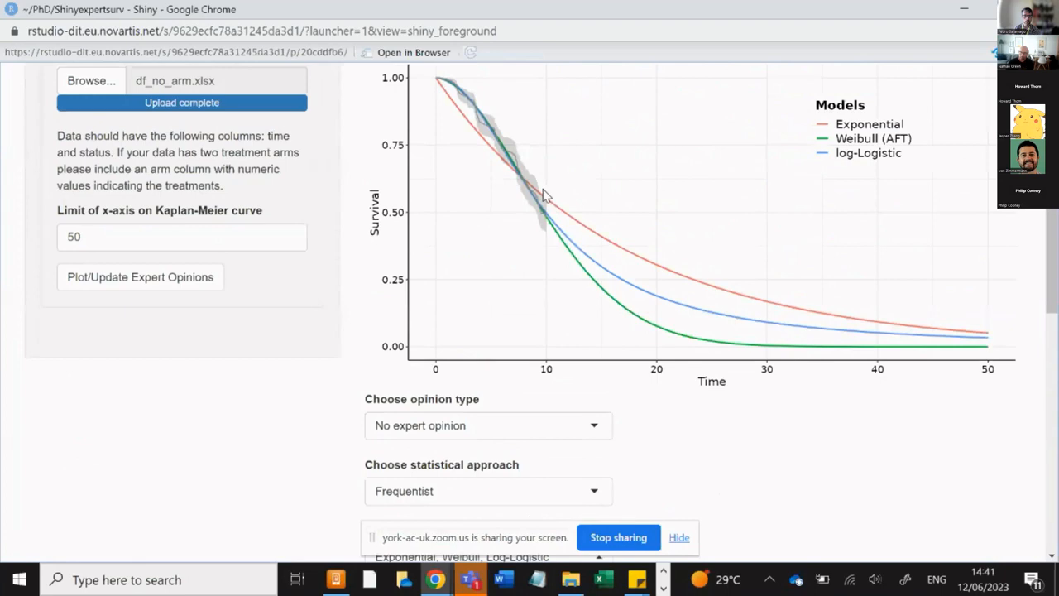
pyautogui.scroll(-3)
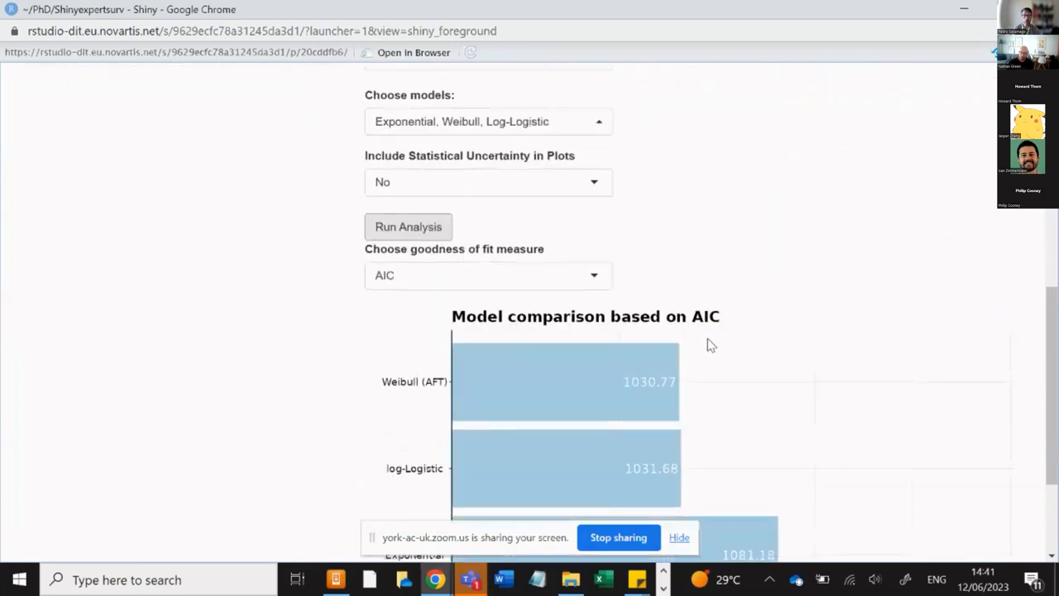
pyautogui.scroll(-3)
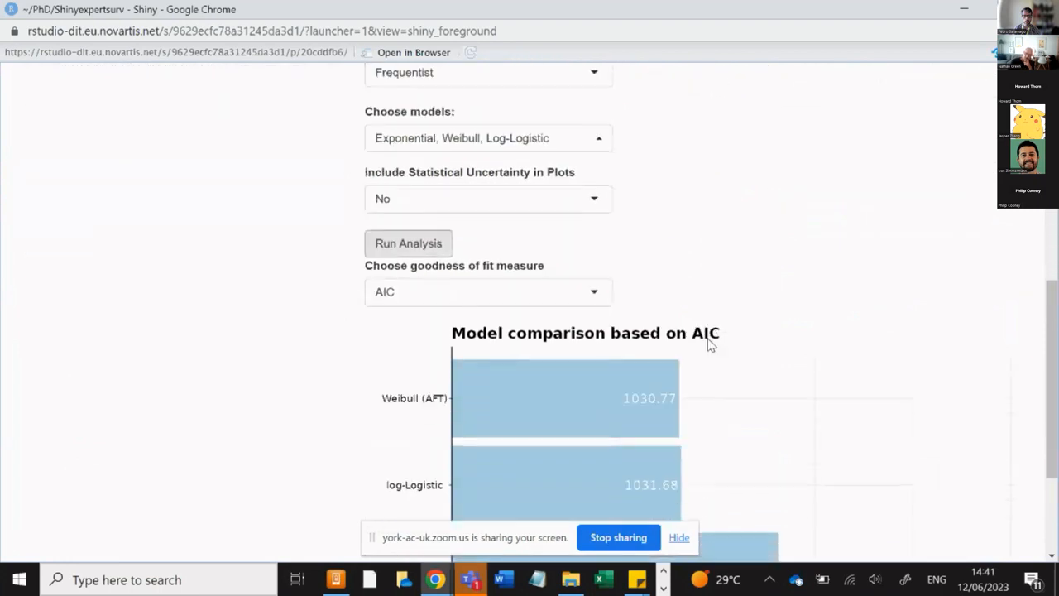
pyautogui.scroll(-3)
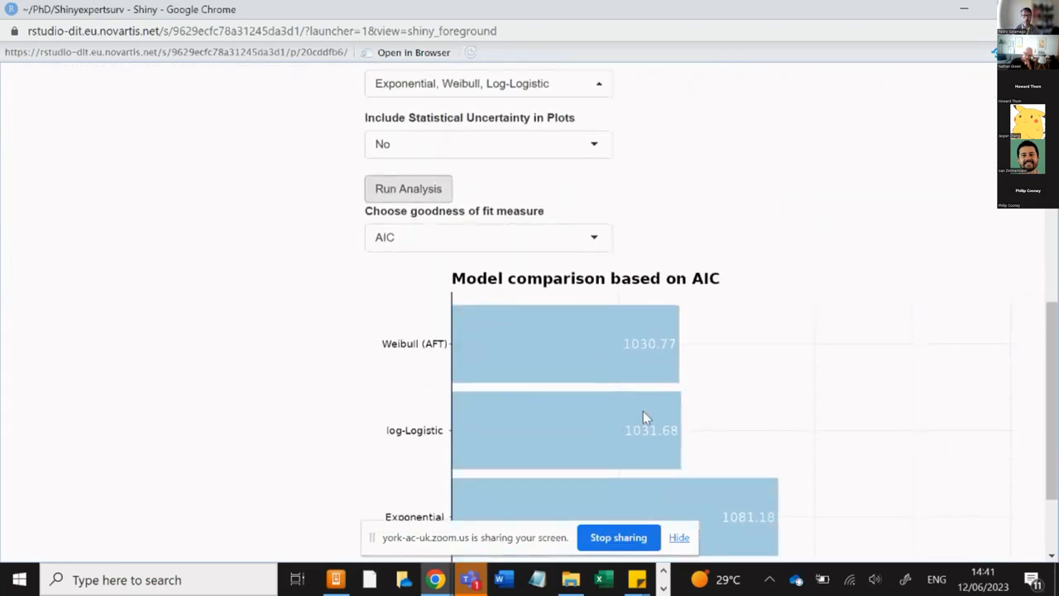
pyautogui.moveTo(632, 361)
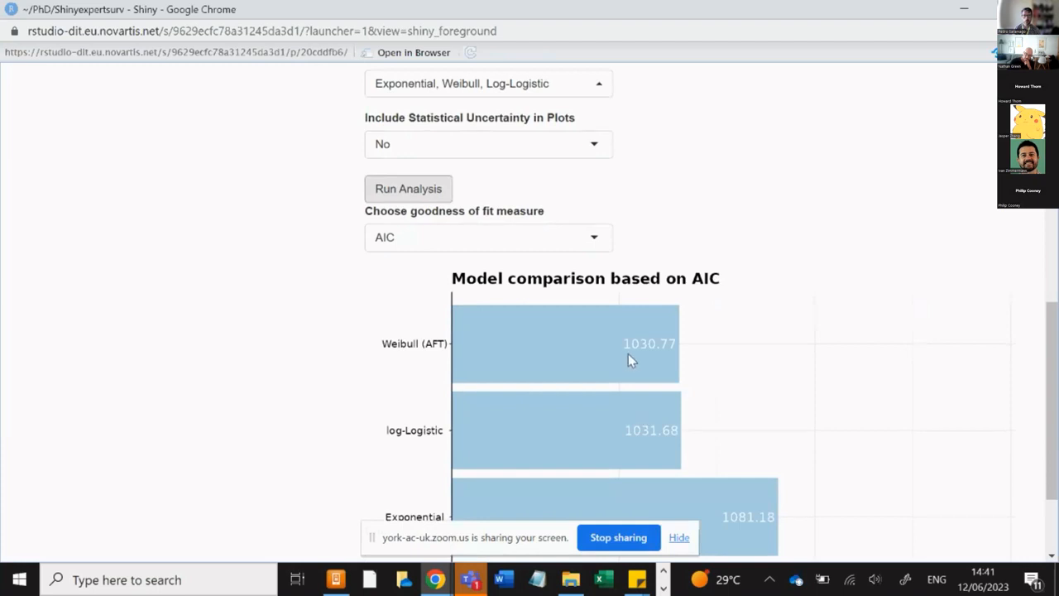
pyautogui.moveTo(636, 346)
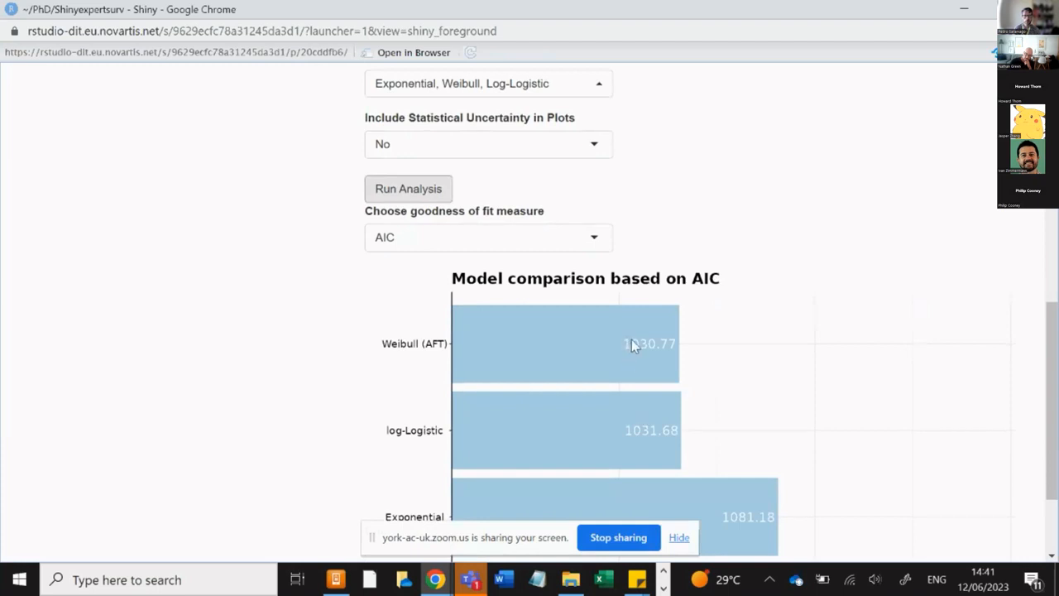
pyautogui.moveTo(639, 336)
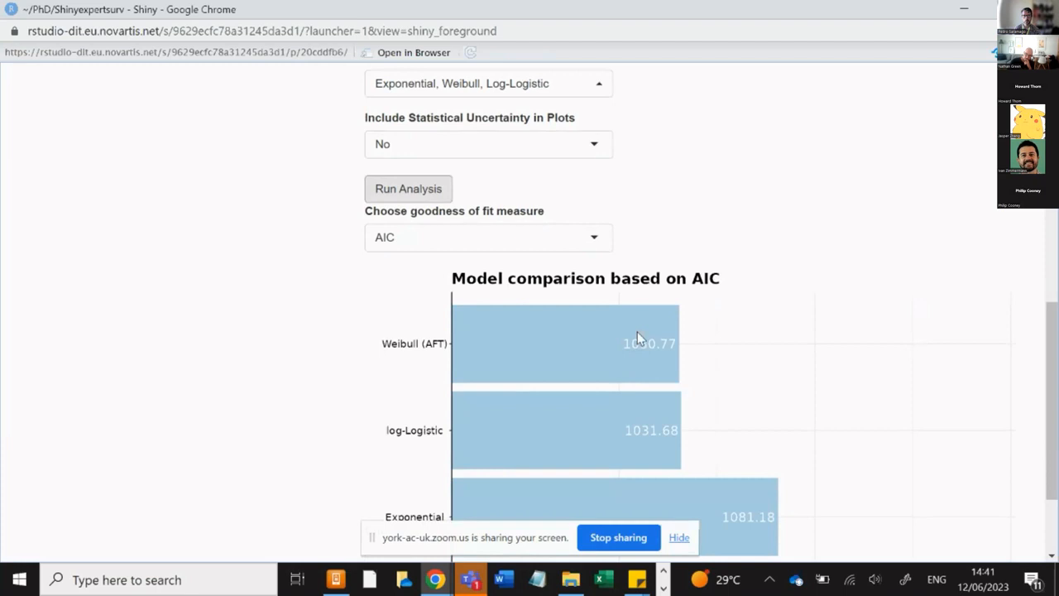
pyautogui.scroll(3)
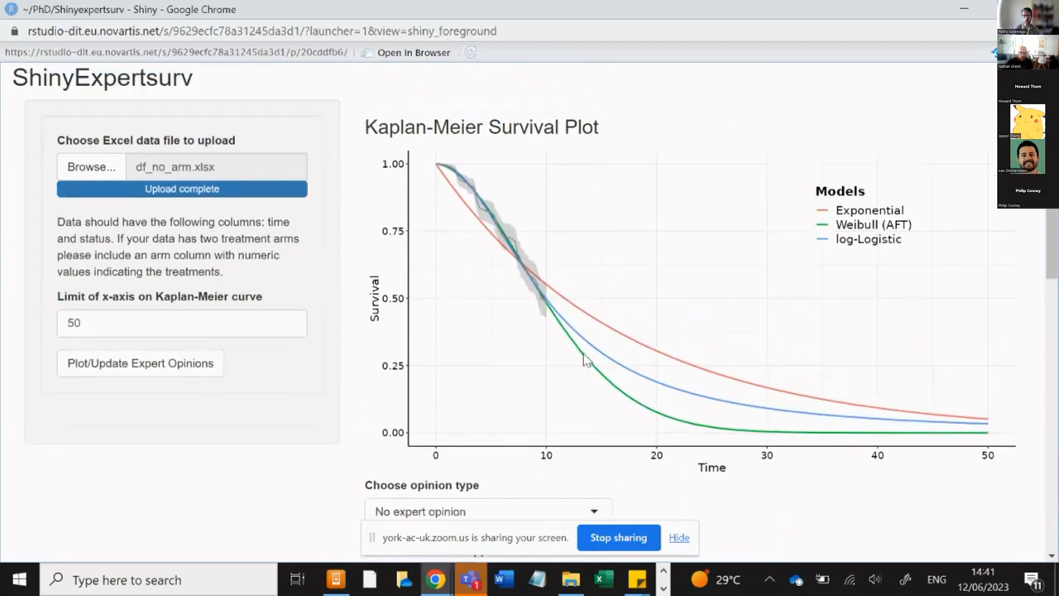
# Choose Survival at timepoint(s) and set Expert_1's judgements at time 30 to 0.18, 0.2, 0.23.
pyautogui.click(488, 334)
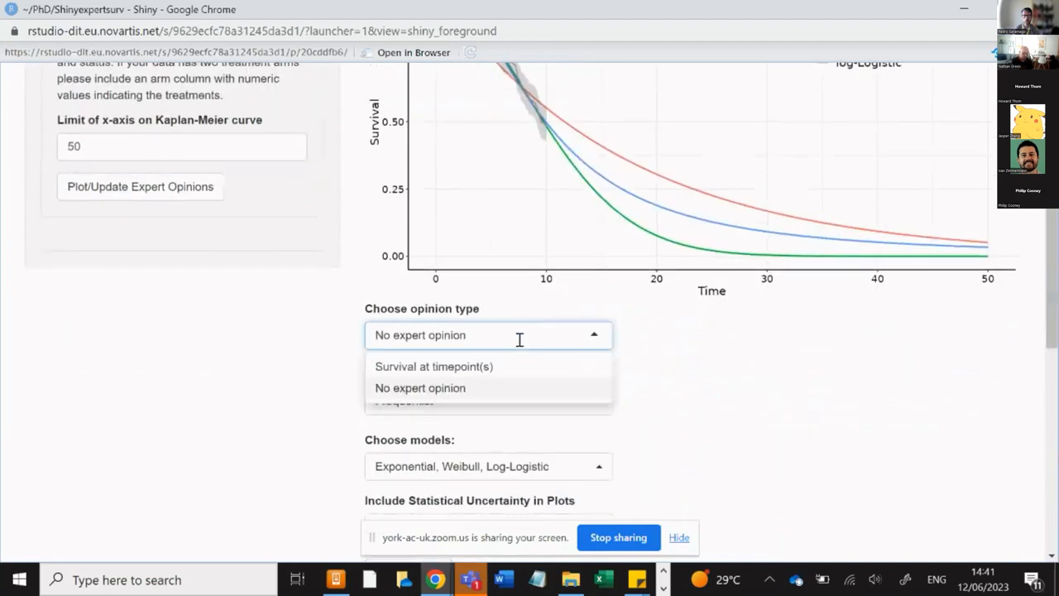
pyautogui.moveTo(506, 369)
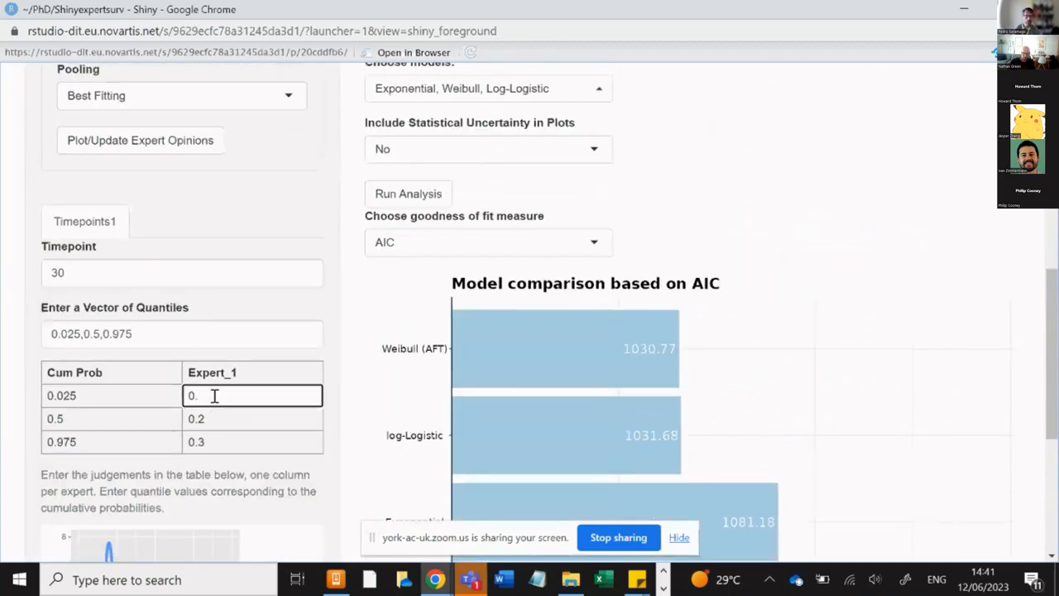
pyautogui.press('Backspace')
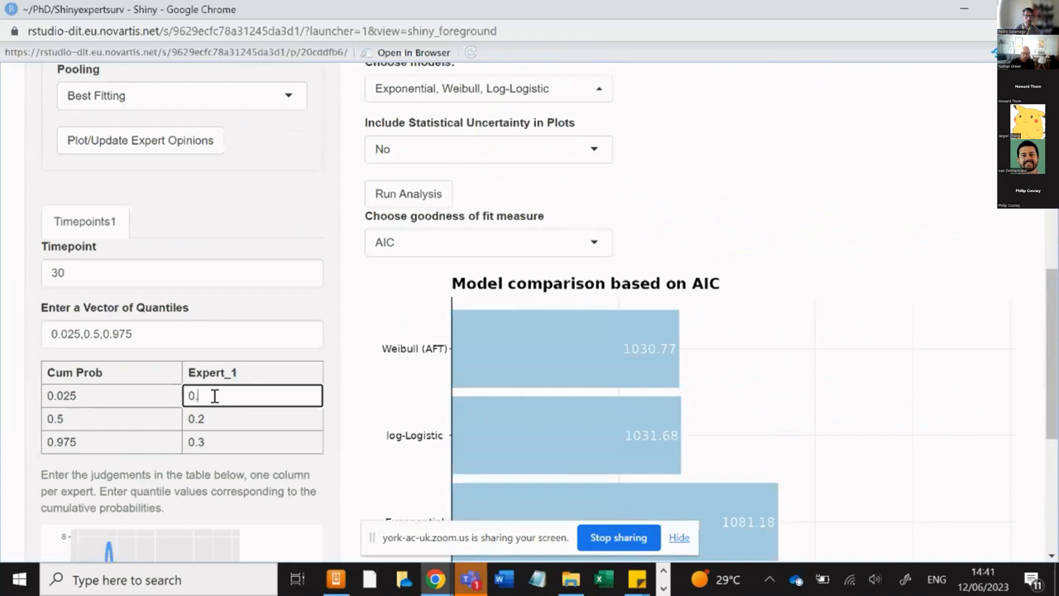
pyautogui.write('.18')
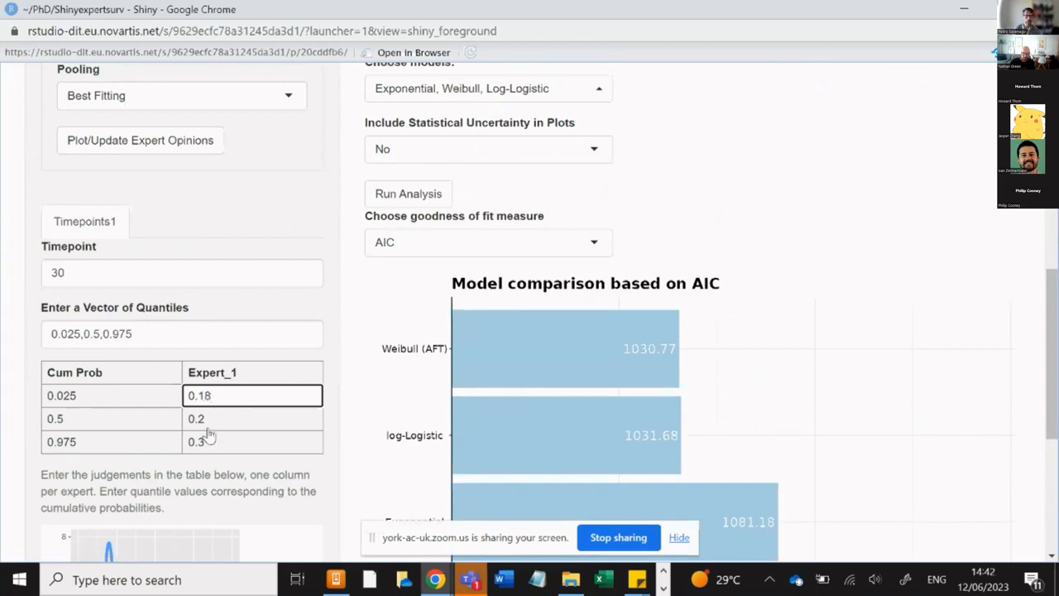
pyautogui.click(251, 442)
pyautogui.write('0.23')
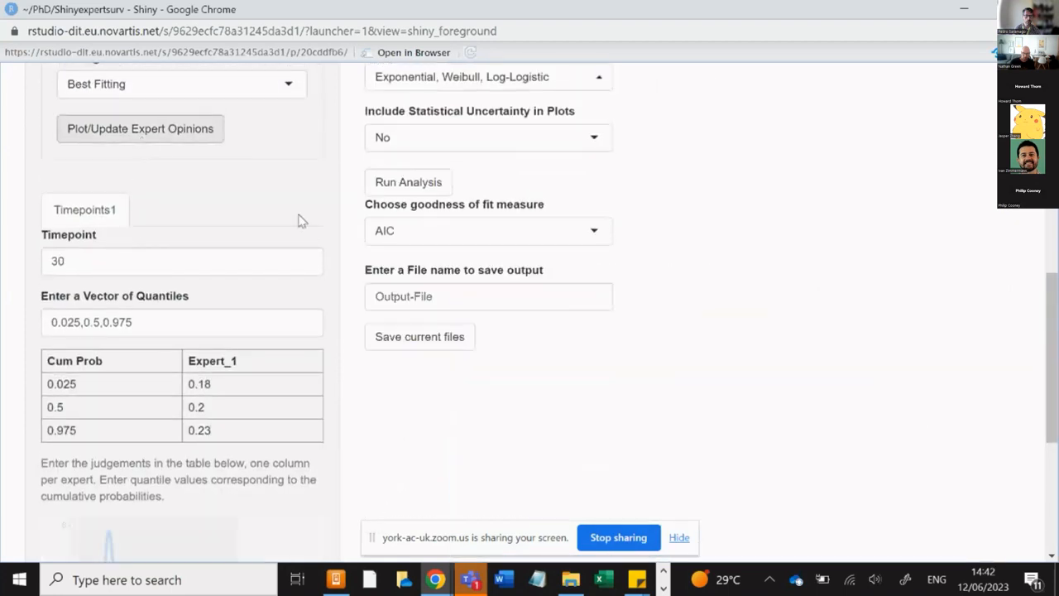
# Set Scale for density to .05.
pyautogui.scroll(3)
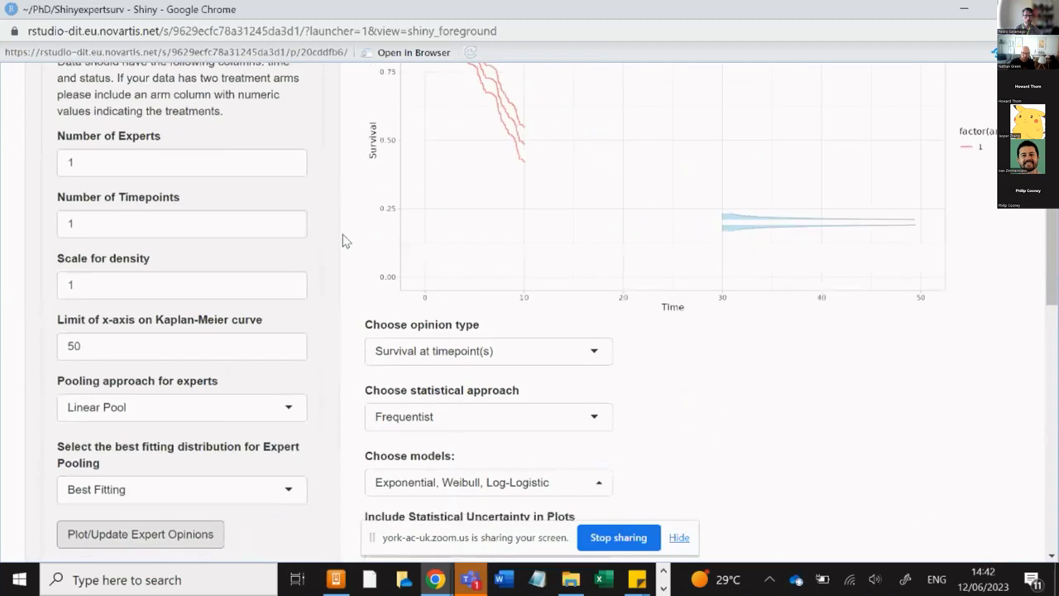
pyautogui.click(165, 285)
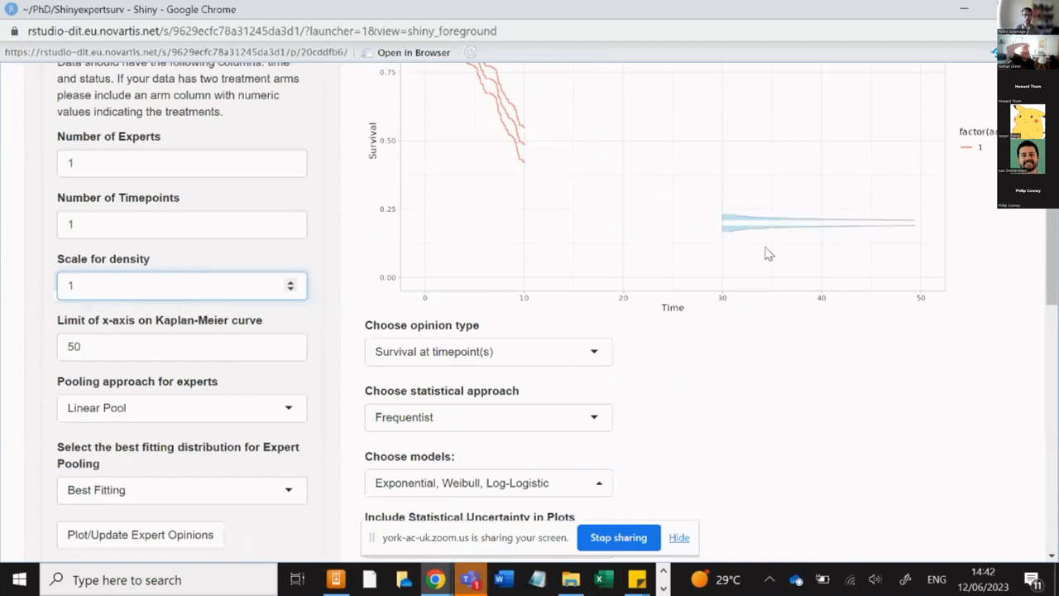
pyautogui.moveTo(727, 244)
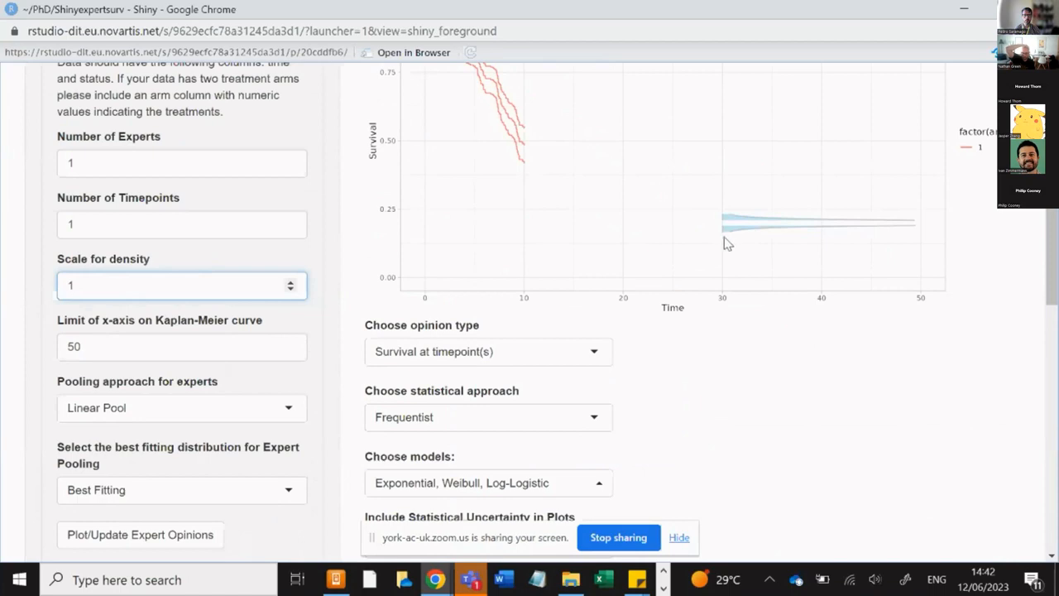
pyautogui.scroll(-3)
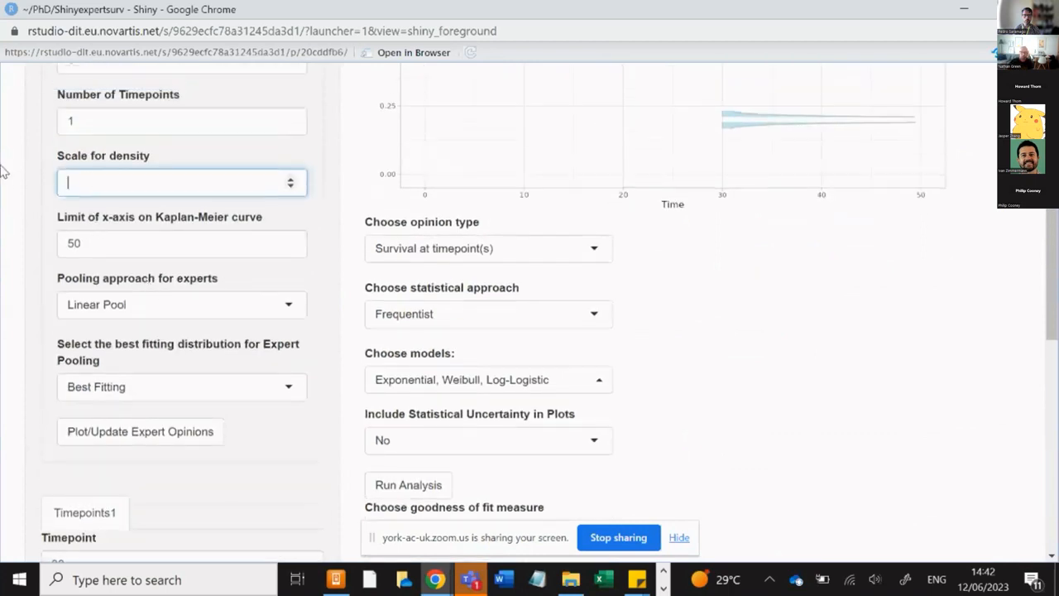
pyautogui.write('.05')
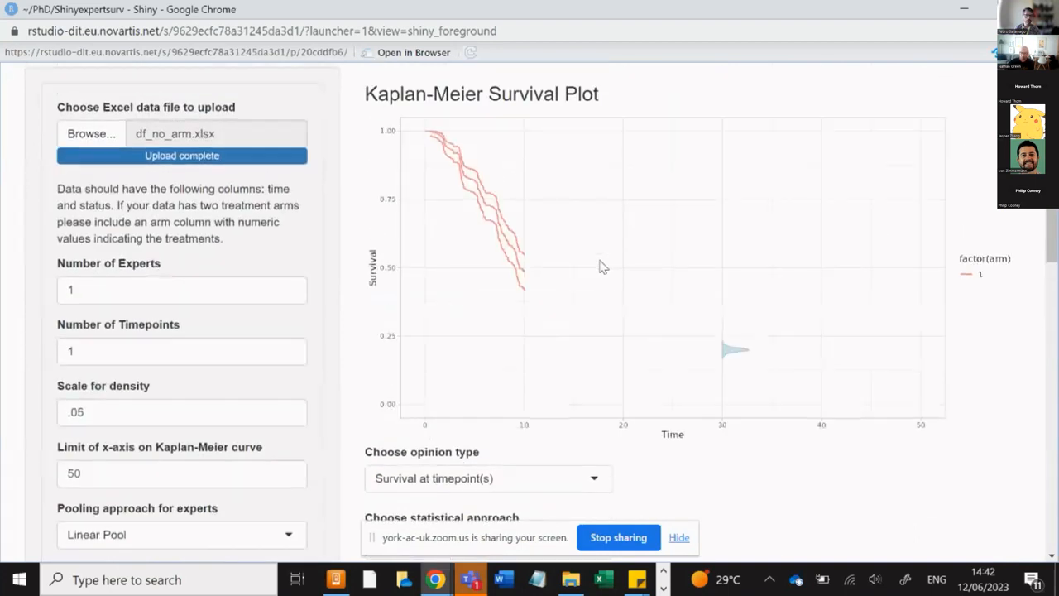
# Rerun the analysis and review the AIC chart ranking log-Logistic 1040.7, Weibull 1045.22, Exponential 1074.48.
pyautogui.scroll(-3)
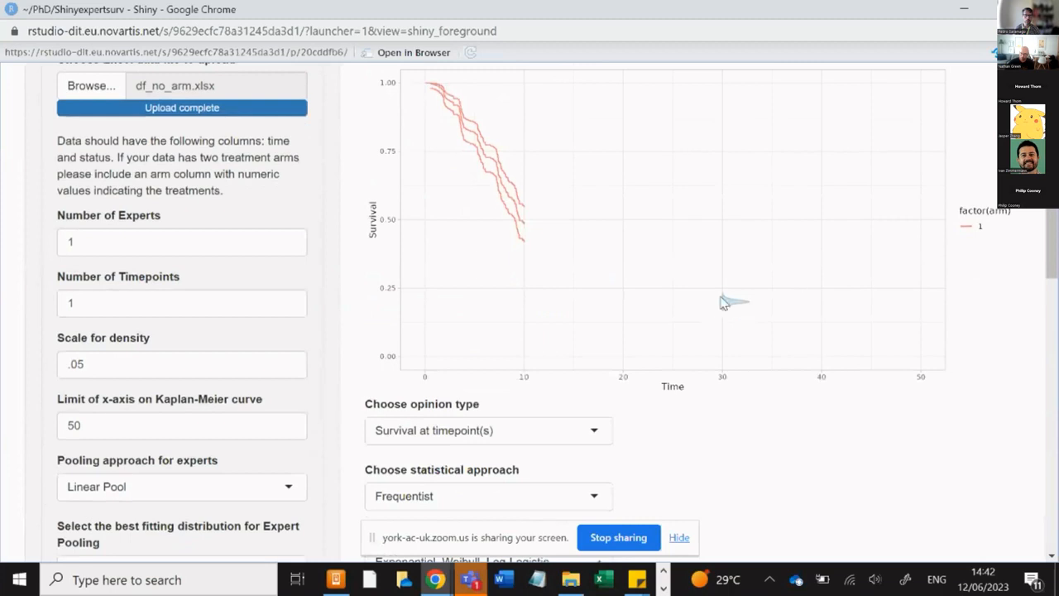
pyautogui.scroll(-3)
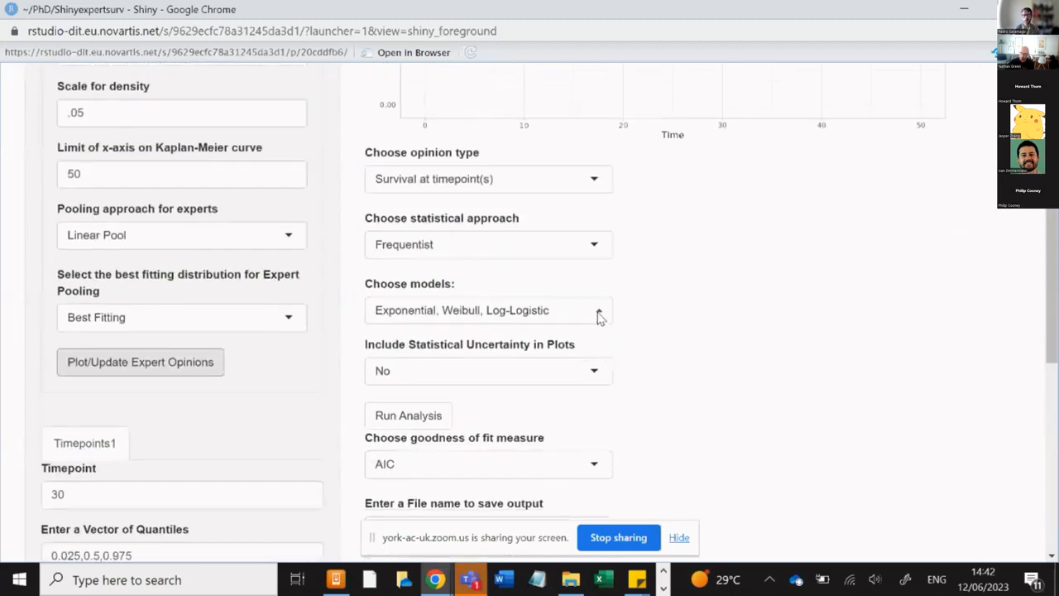
pyautogui.click(407, 407)
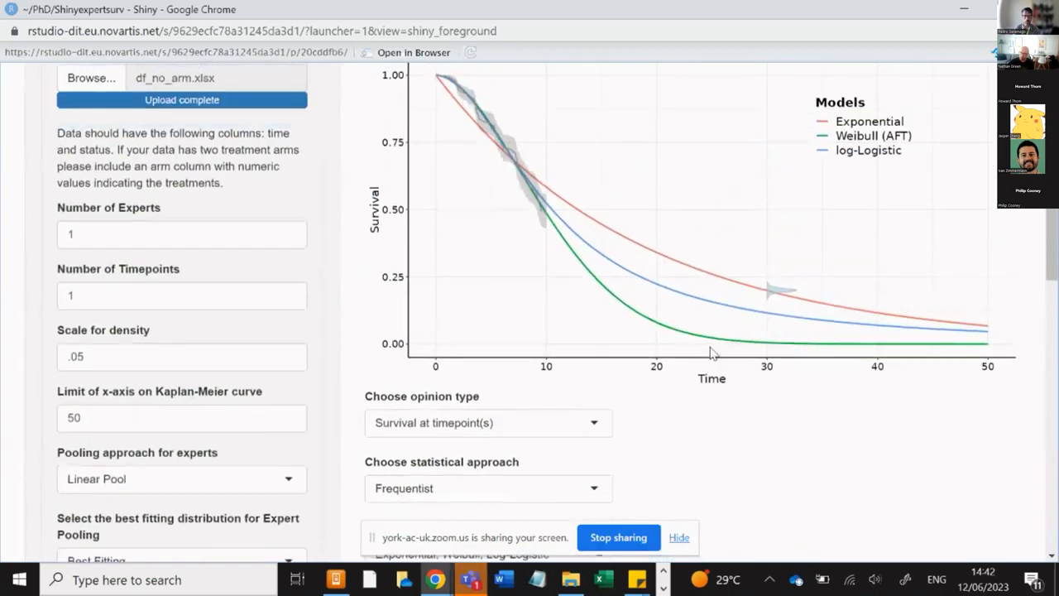
pyautogui.moveTo(957, 132)
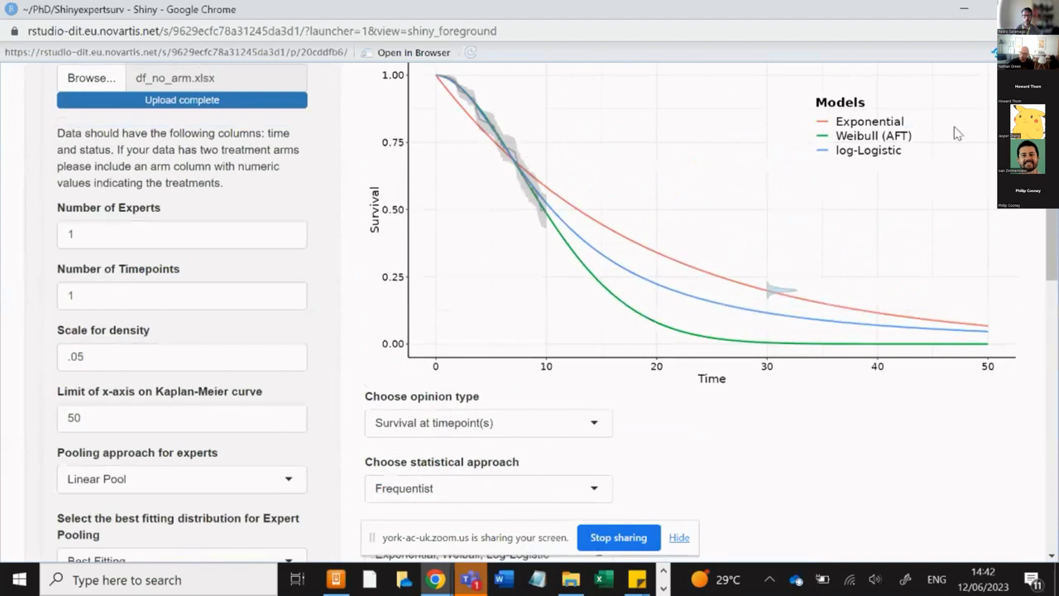
pyautogui.moveTo(751, 288)
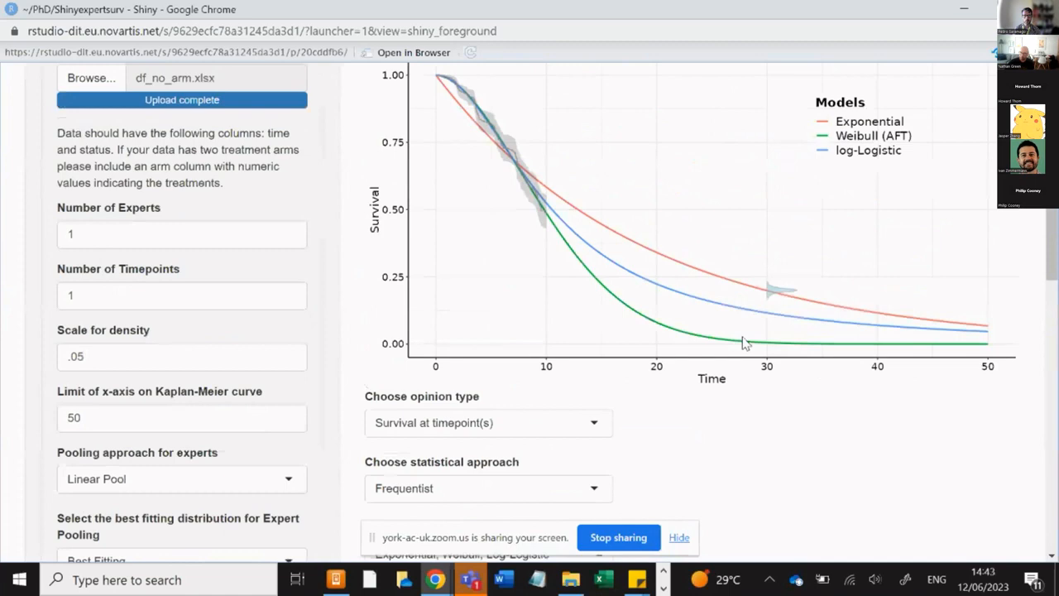
pyautogui.scroll(-3)
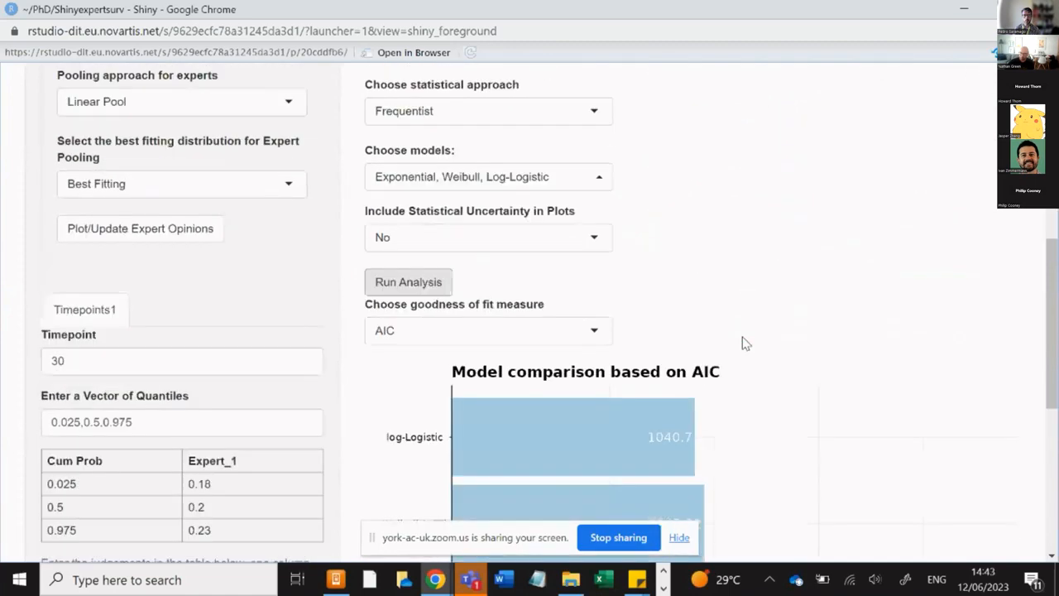
pyautogui.scroll(-3)
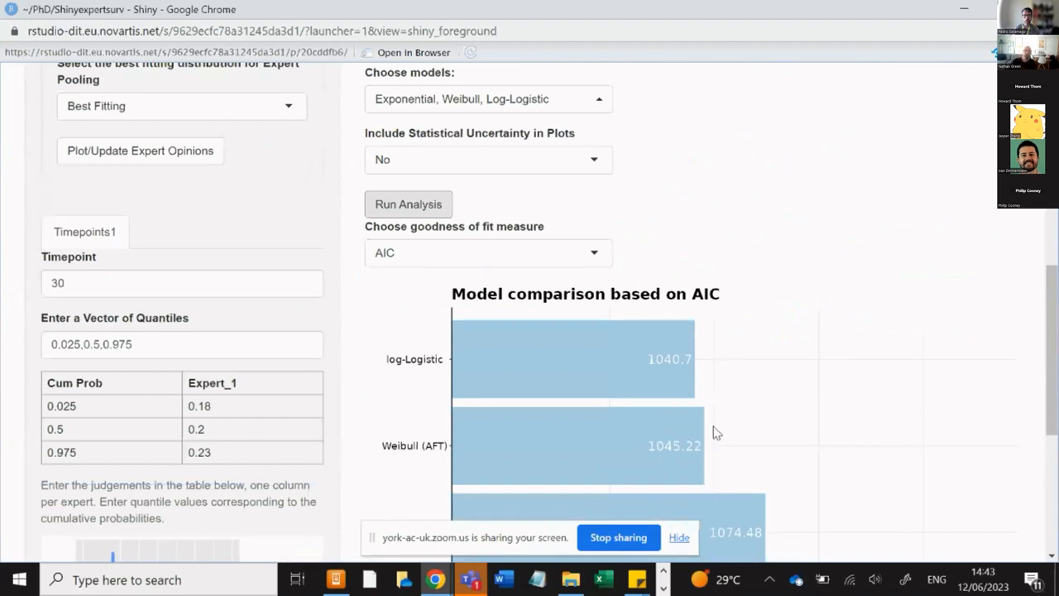
pyautogui.moveTo(728, 499)
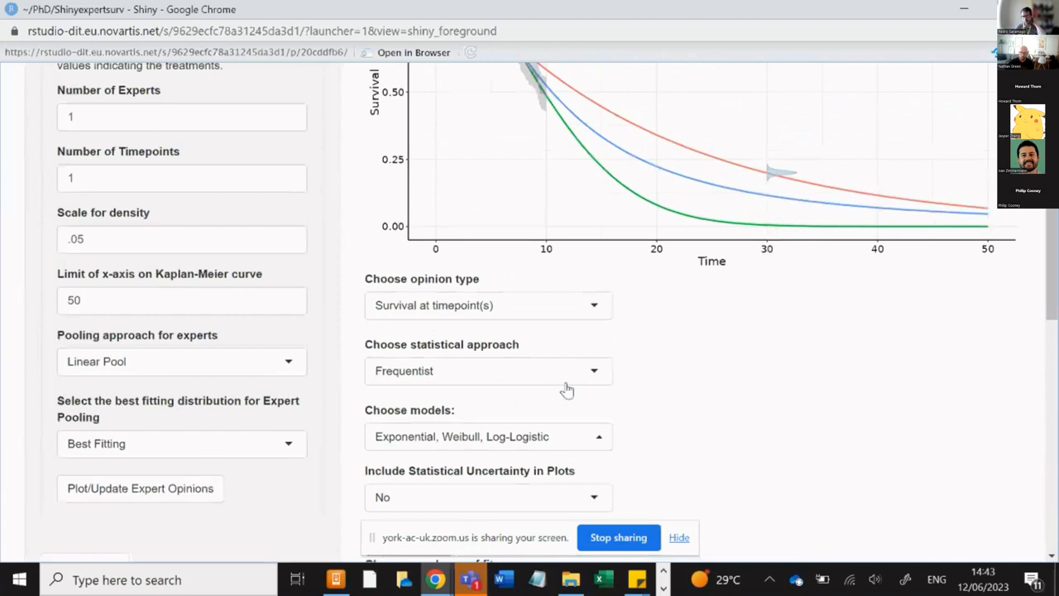
# Switch the statistical approach to Bayesian and rerun the analysis to refit the models.
pyautogui.click(487, 371)
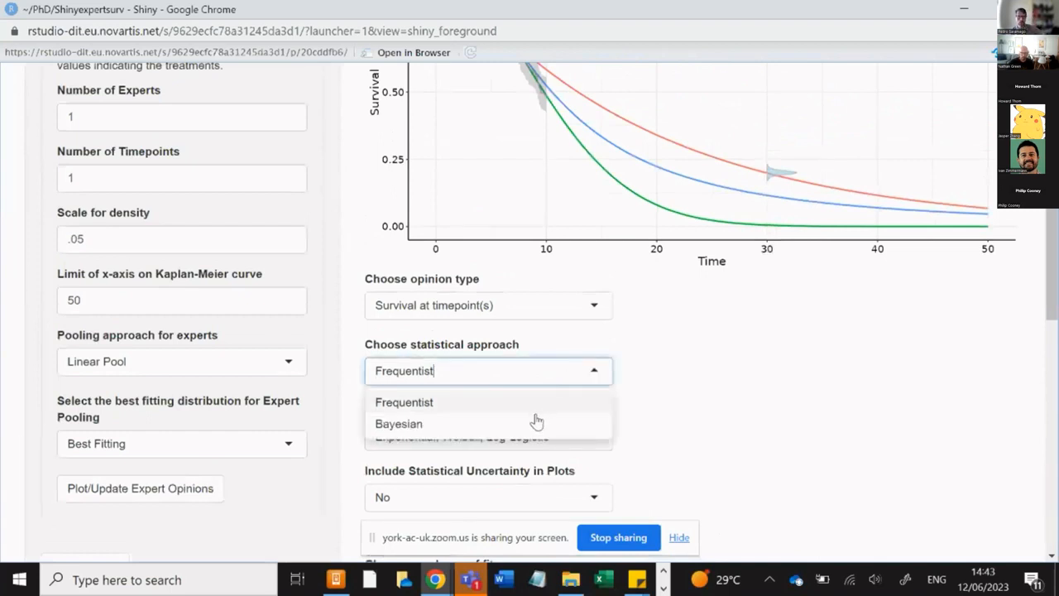
pyautogui.click(397, 423)
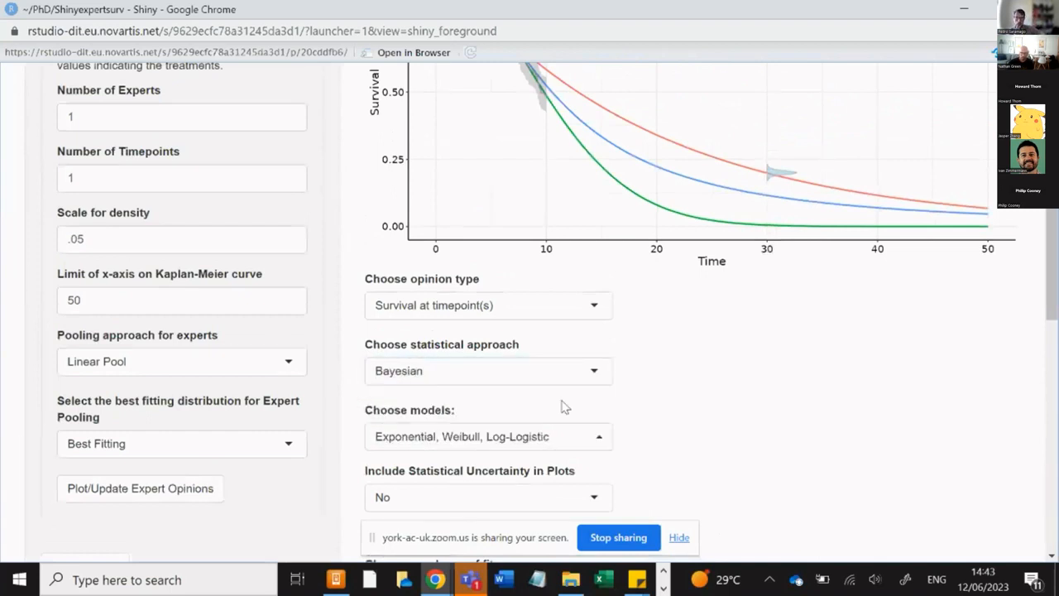
pyautogui.scroll(-3)
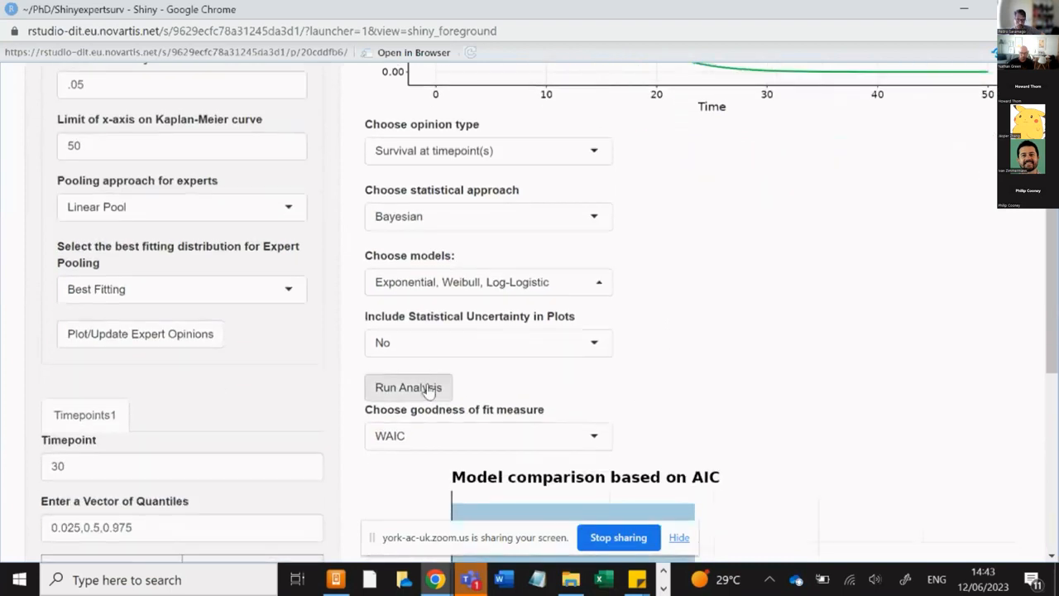
pyautogui.click(408, 388)
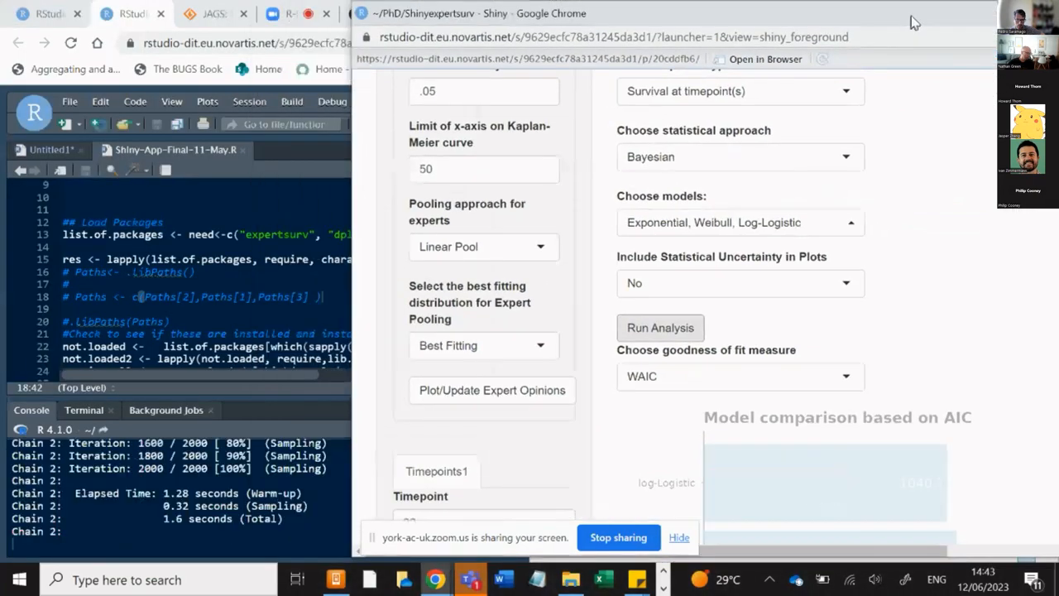
pyautogui.click(659, 328)
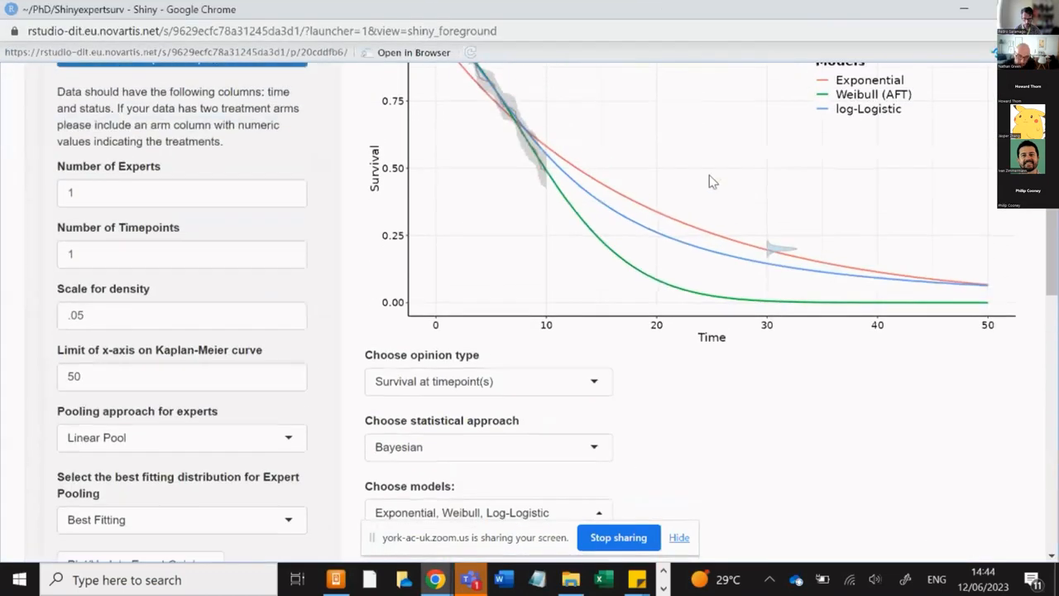
# Save the Bayesian analysis outputs under the file name Output-File-bayes.
pyautogui.scroll(-3)
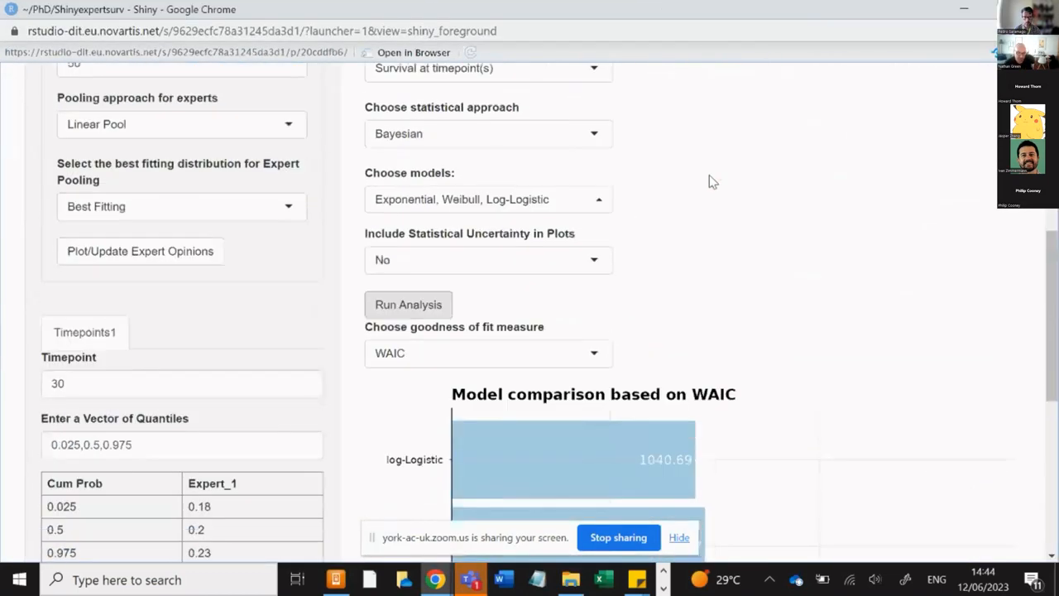
pyautogui.scroll(-3)
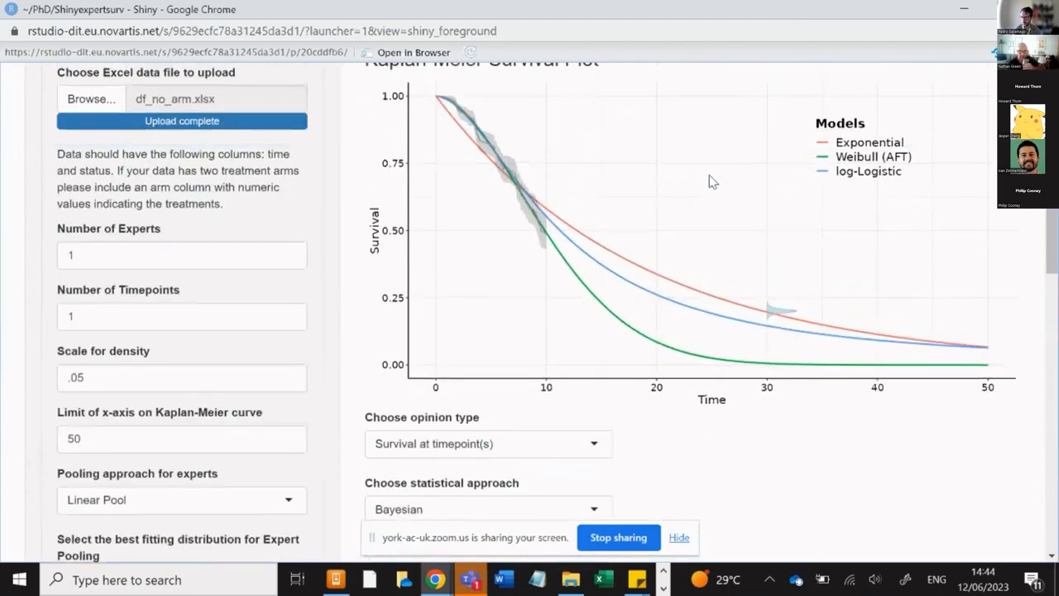
pyautogui.scroll(-3)
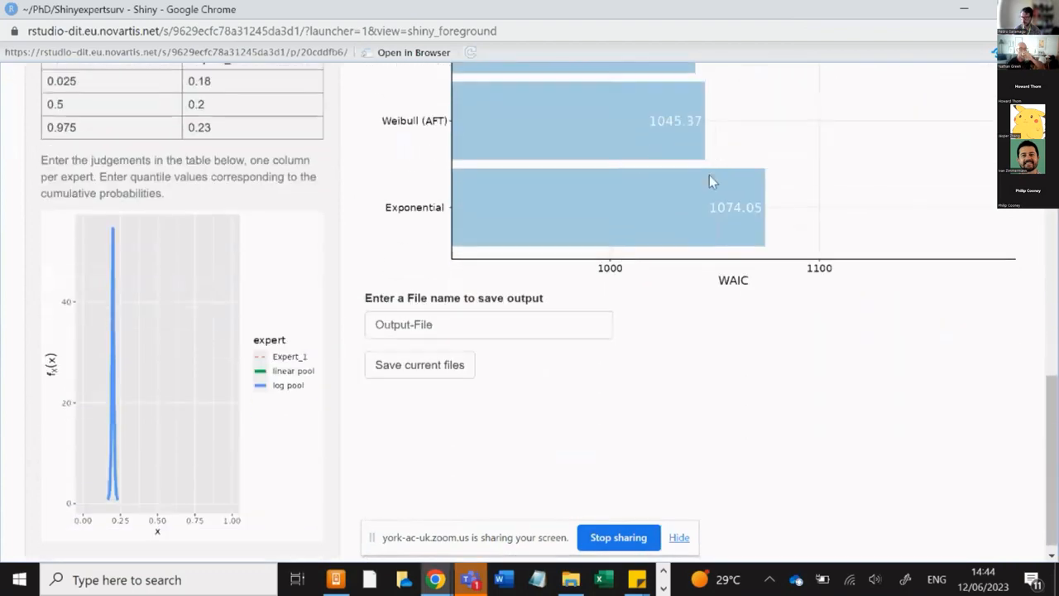
pyautogui.click(488, 315)
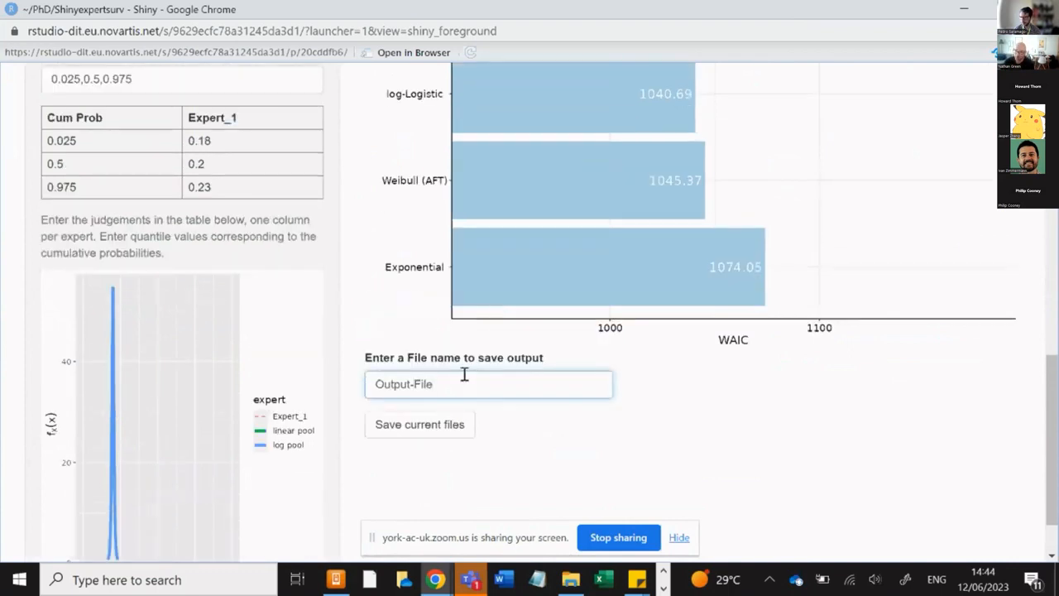
pyautogui.write('-bayes')
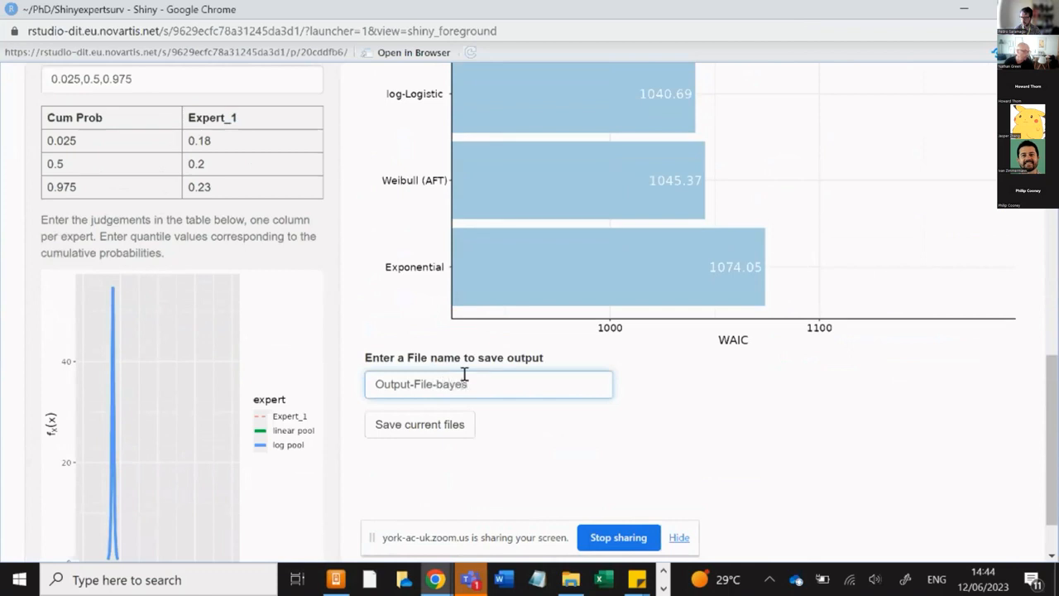
pyautogui.click(421, 423)
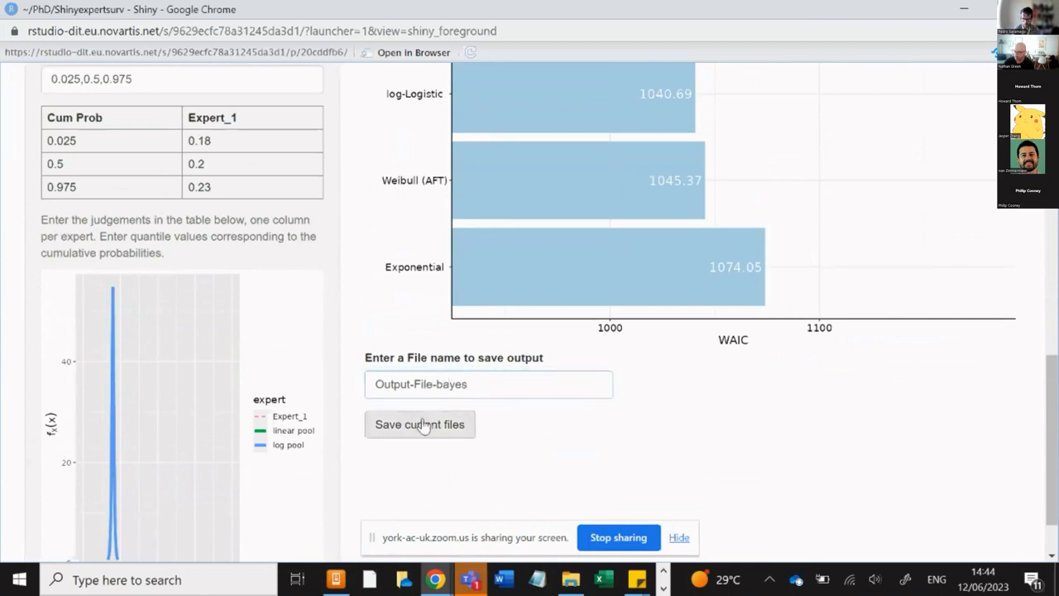
pyautogui.moveTo(970, 26)
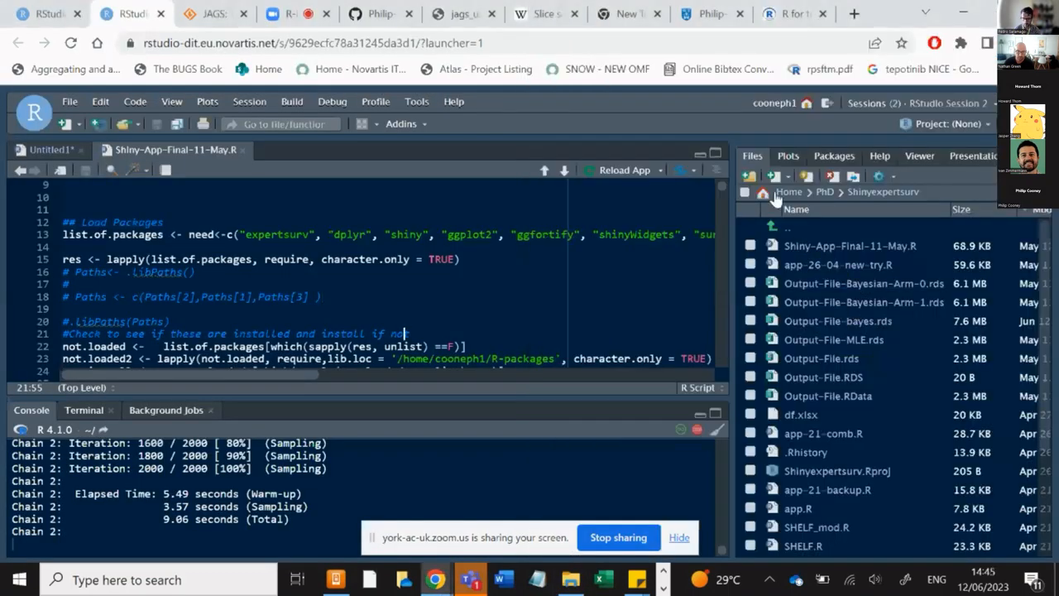
# Browse the home directory (~) in the Files pane, then return to the ShinyExpertsurv window.
pyautogui.click(765, 176)
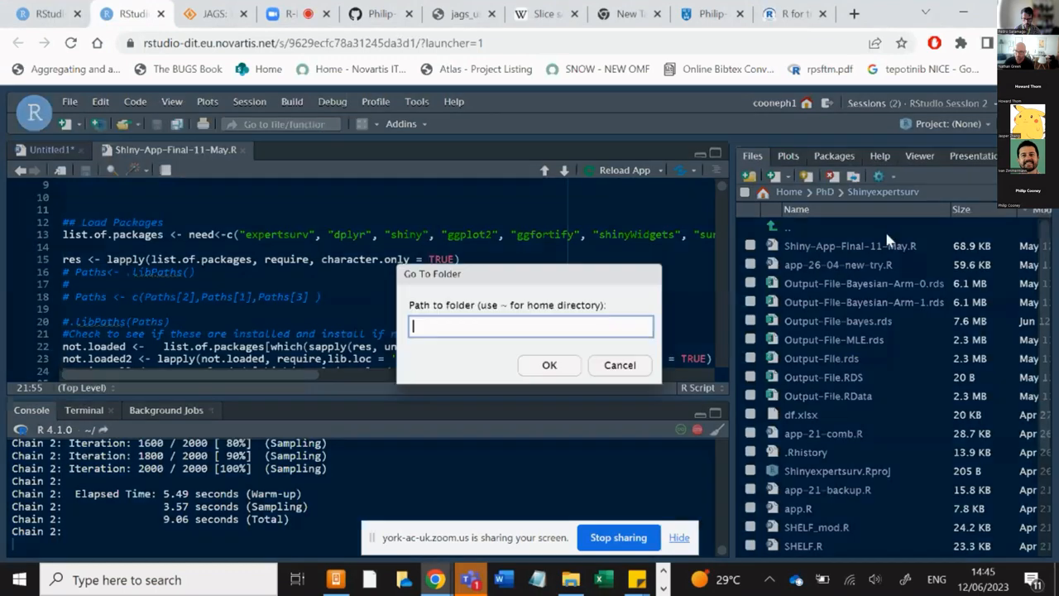
pyautogui.write('~')
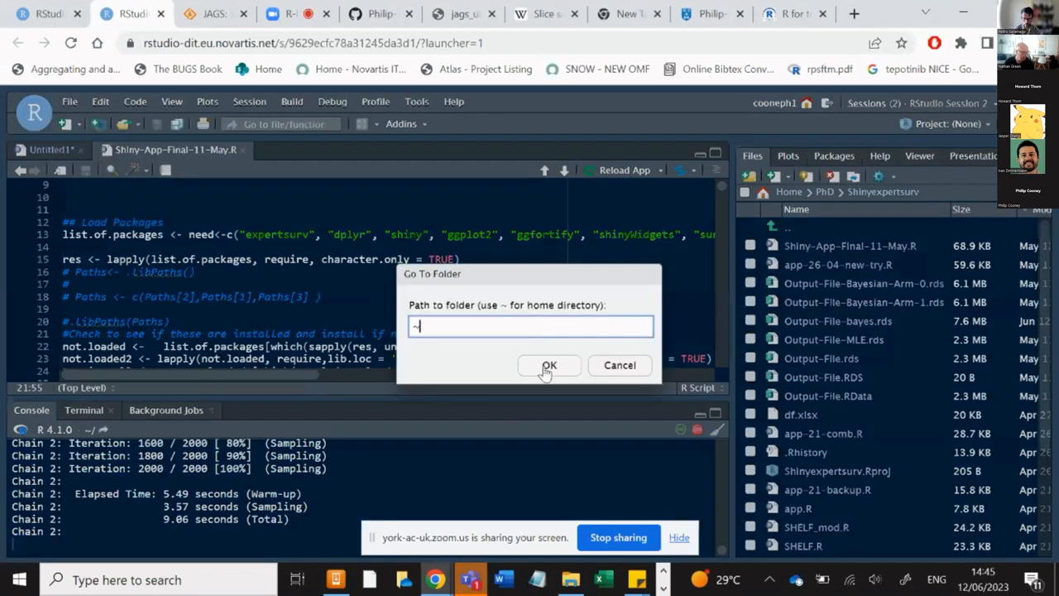
pyautogui.click(549, 365)
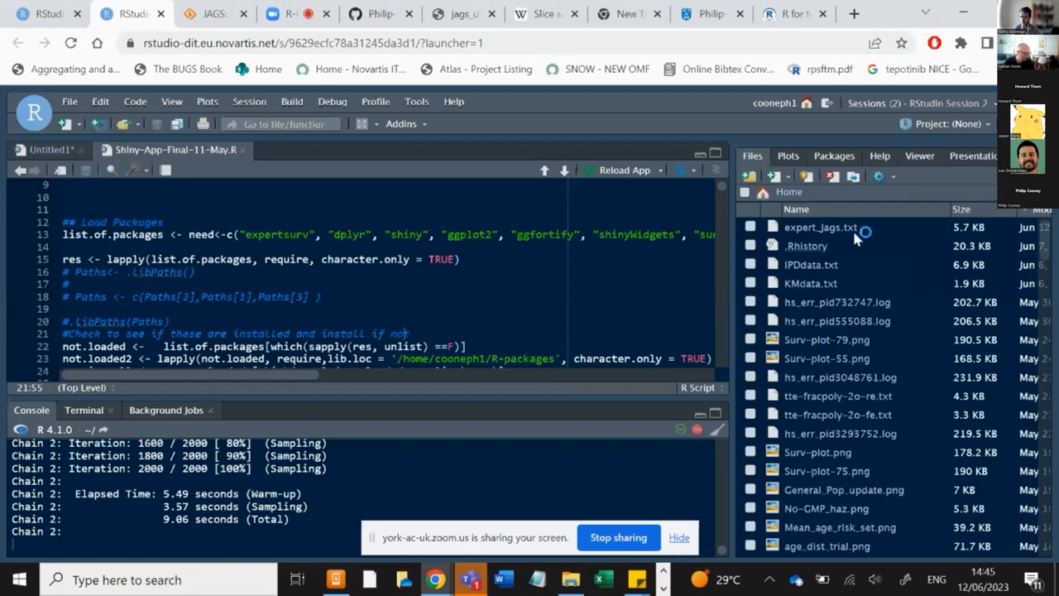
pyautogui.scroll(-3)
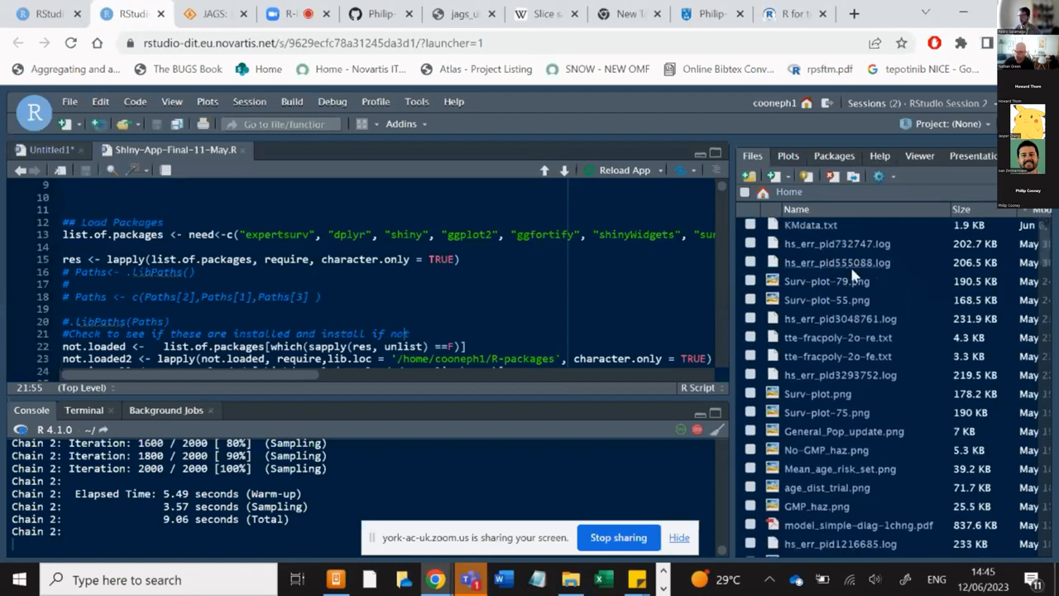
pyautogui.scroll(-3)
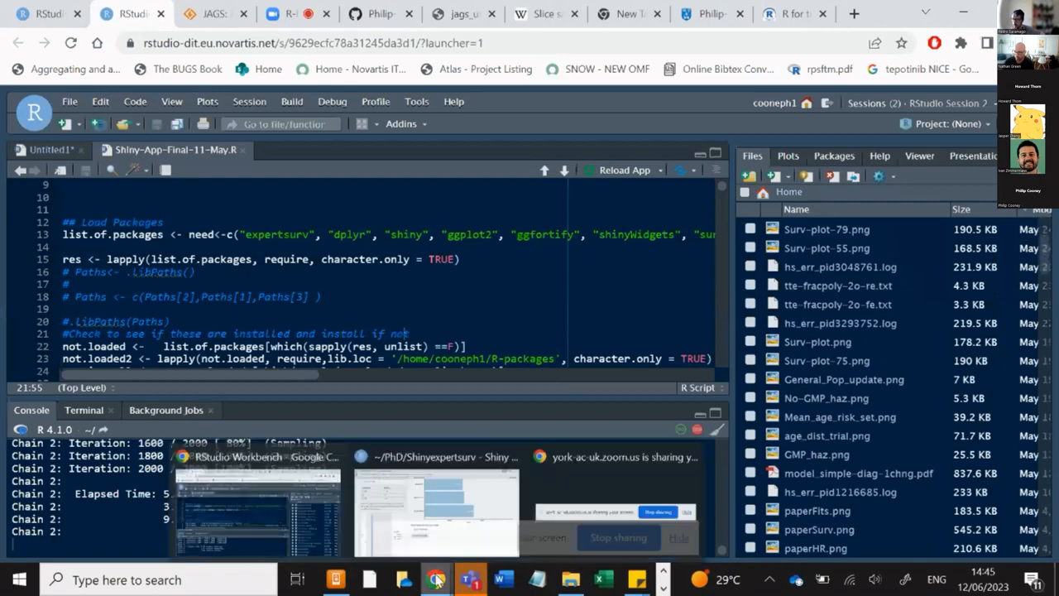
pyautogui.click(427, 497)
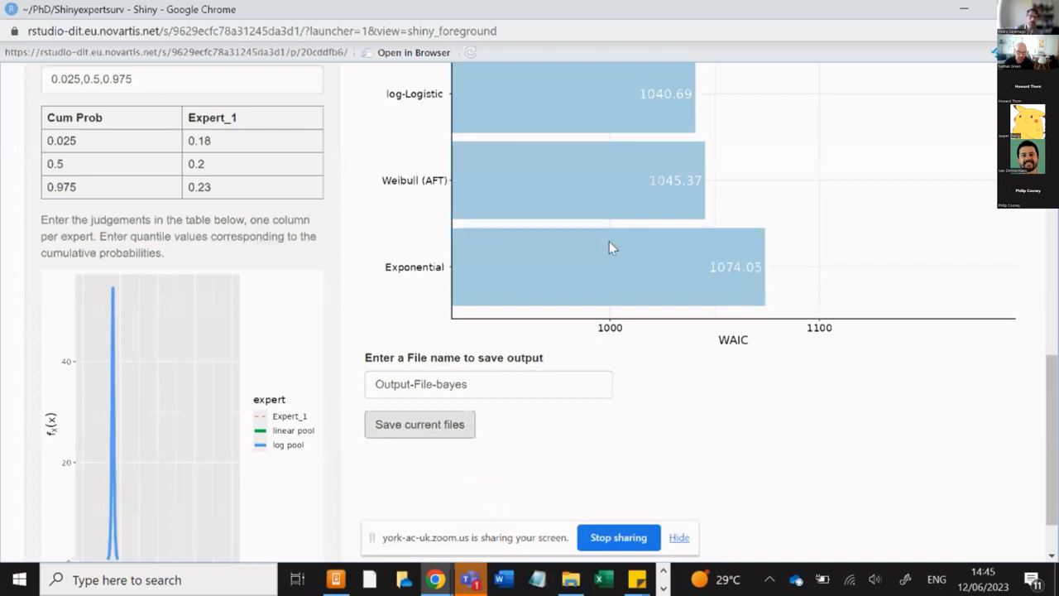
pyautogui.moveTo(602, 175)
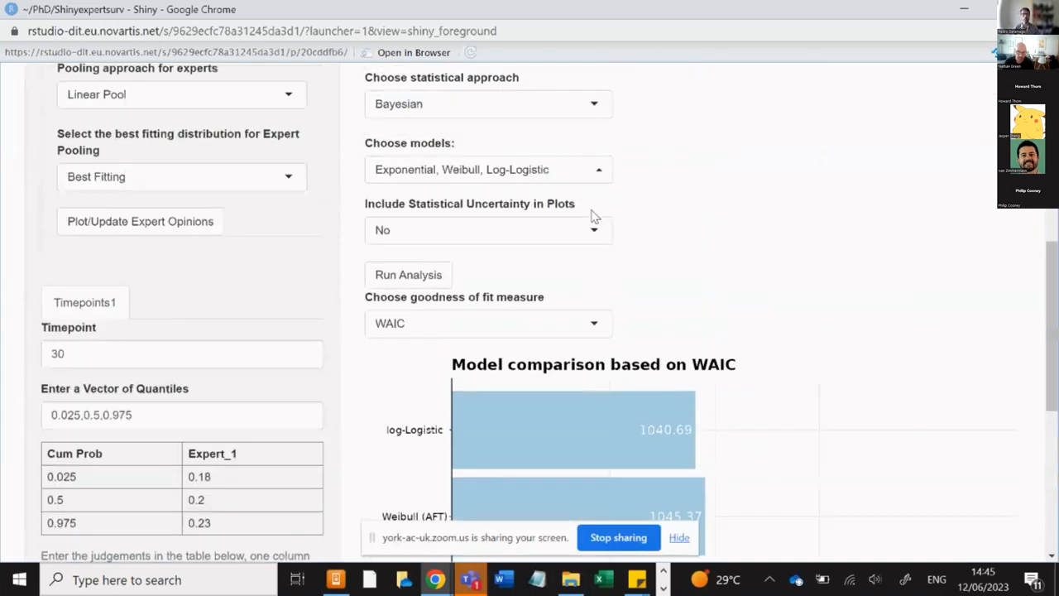
# Show the opinion type choices: Survival at timepoint(s) or No expert opinion.
pyautogui.scroll(-3)
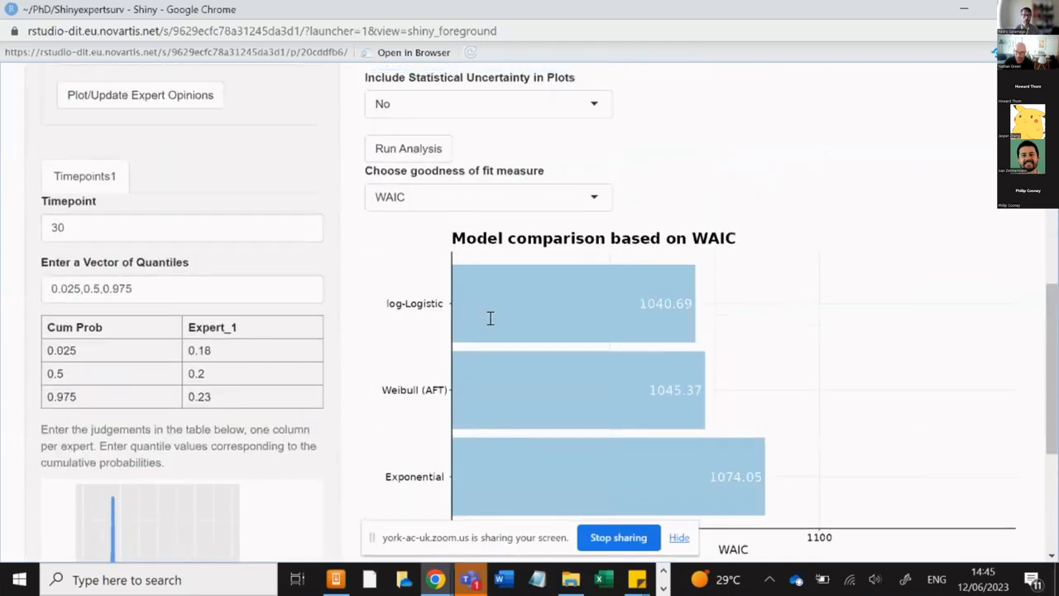
pyautogui.scroll(3)
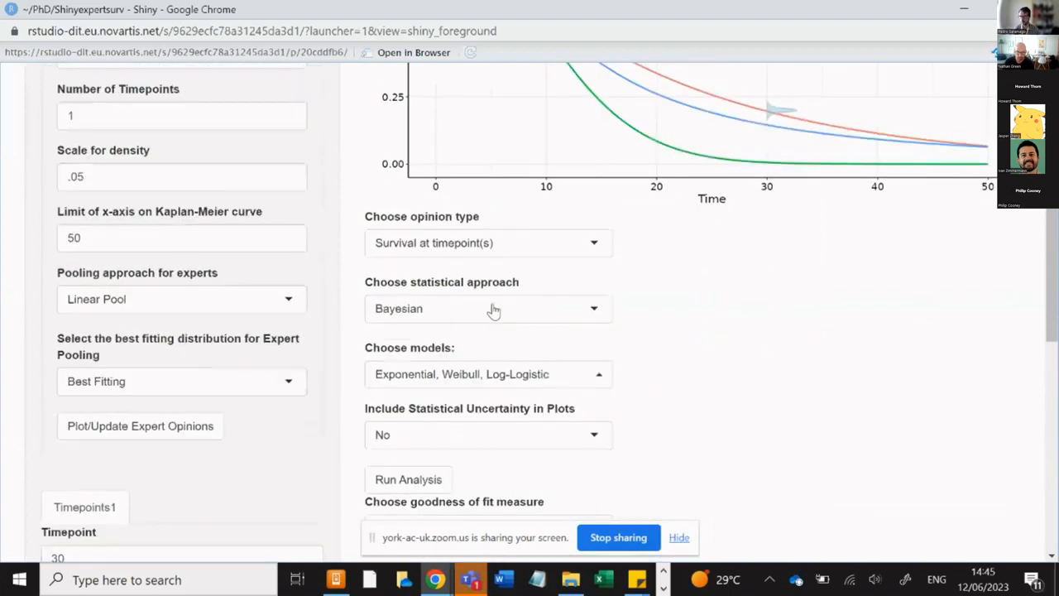
pyautogui.moveTo(501, 258)
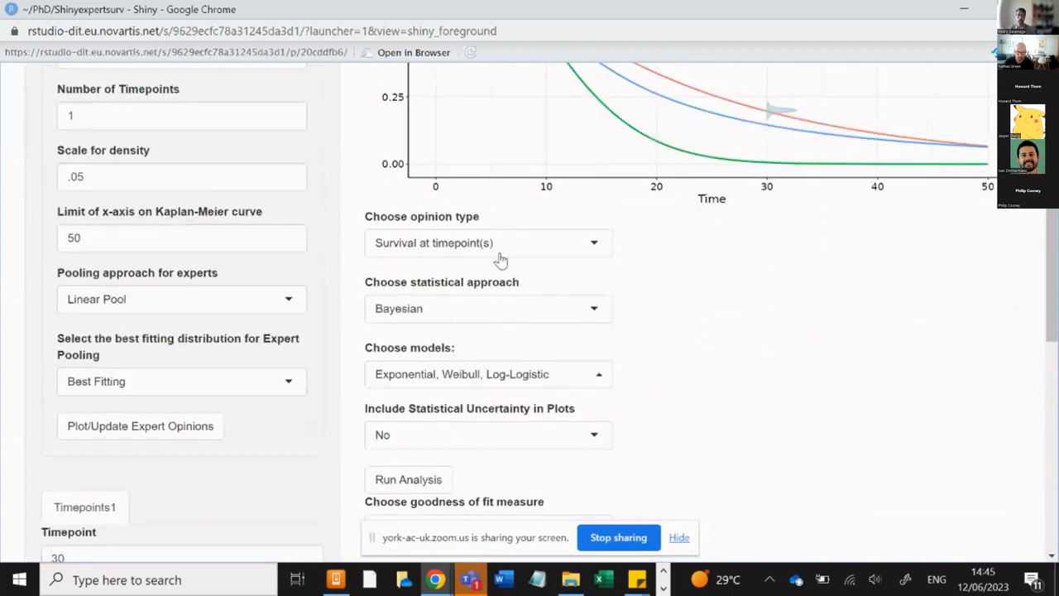
pyautogui.click(486, 241)
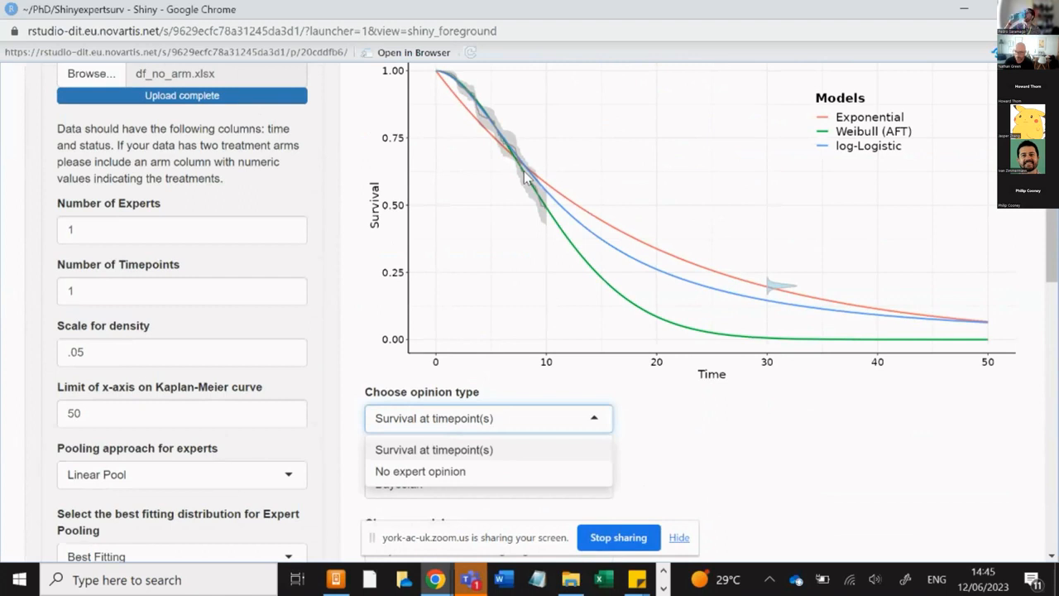
pyautogui.moveTo(262, 189)
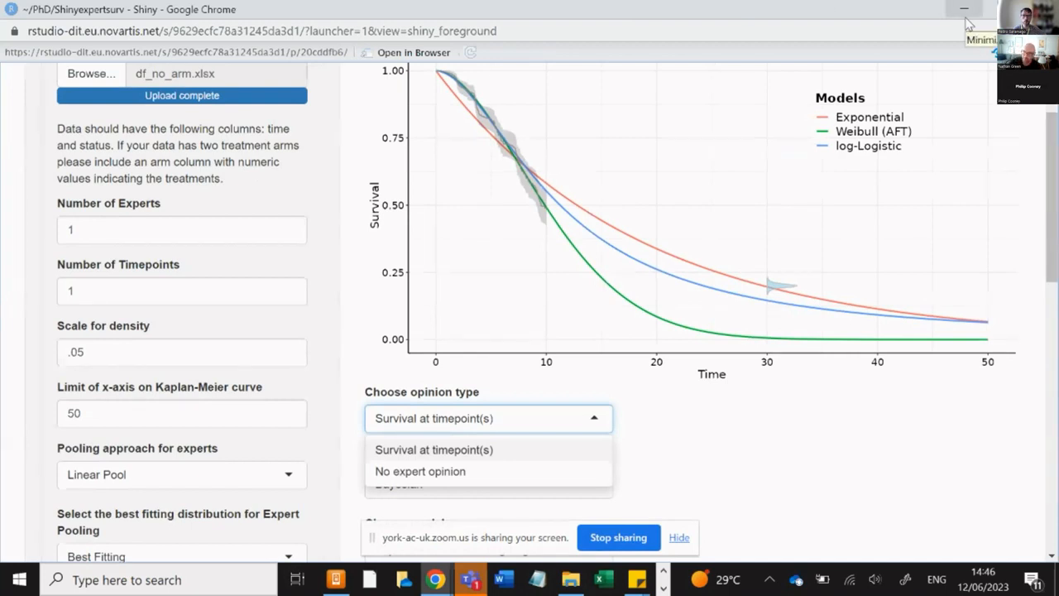
pyautogui.moveTo(970, 25)
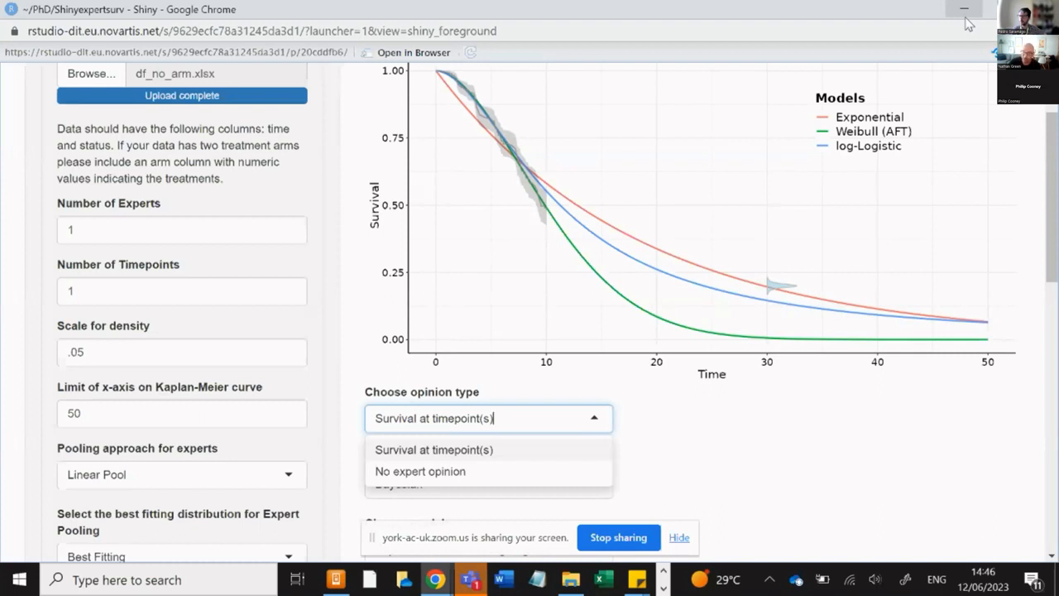
pyautogui.moveTo(933, 175)
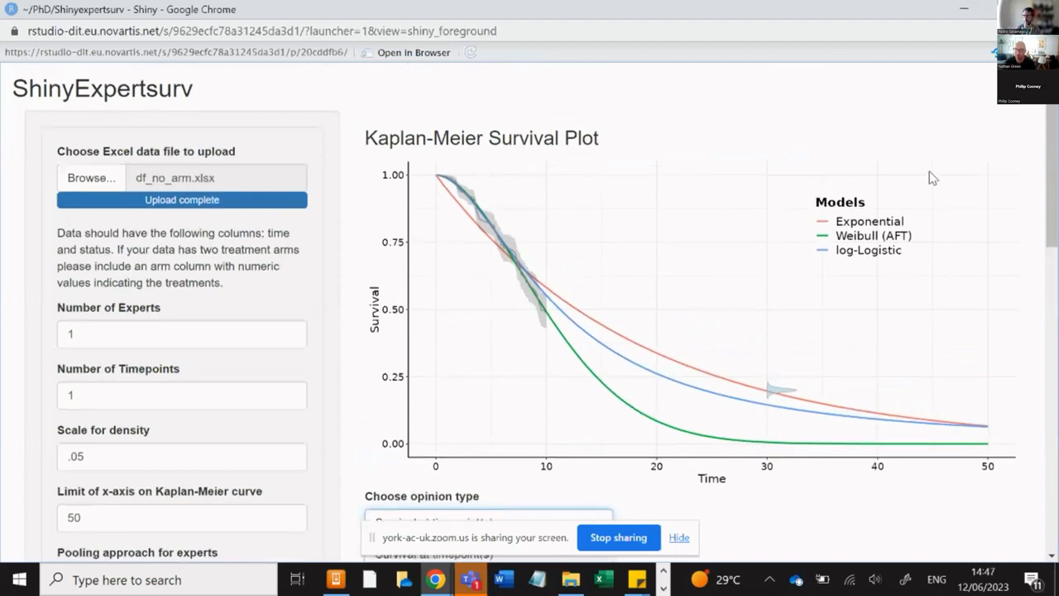
pyautogui.moveTo(334, 169)
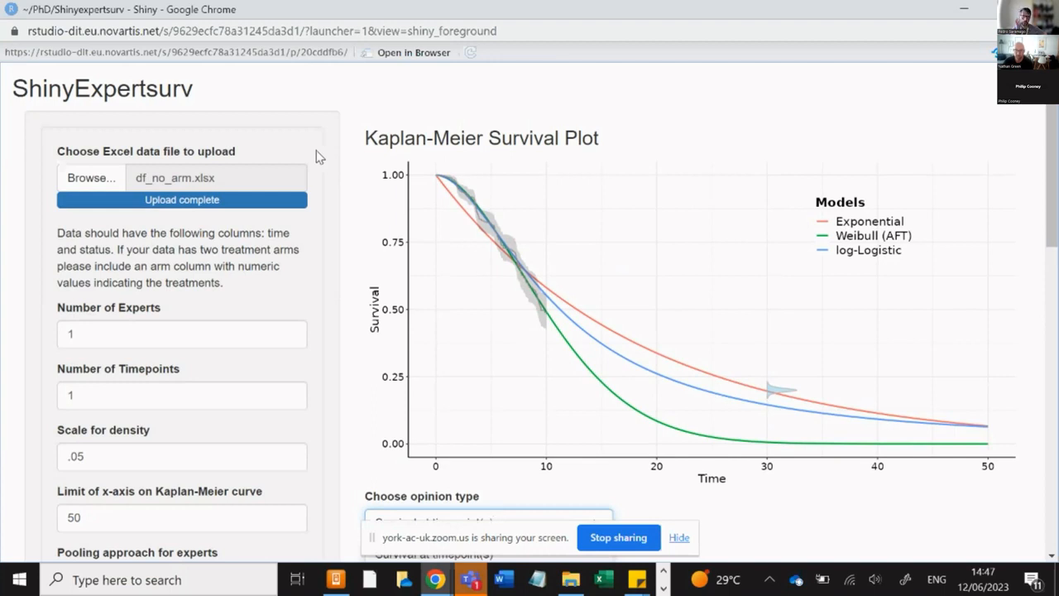
# Scroll down to the Number of Experts and Number of Timepoints inputs.
pyautogui.scroll(-3)
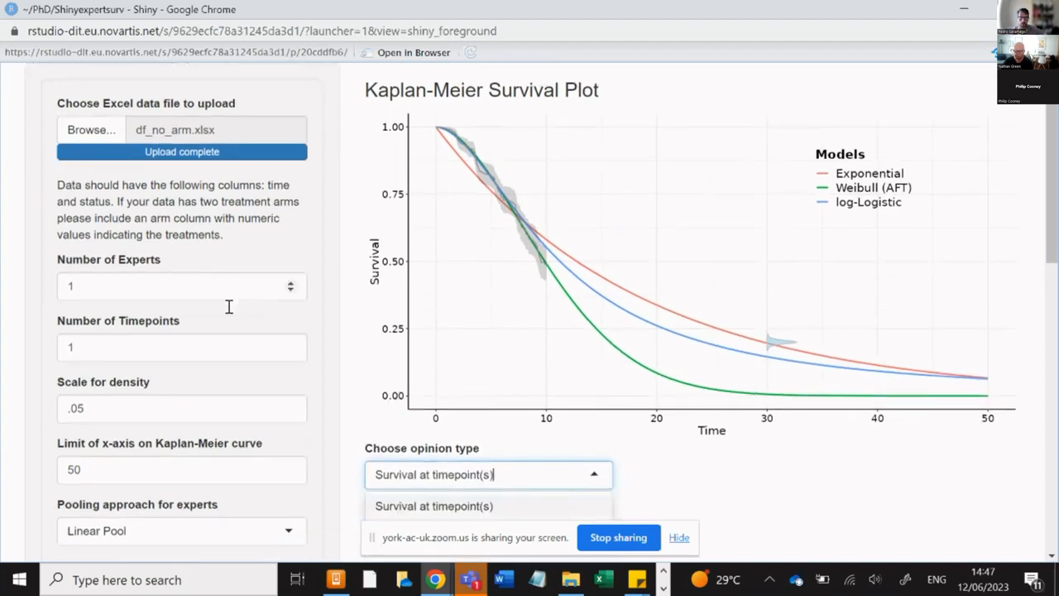
pyautogui.scroll(-3)
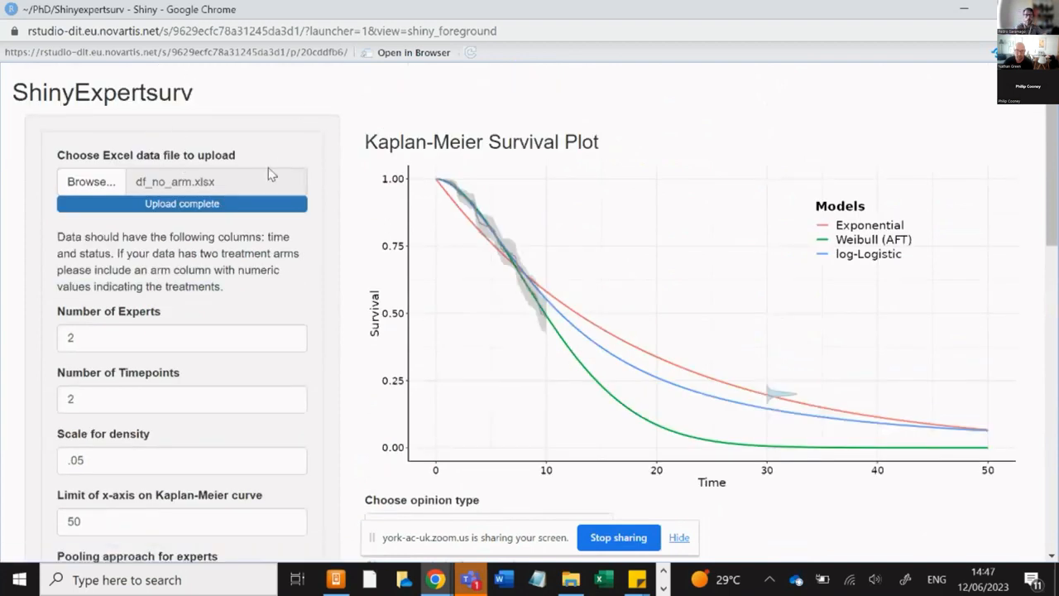
pyautogui.moveTo(57, 169)
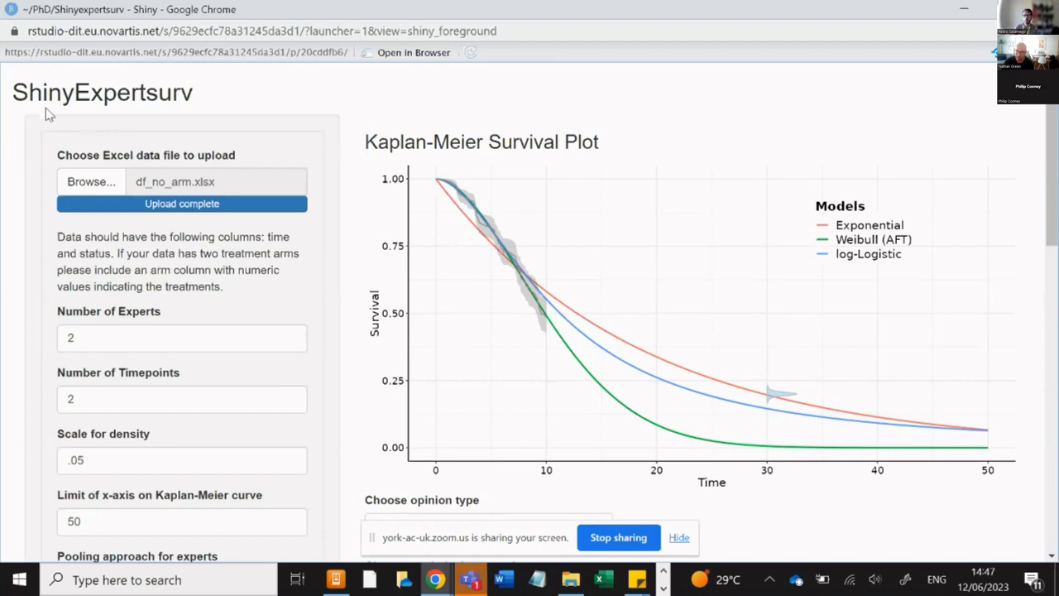
pyautogui.moveTo(824, 16)
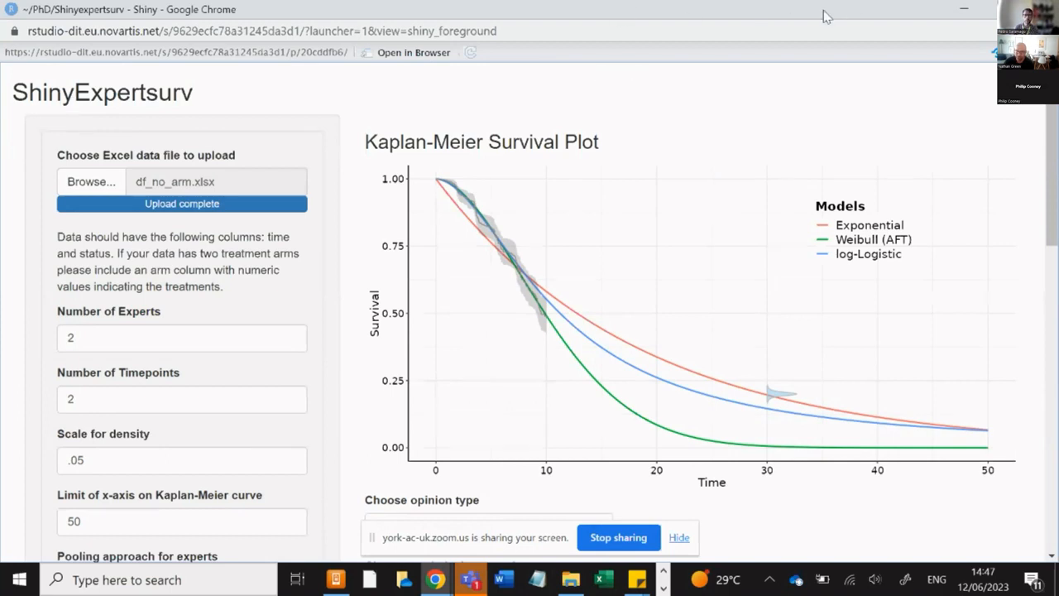